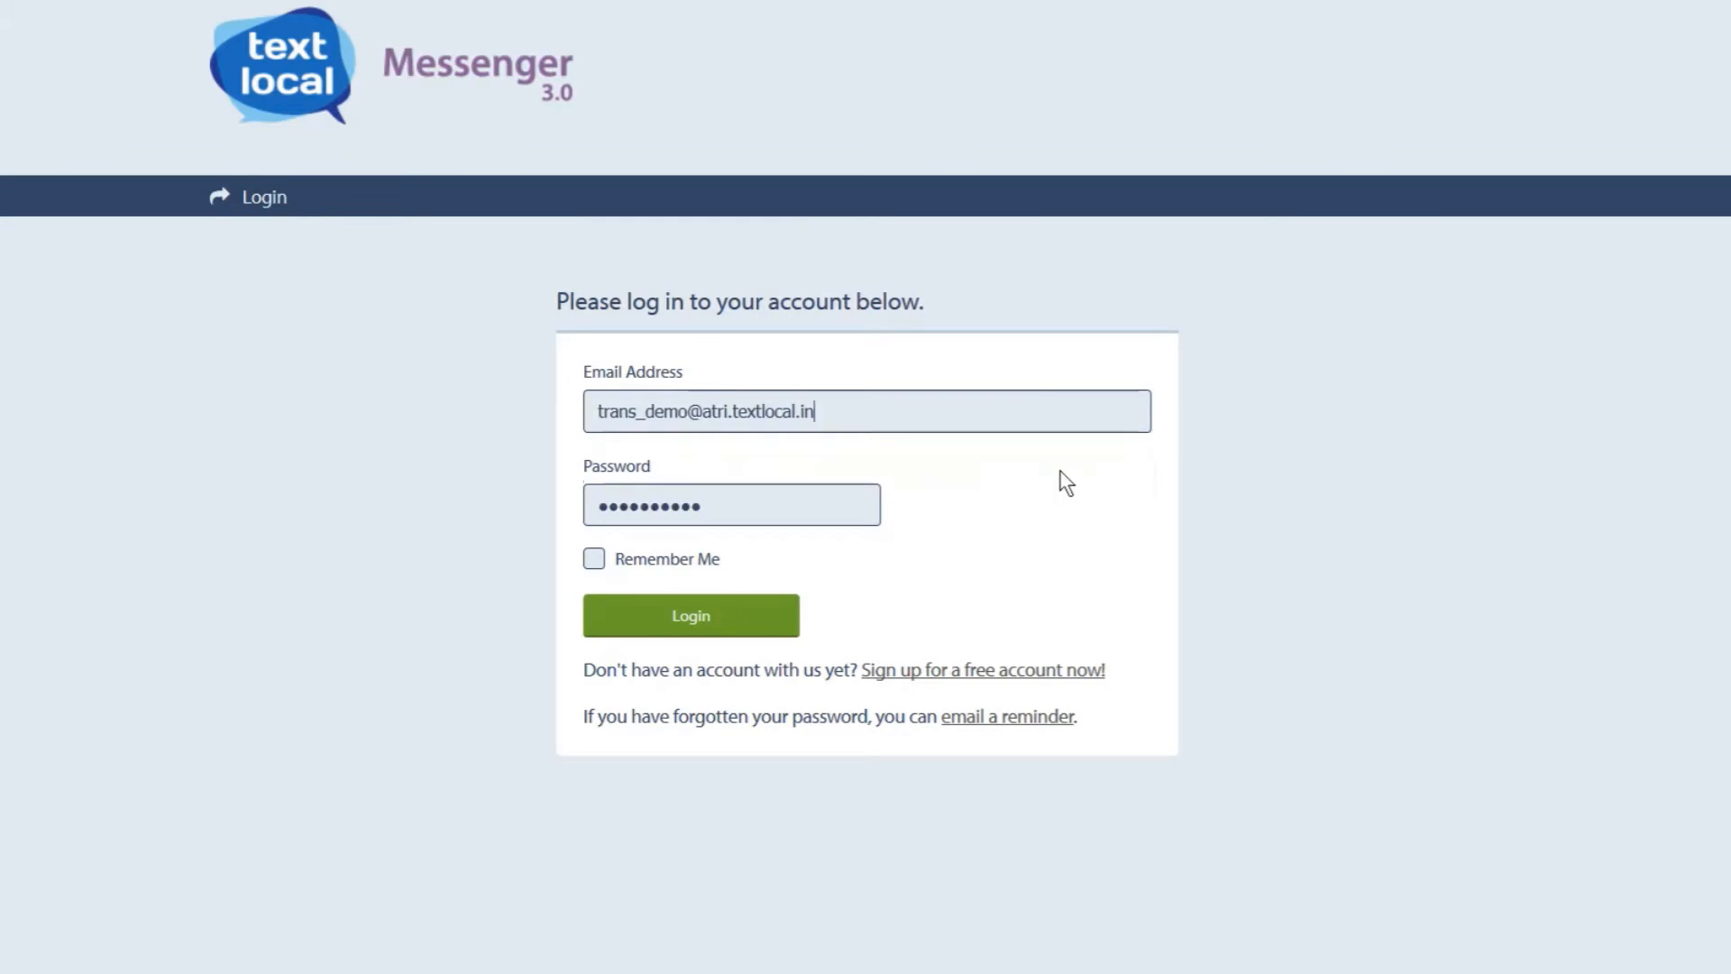
{"action": "mouse_move", "coordinate": [691, 614]}
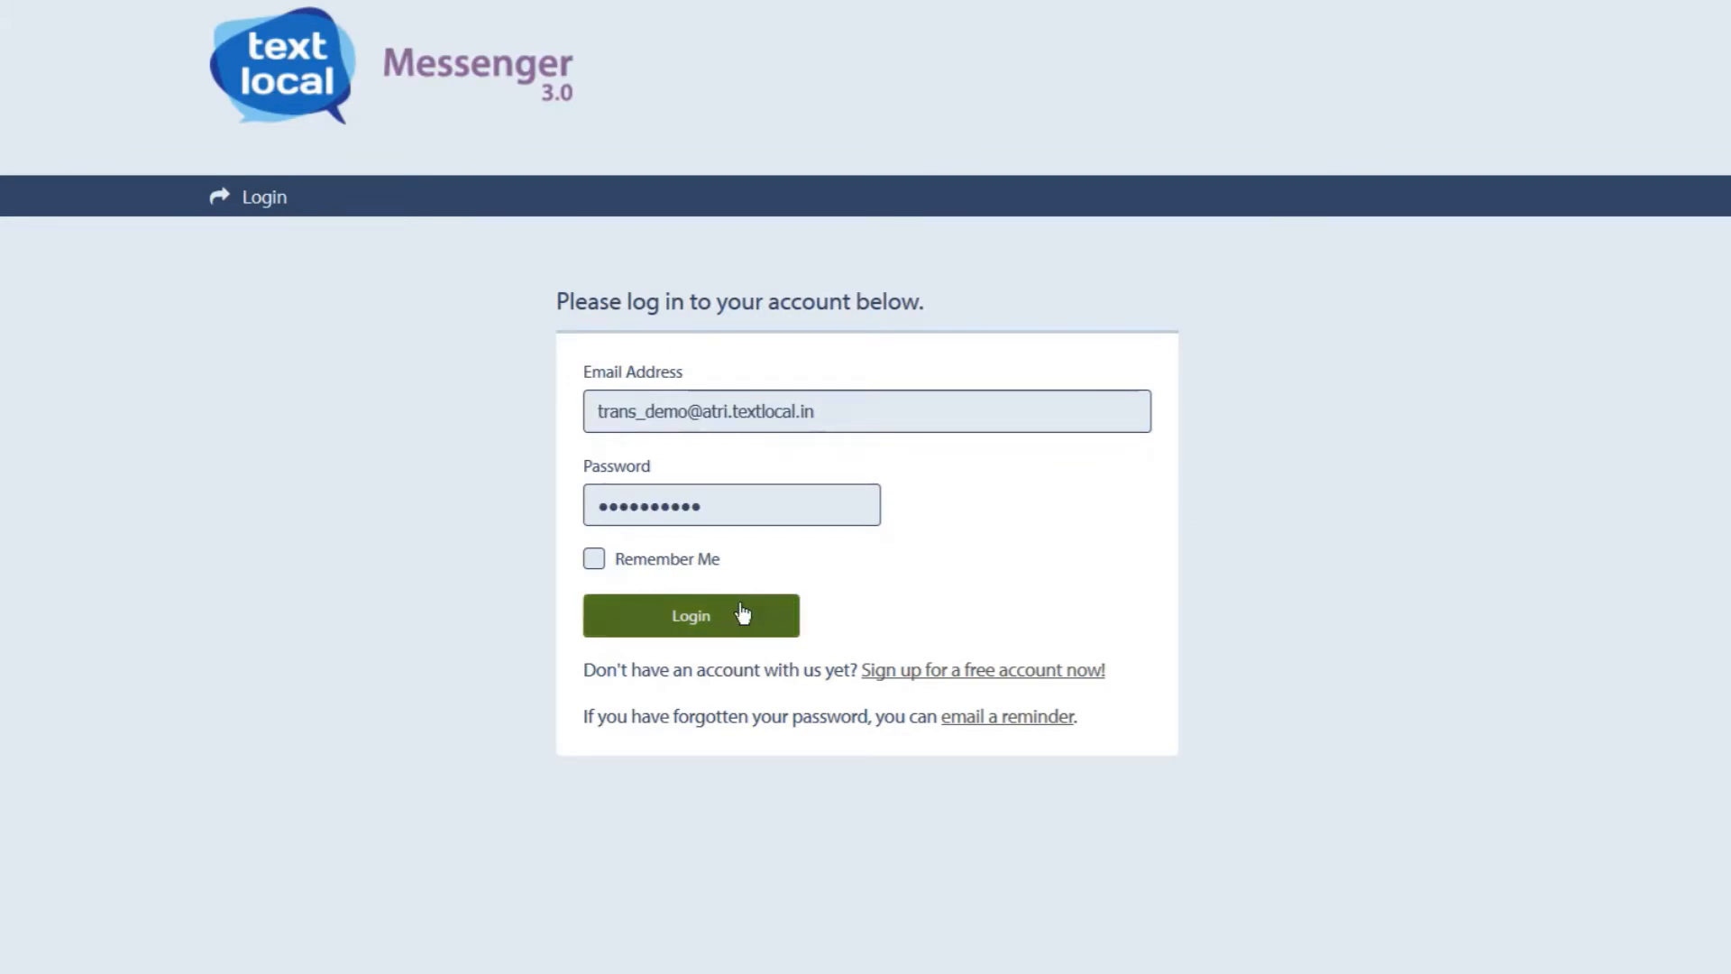
Log in to the demo account and go to Send > Templates & Drafts.
{"action": "left_click", "coordinate": [691, 614]}
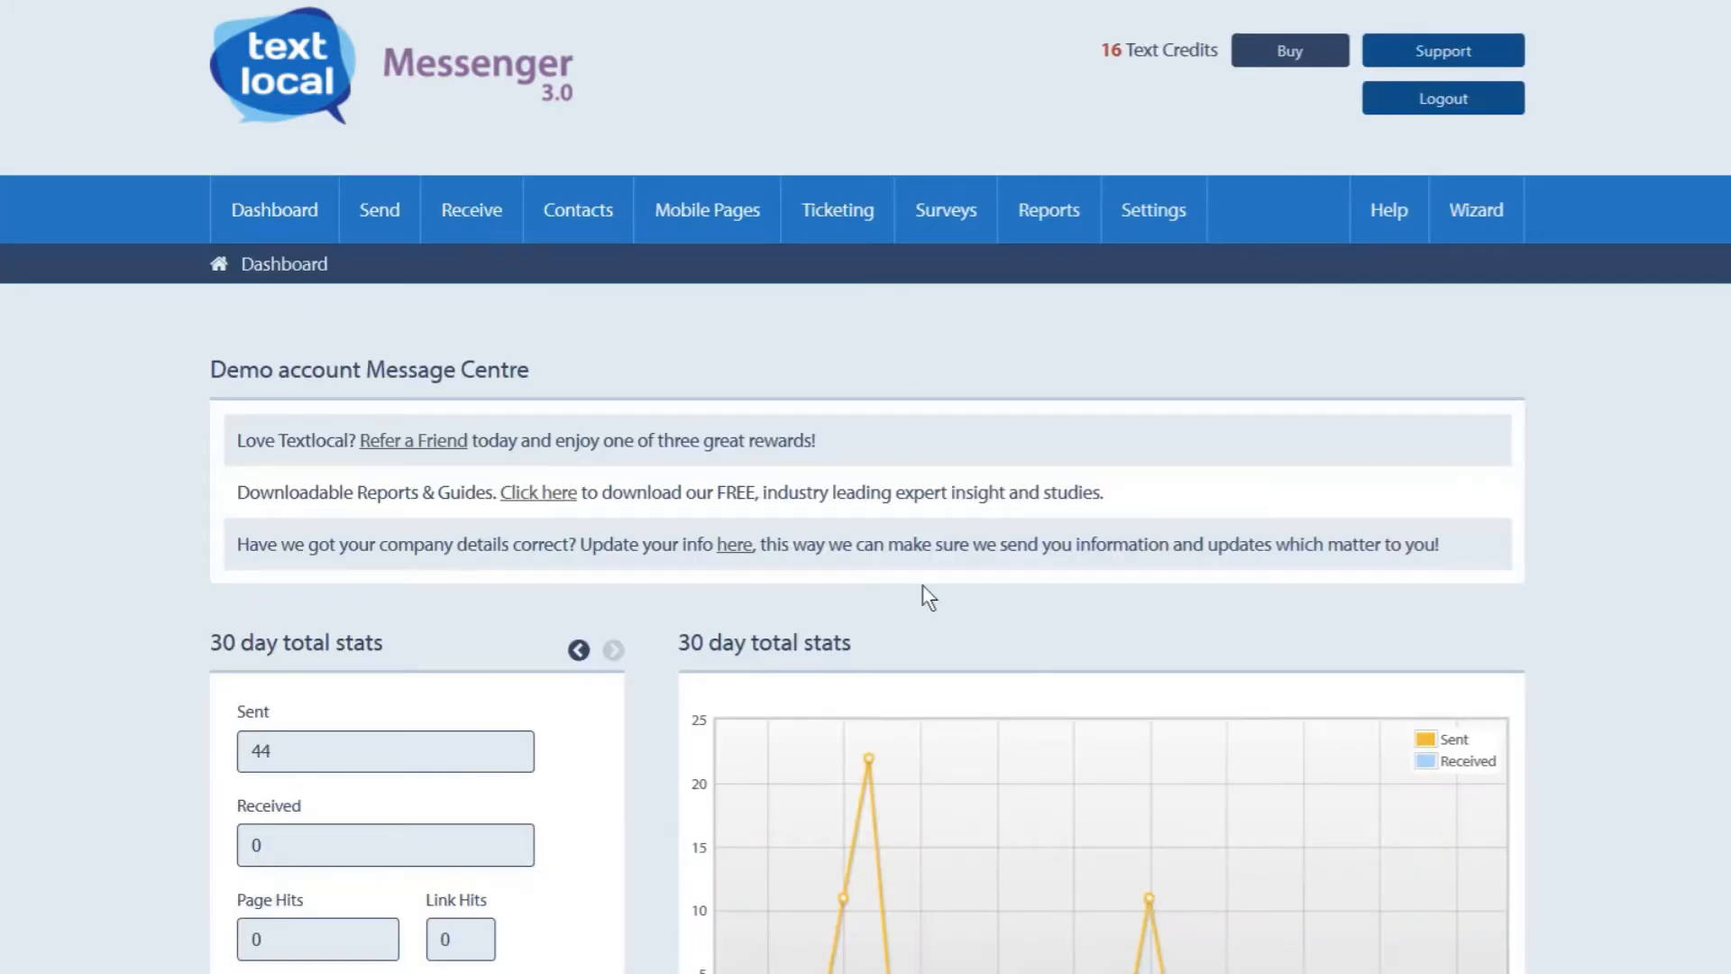
{"action": "left_click", "coordinate": [379, 210]}
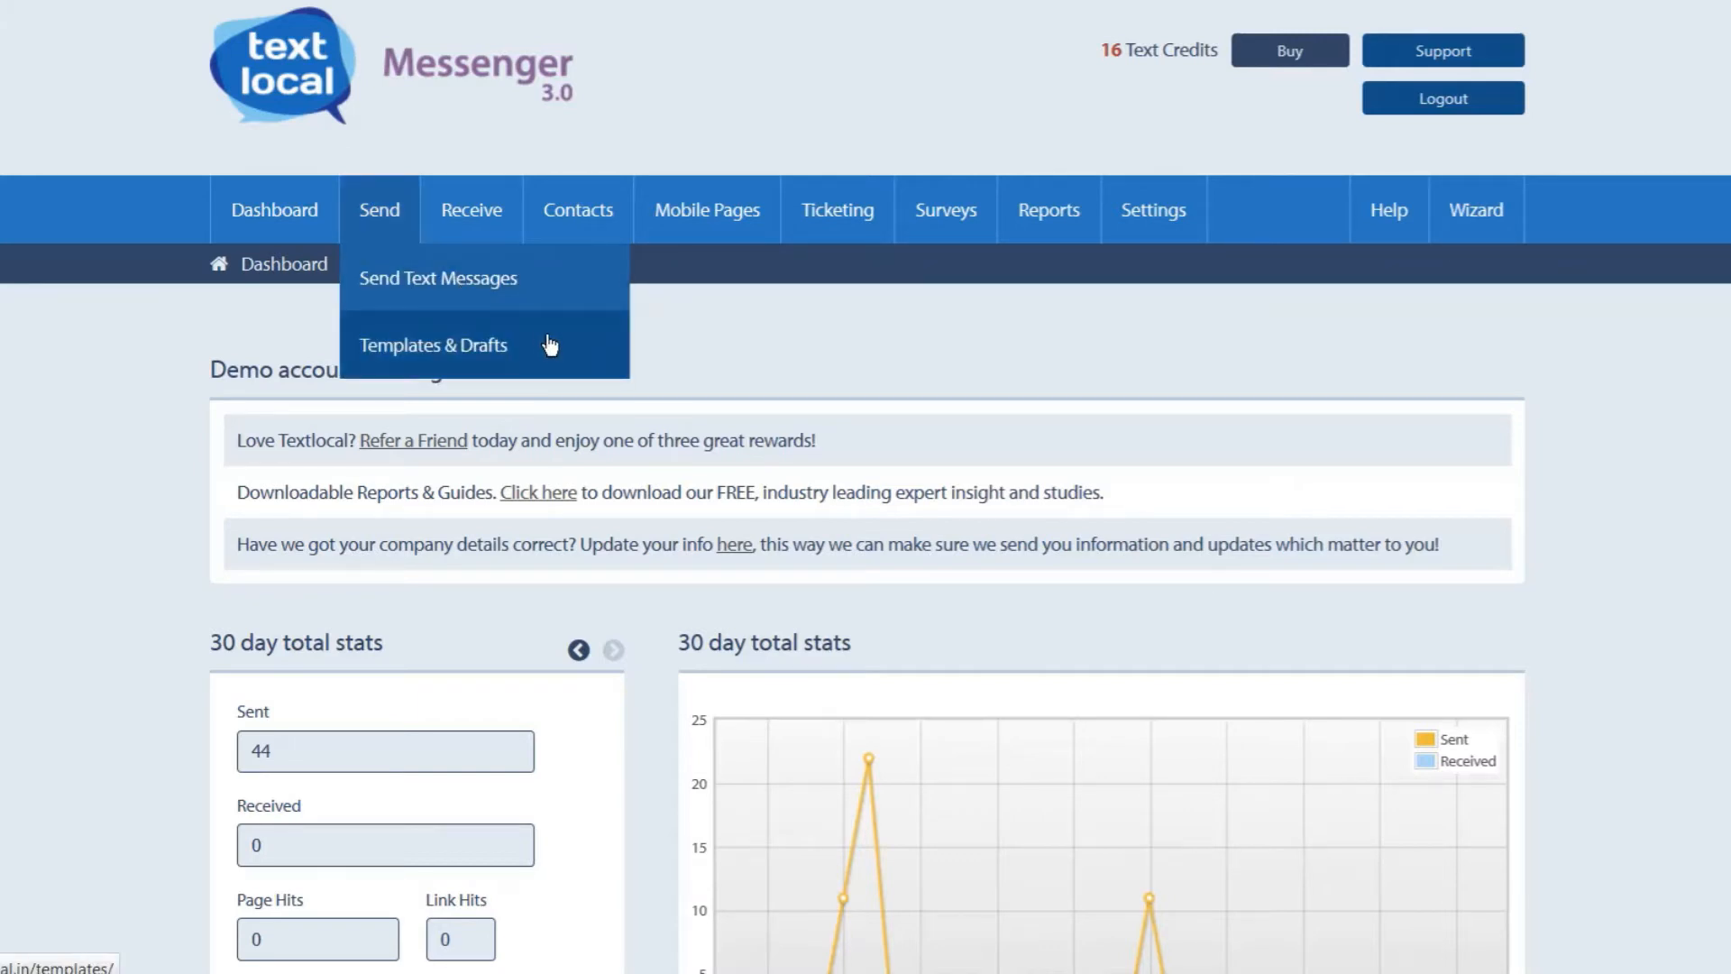
{"action": "left_click", "coordinate": [432, 344]}
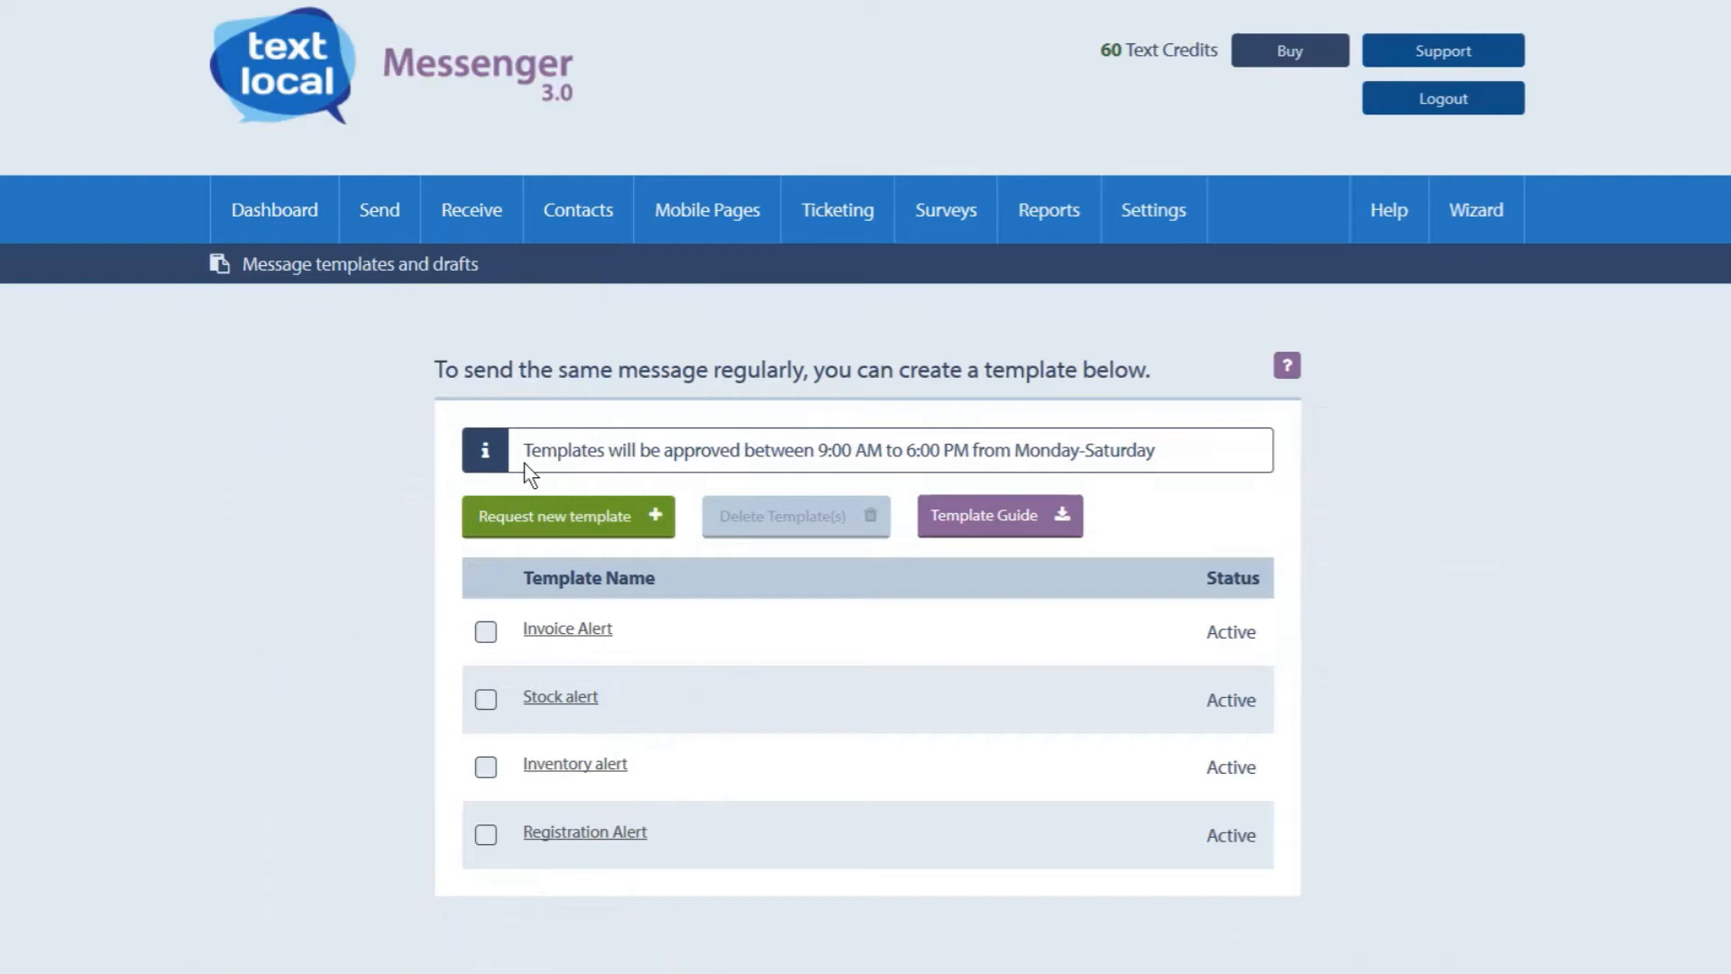
{"action": "mouse_move", "coordinate": [542, 523]}
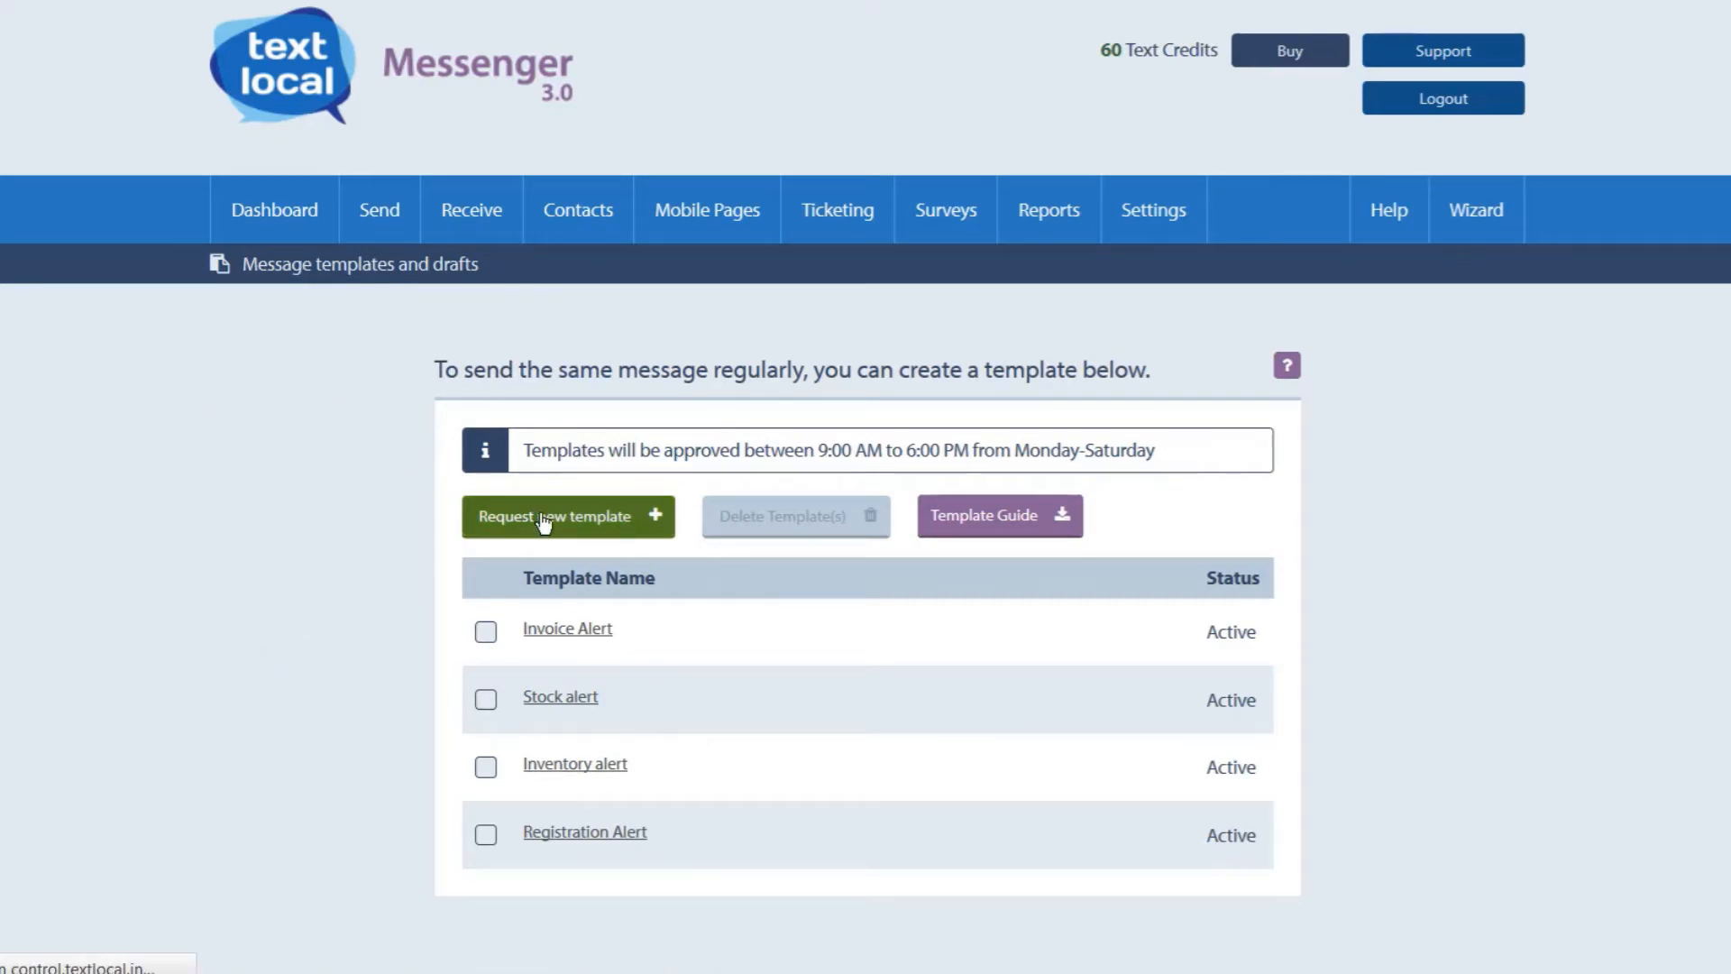
Start a new template titled 'Independence Day Notice' with sender SCHOOL.
{"action": "left_click", "coordinate": [566, 516]}
{"action": "type", "text": "Independence Day"}
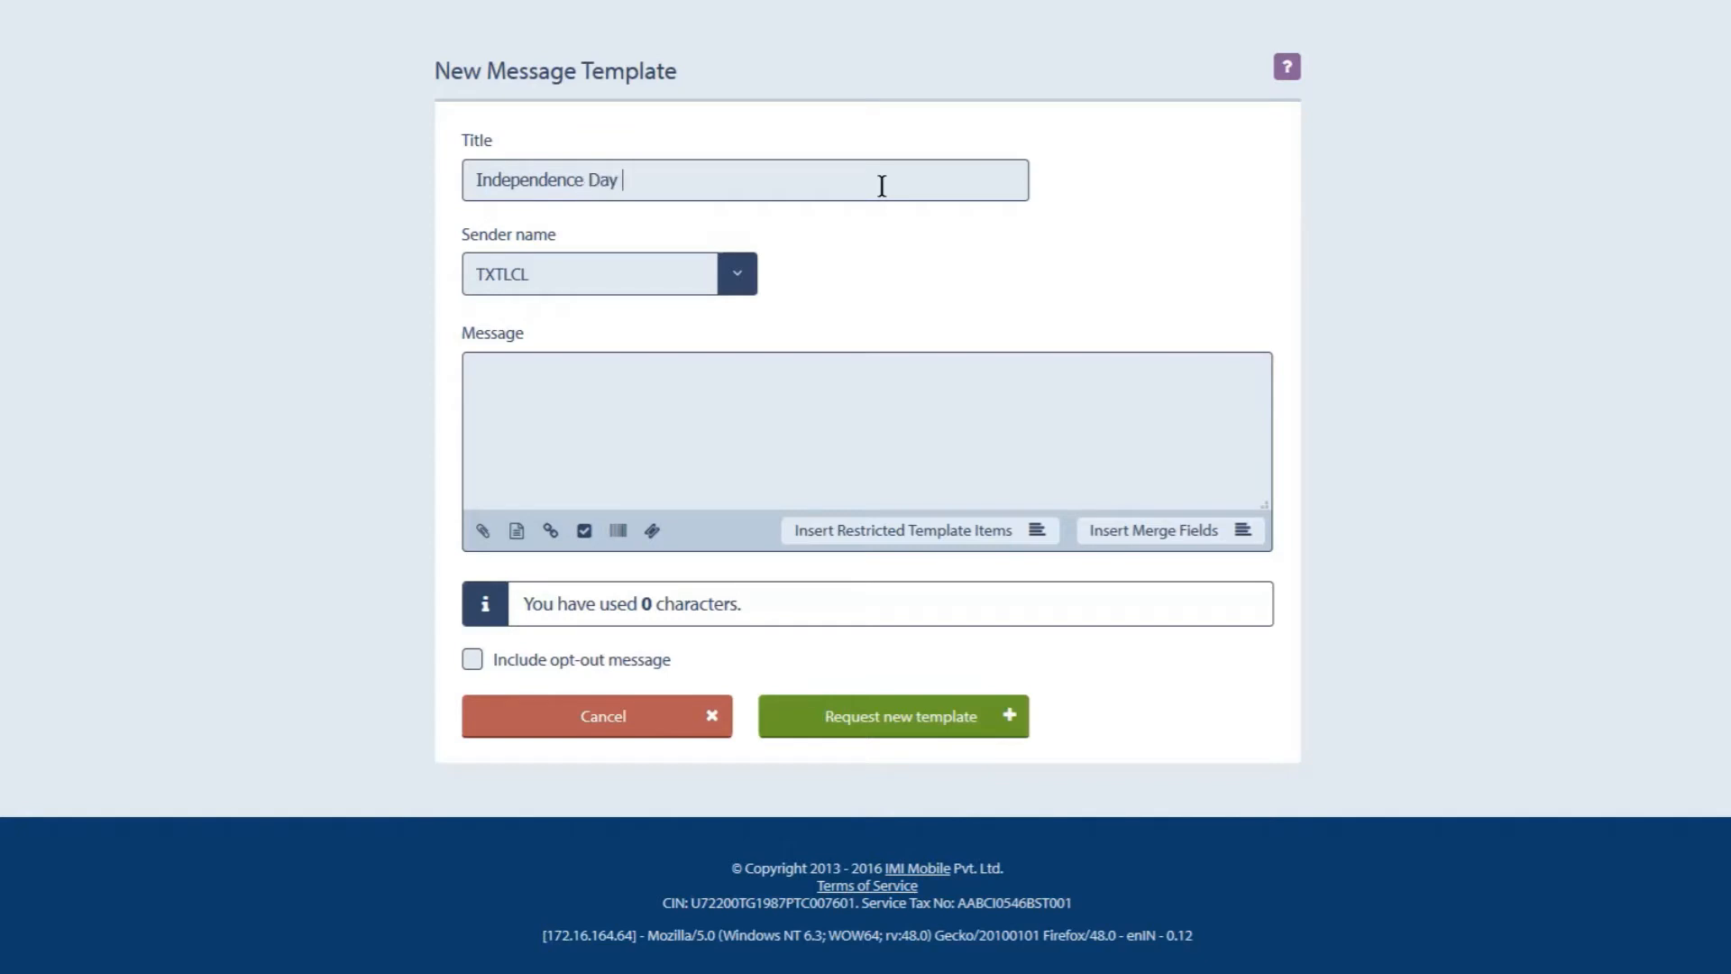
{"action": "type", "text": "Notice"}
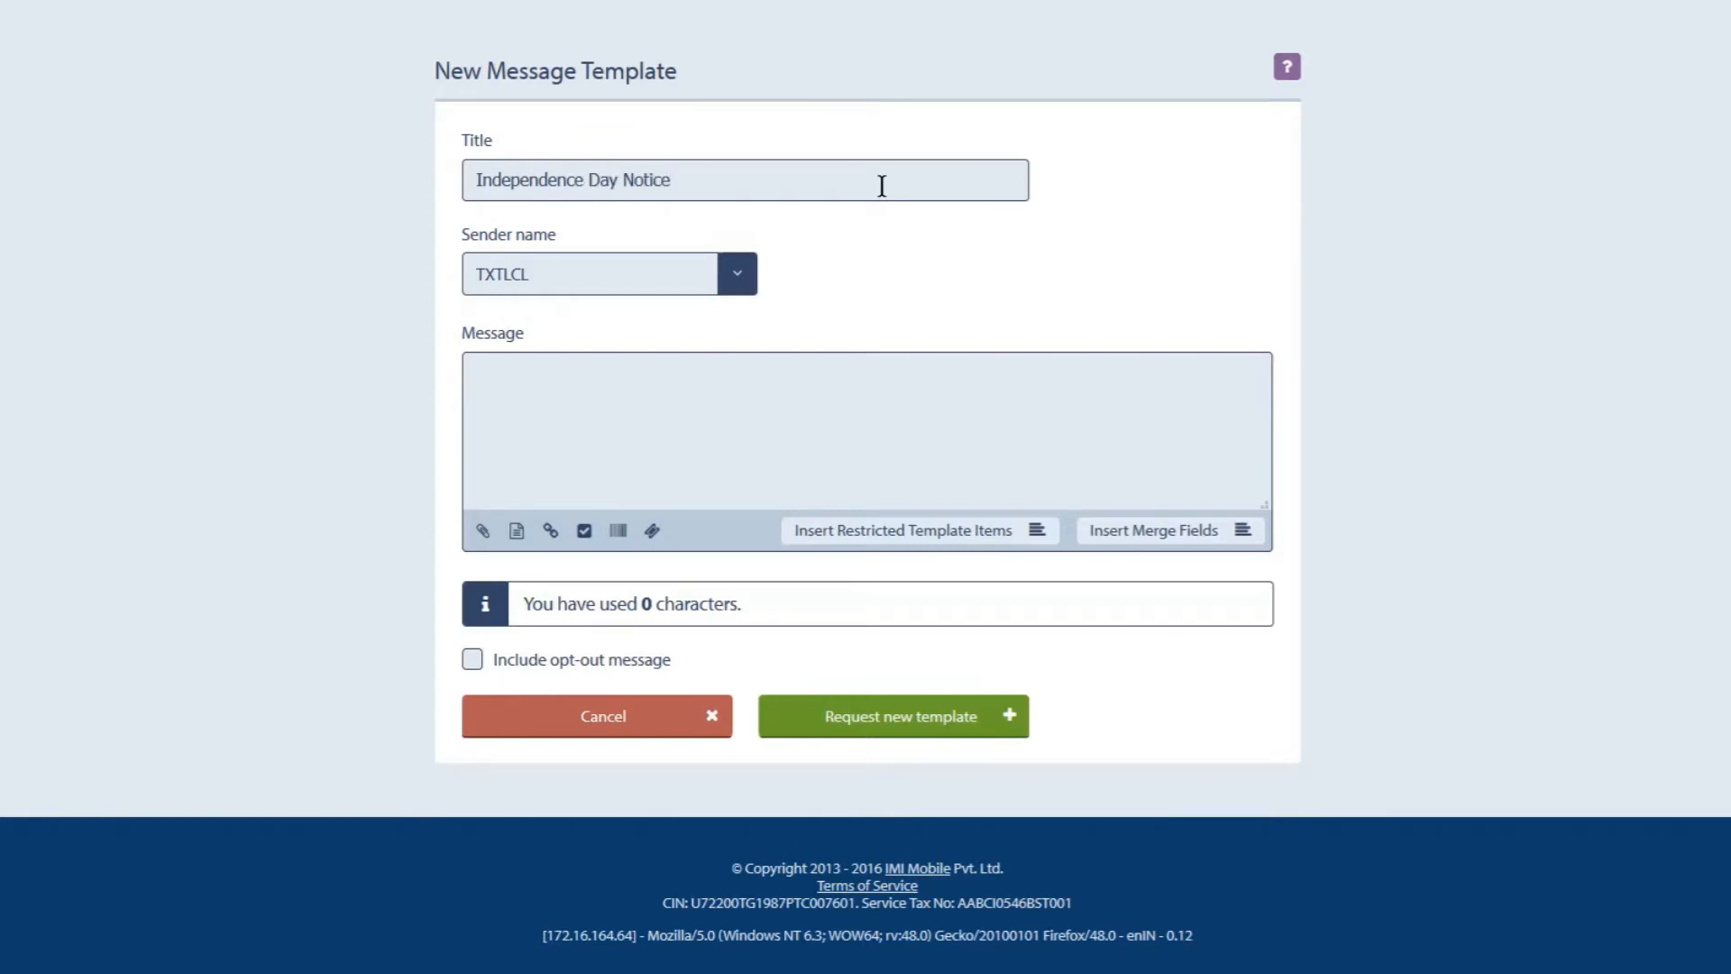
{"action": "mouse_move", "coordinate": [822, 237]}
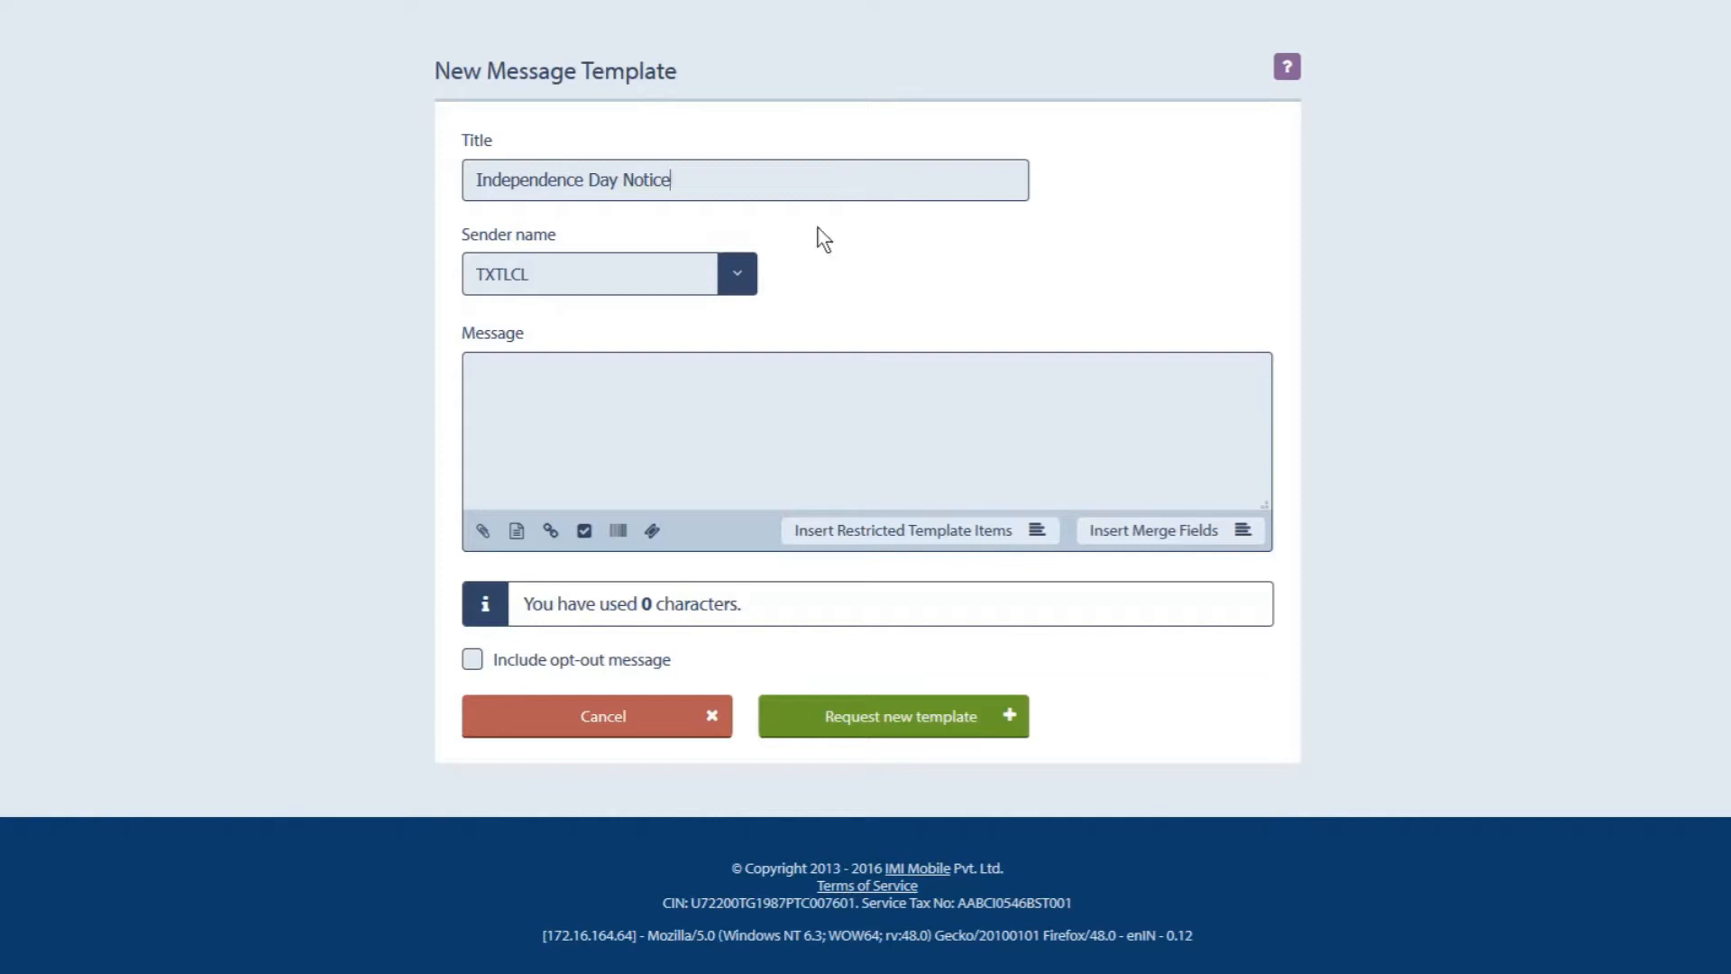
{"action": "left_click", "coordinate": [735, 272]}
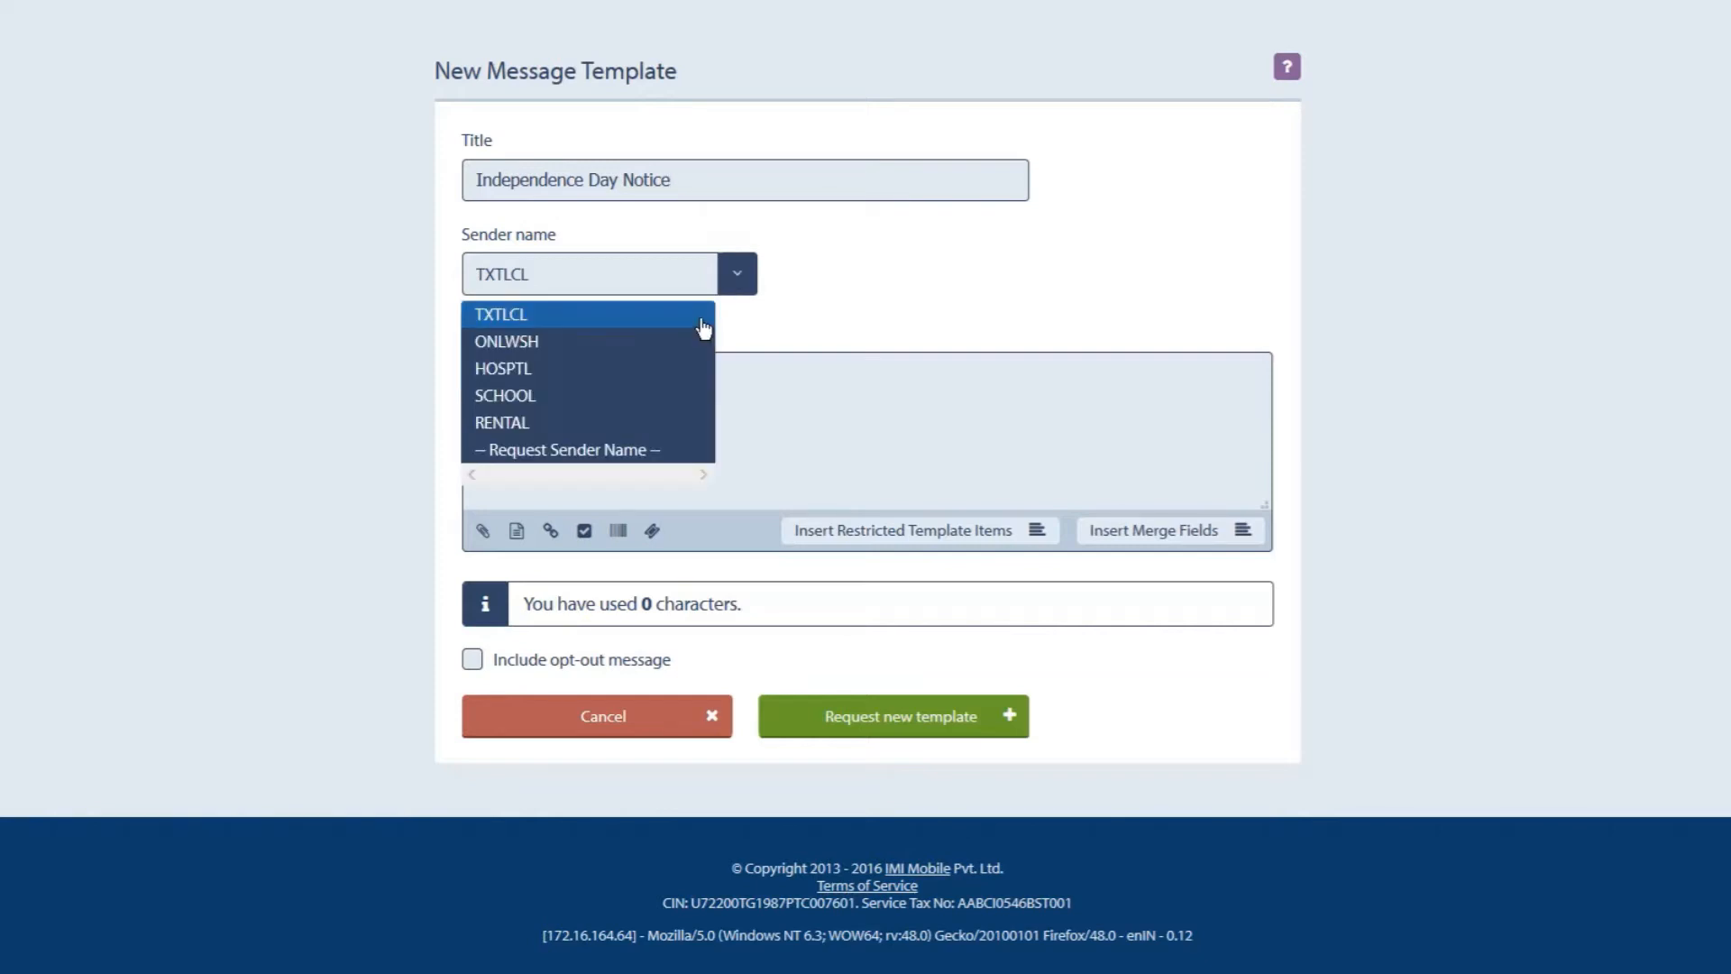
{"action": "left_click", "coordinate": [505, 393]}
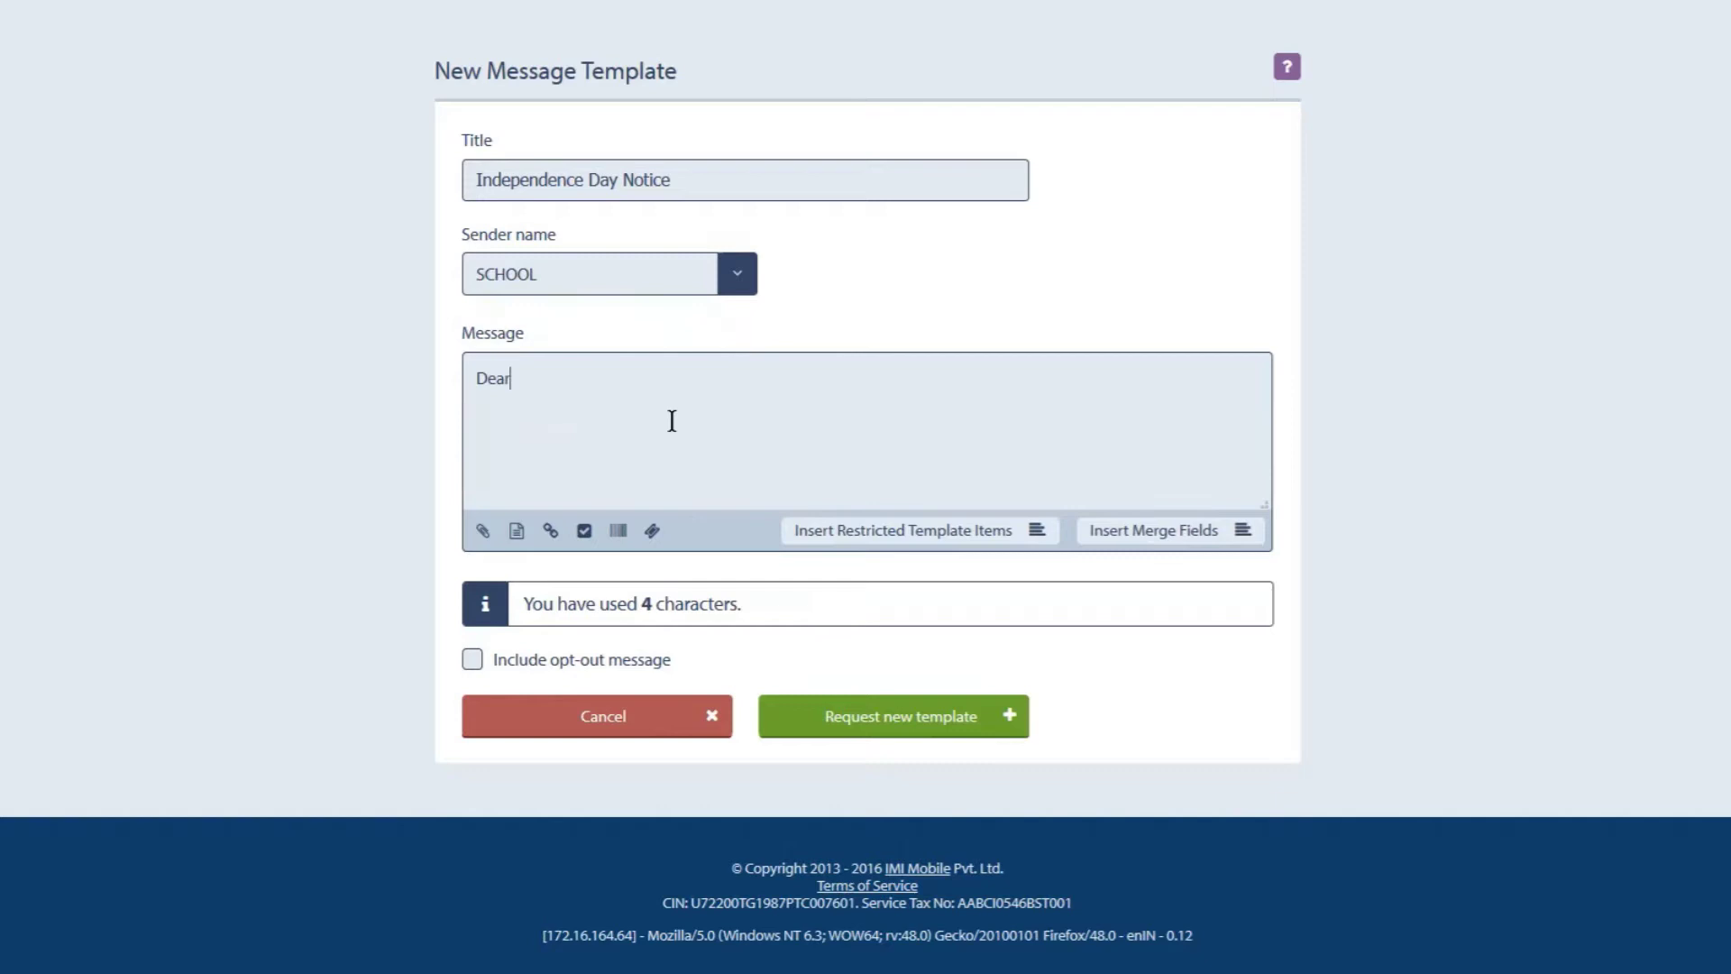
Write the Independence Day celebration message (starts 9 AM sharp) and submit the request.
{"action": "type", "text": "students, the Independence Day celebration will start at 9 AM sharp. Venue: School Parade Ground."}
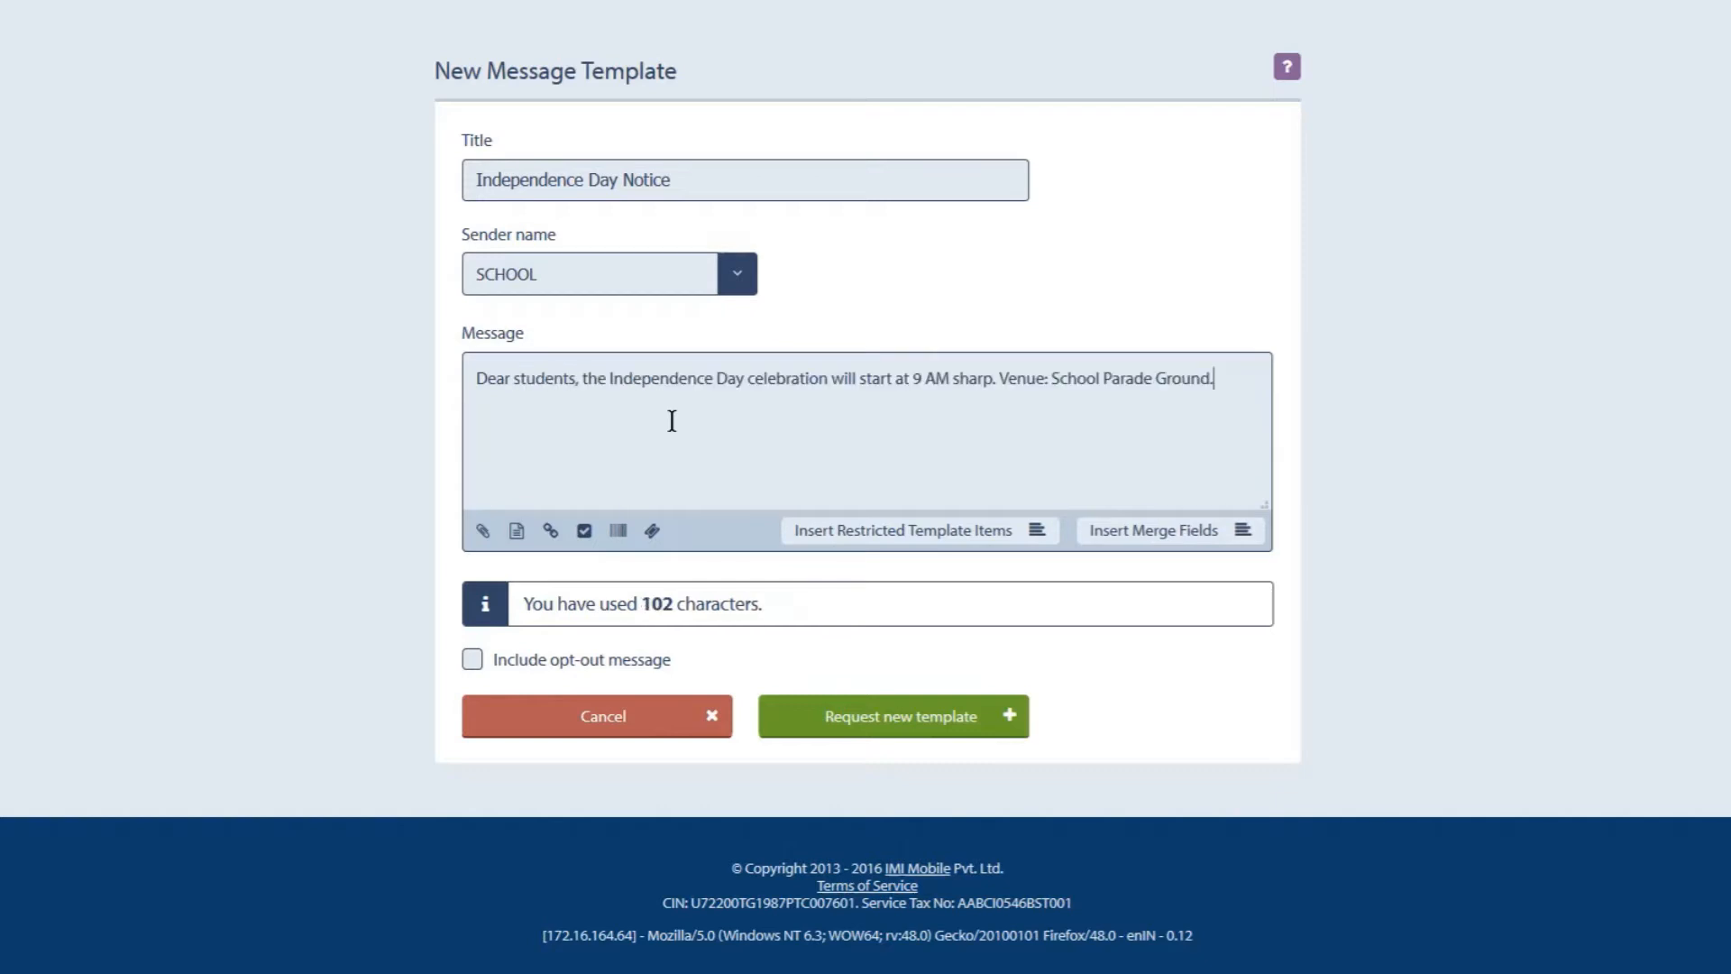
{"action": "left_click", "coordinate": [482, 530]}
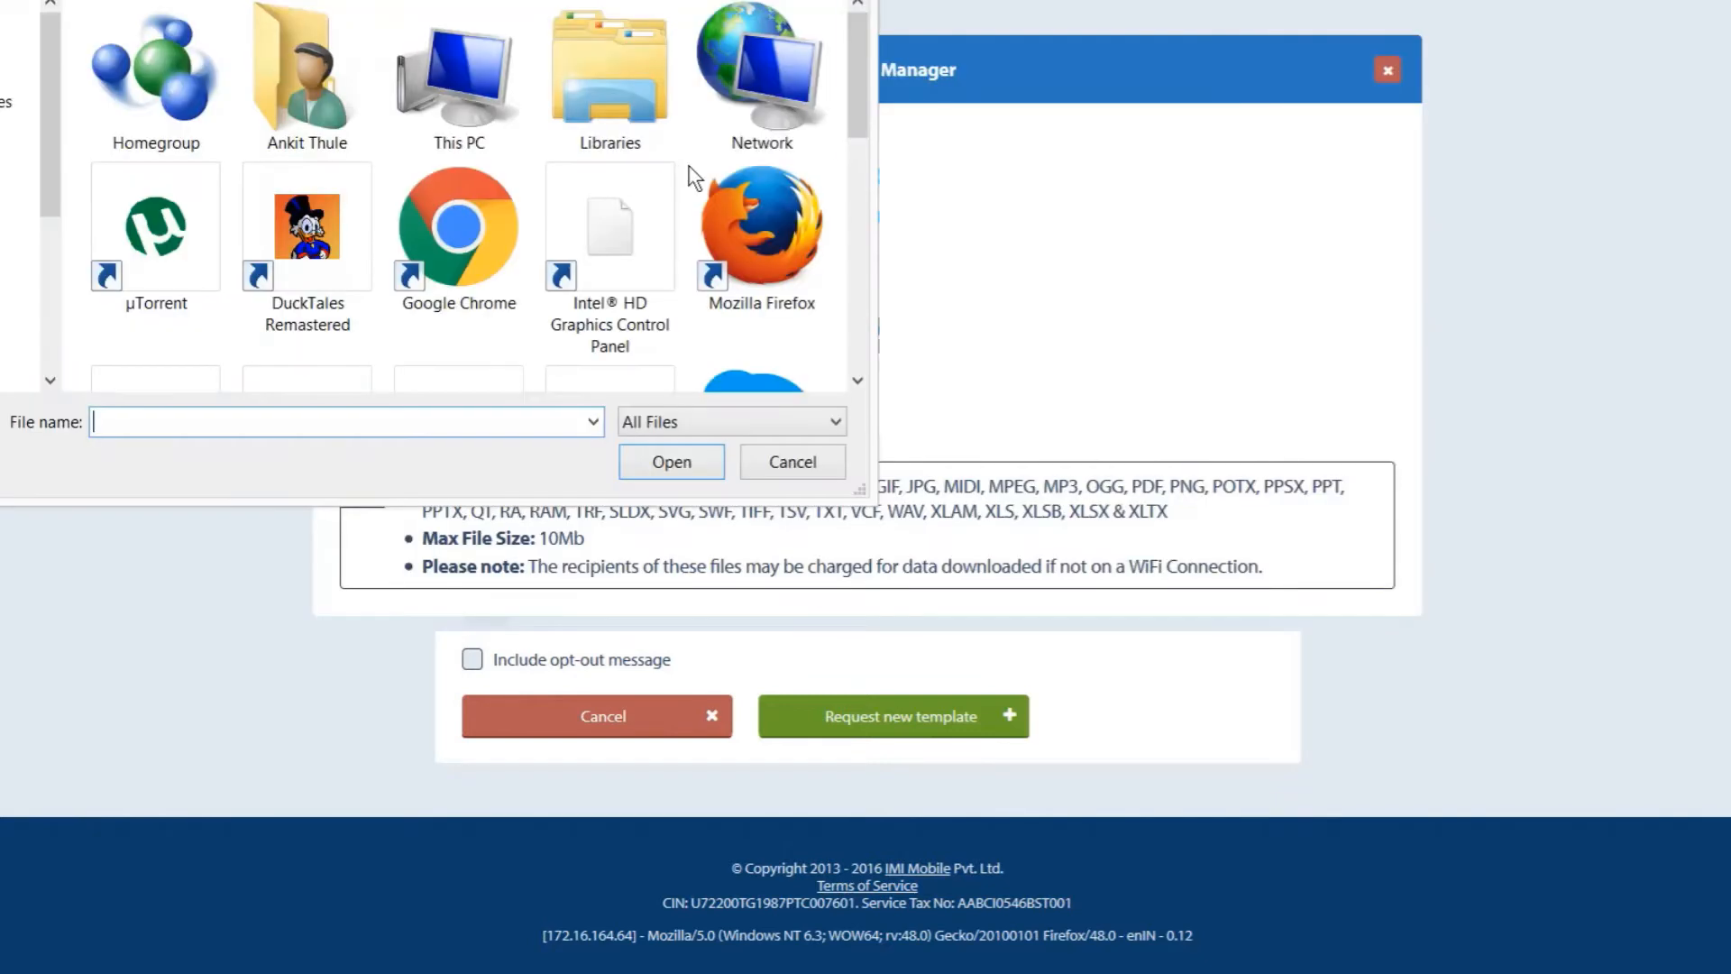
{"action": "left_click", "coordinate": [670, 462]}
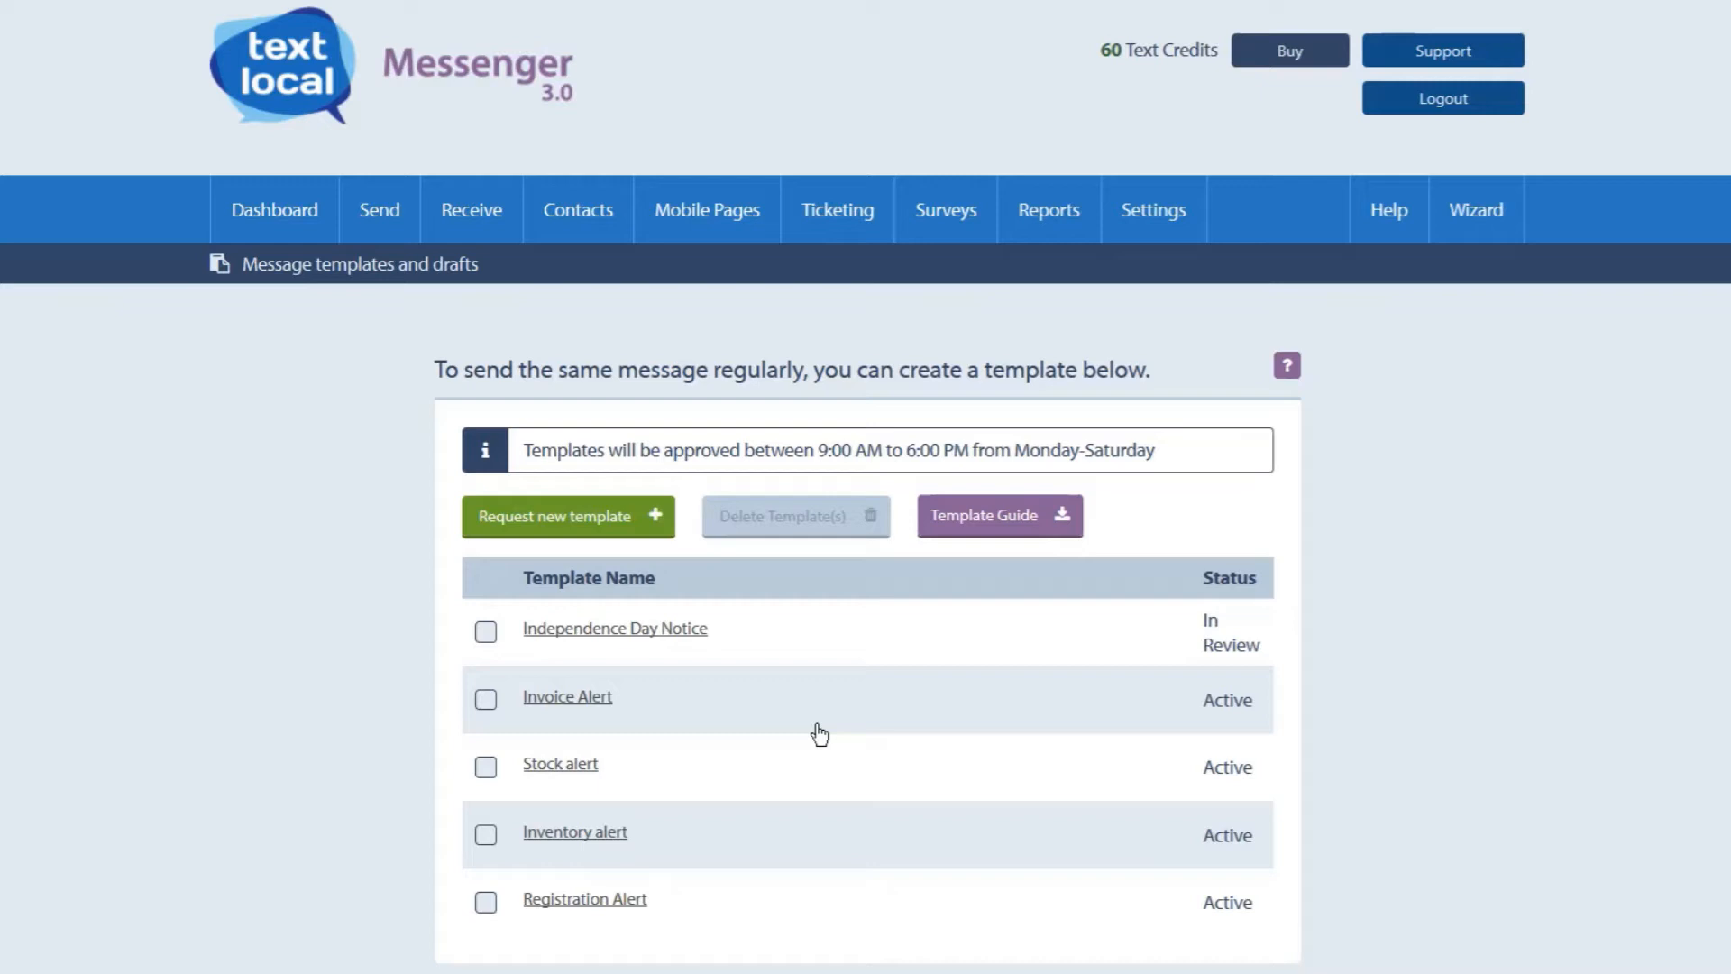
Open a fresh template request form for a second template.
{"action": "left_click", "coordinate": [567, 515]}
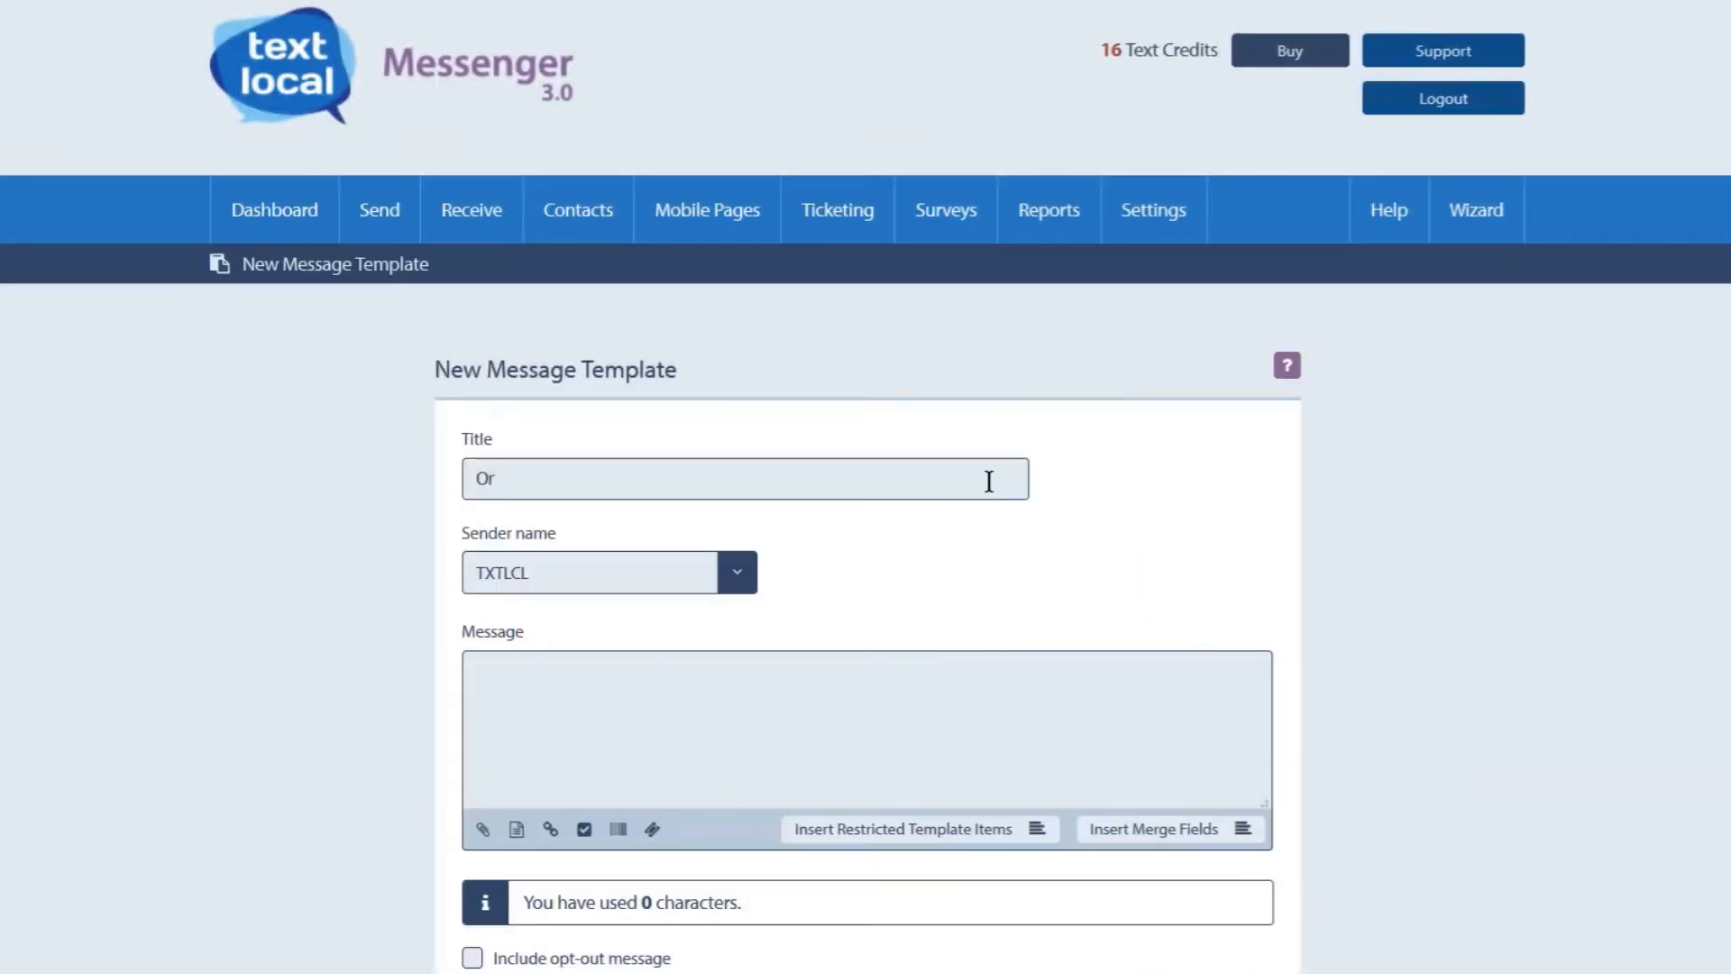
Title the template 'Order Delivery Alert', choose sender RENTAL, and begin 'Hi, Your order number'.
{"action": "type", "text": "Order Delivery Alert"}
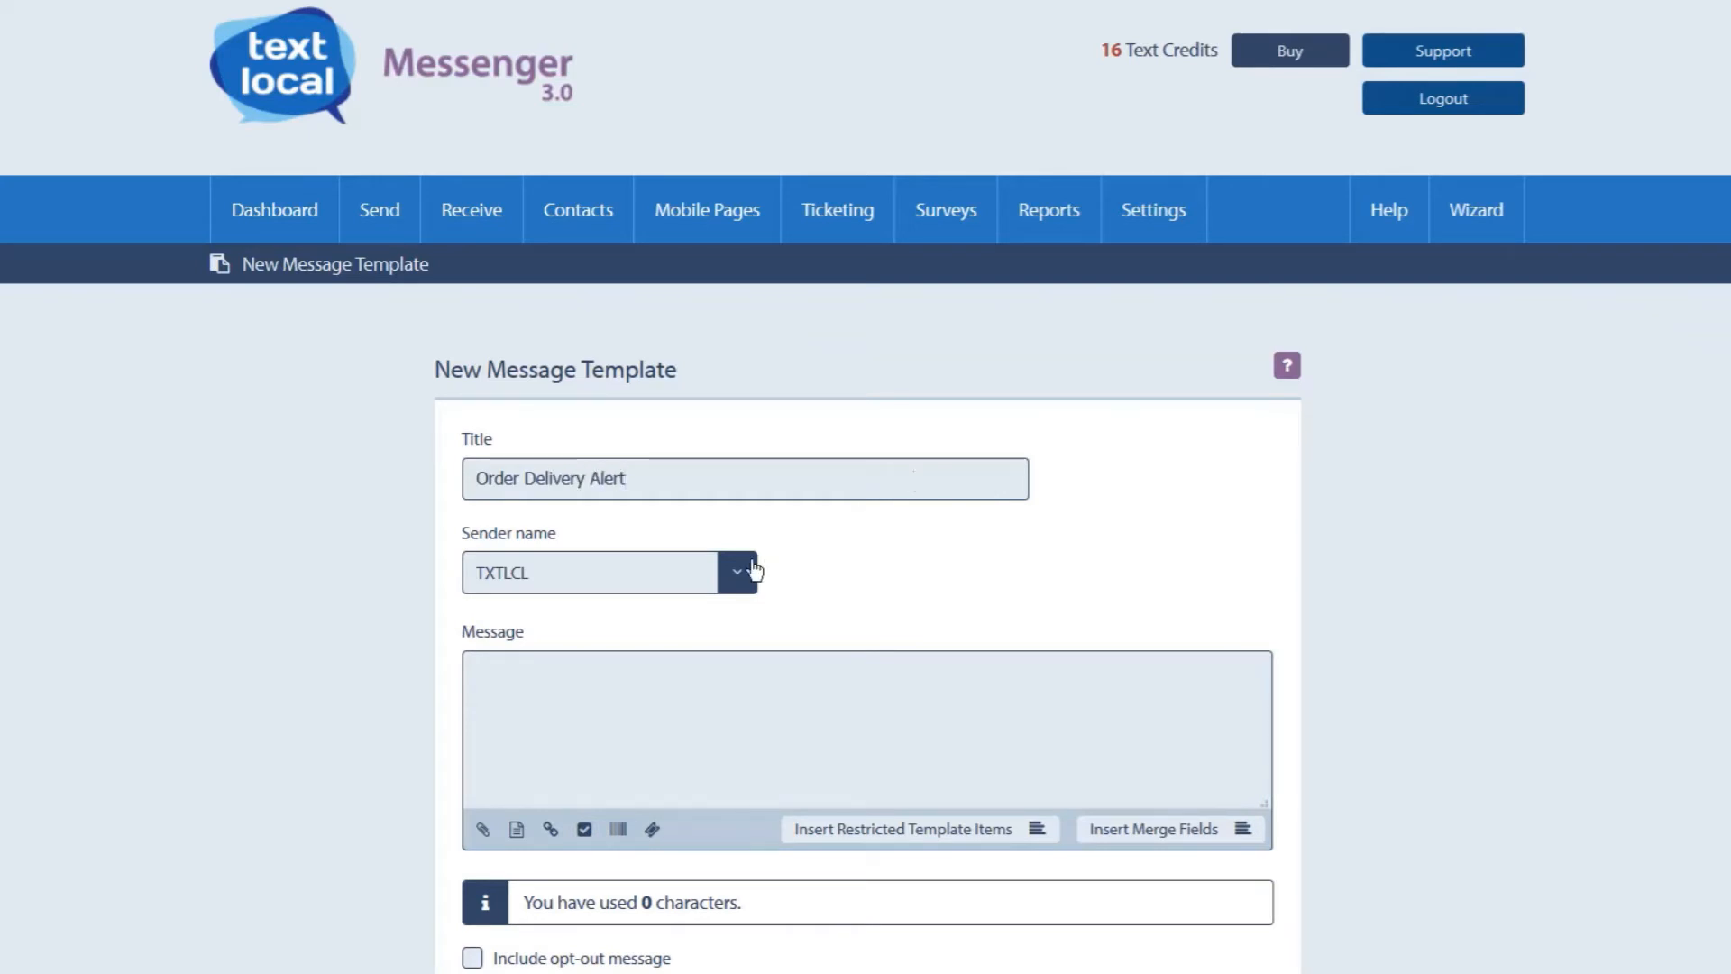
{"action": "left_click", "coordinate": [736, 571]}
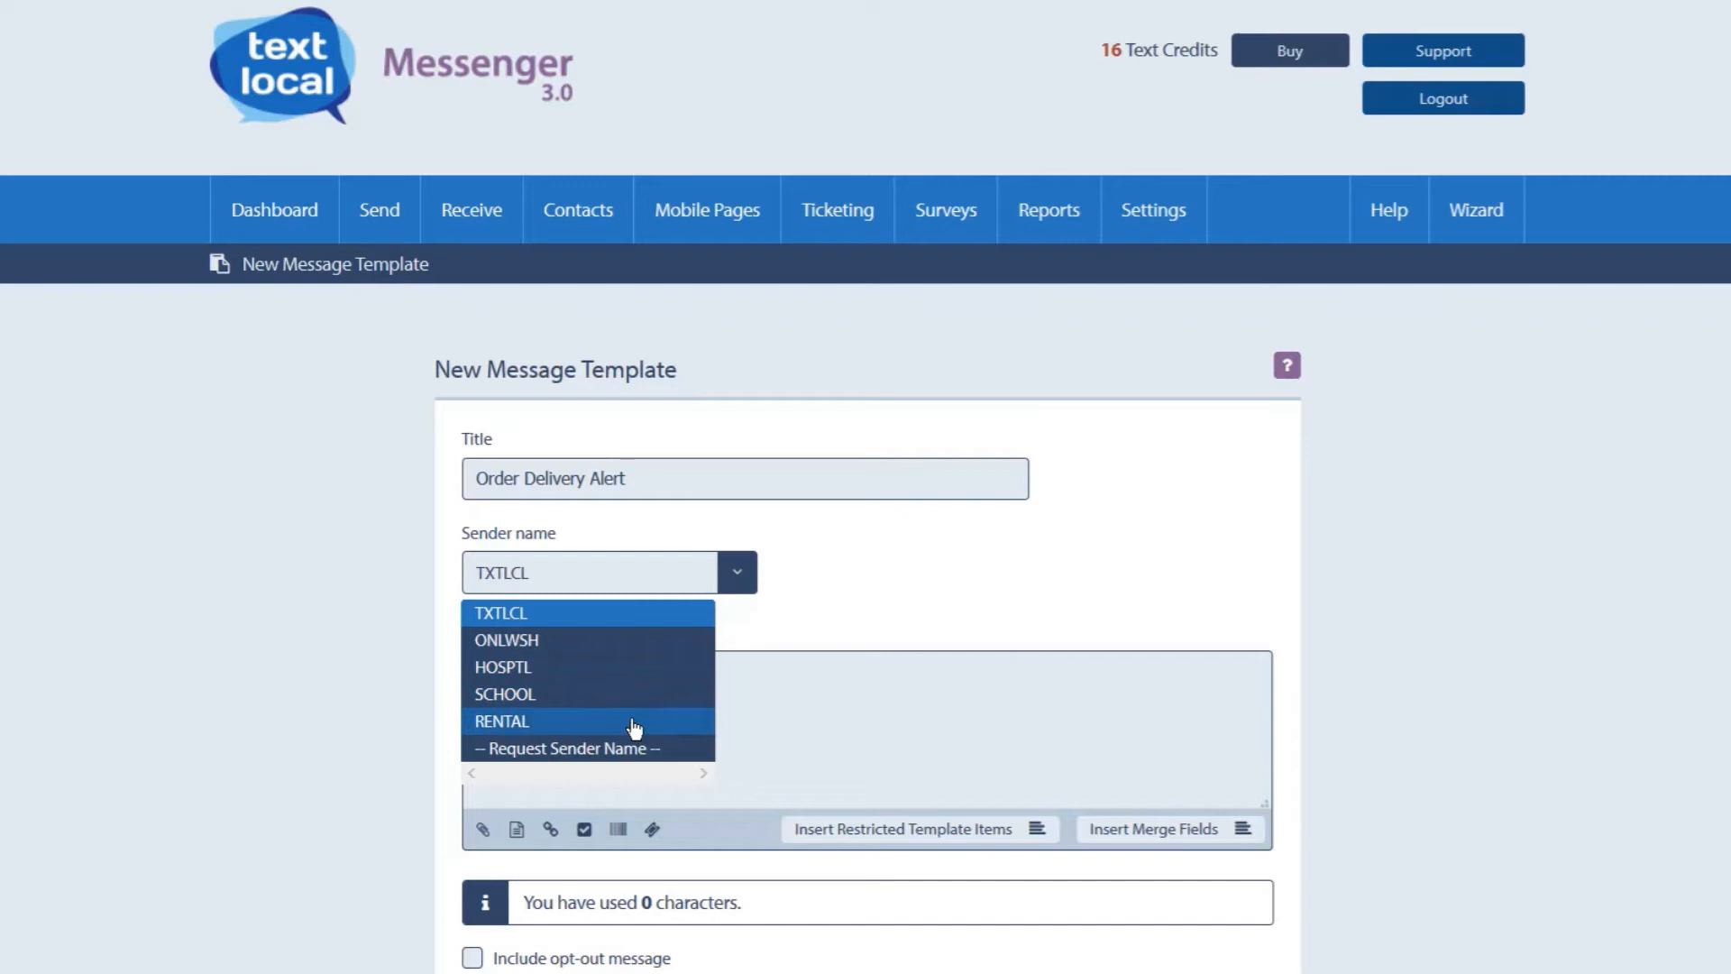
{"action": "left_click", "coordinate": [502, 721]}
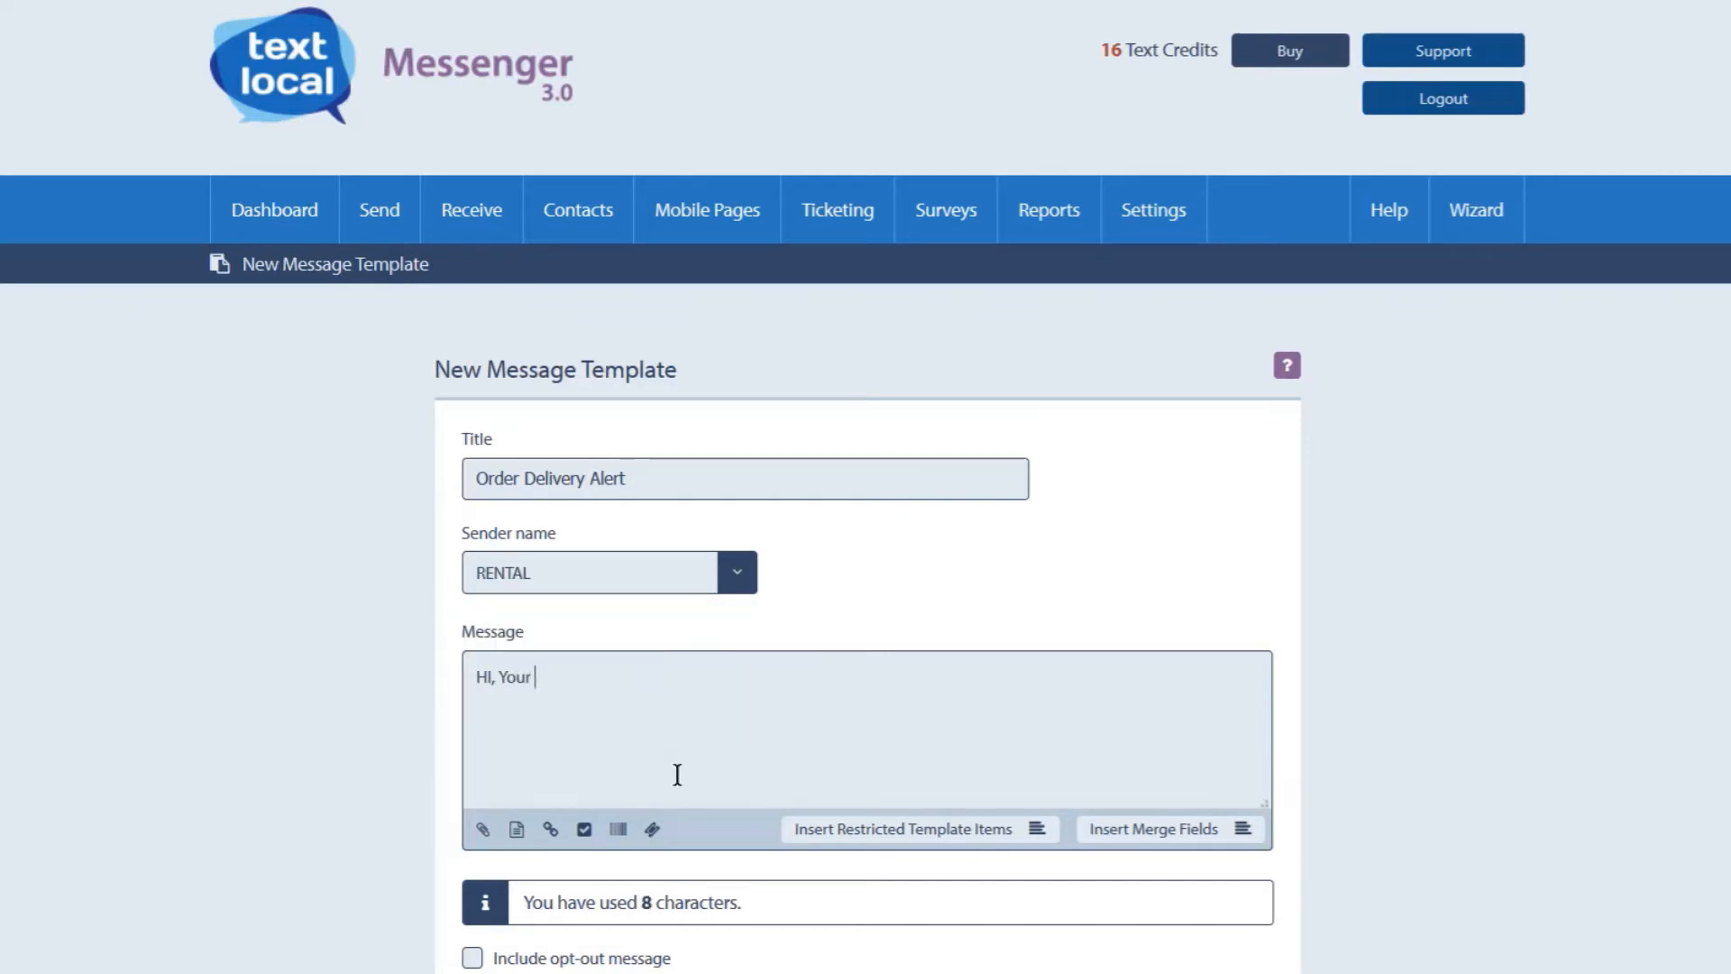
{"action": "type", "text": "order number"}
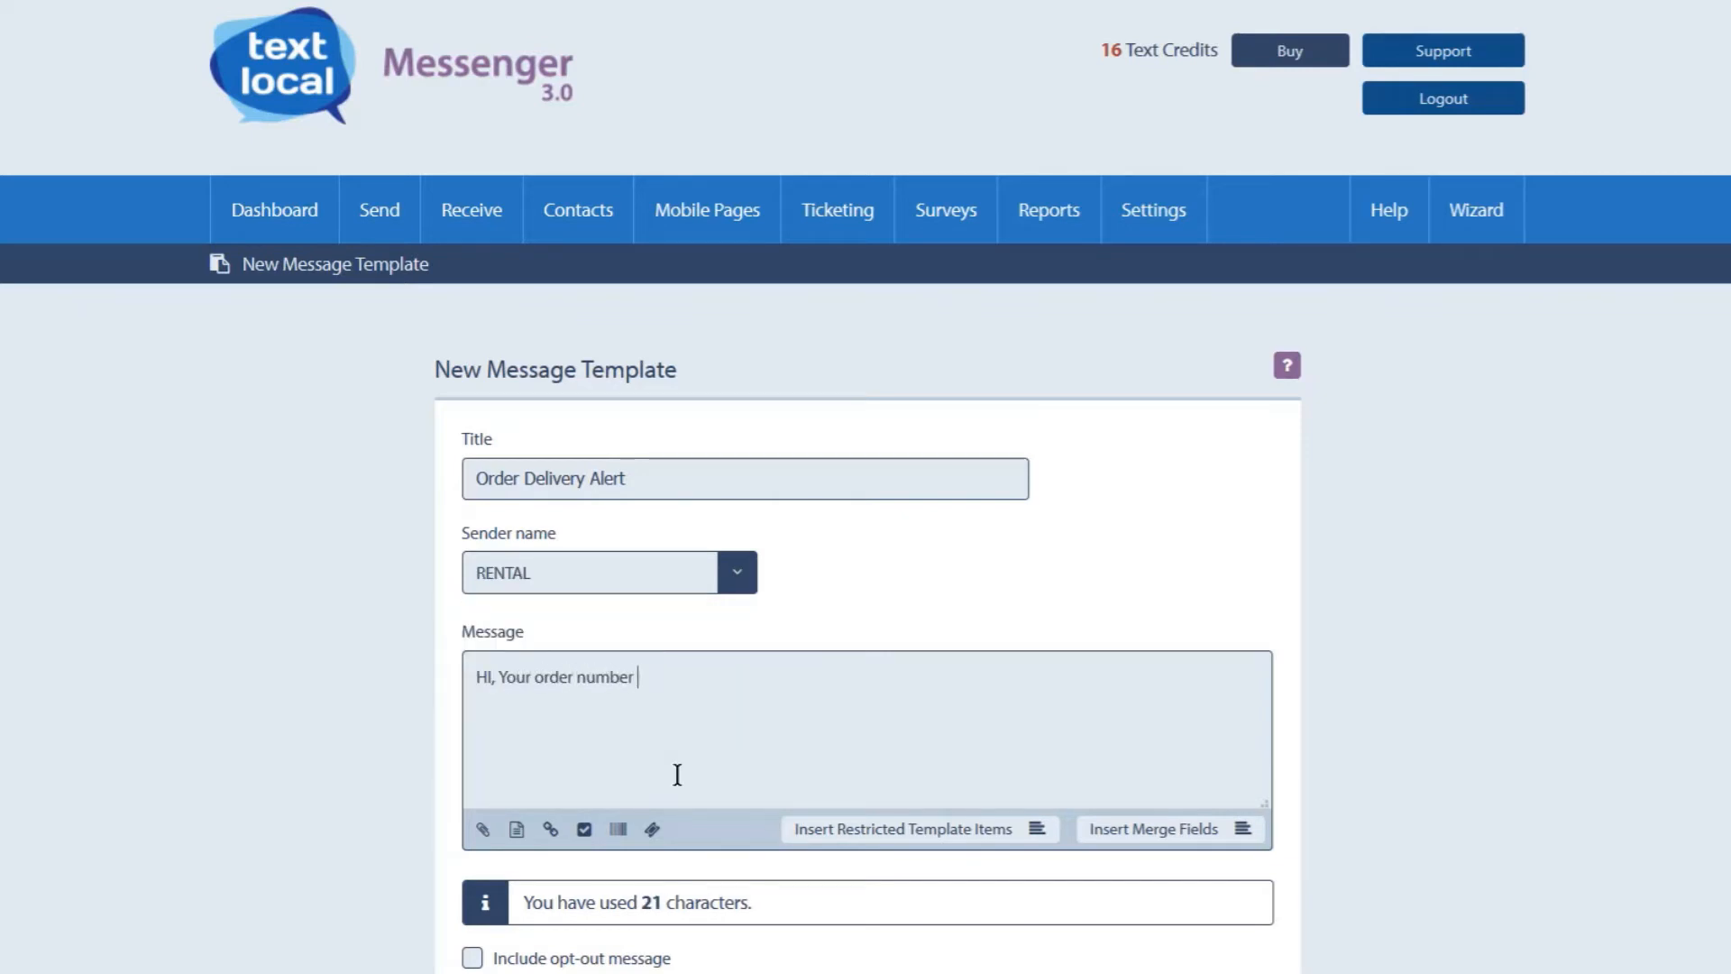
{"action": "left_click", "coordinate": [919, 828]}
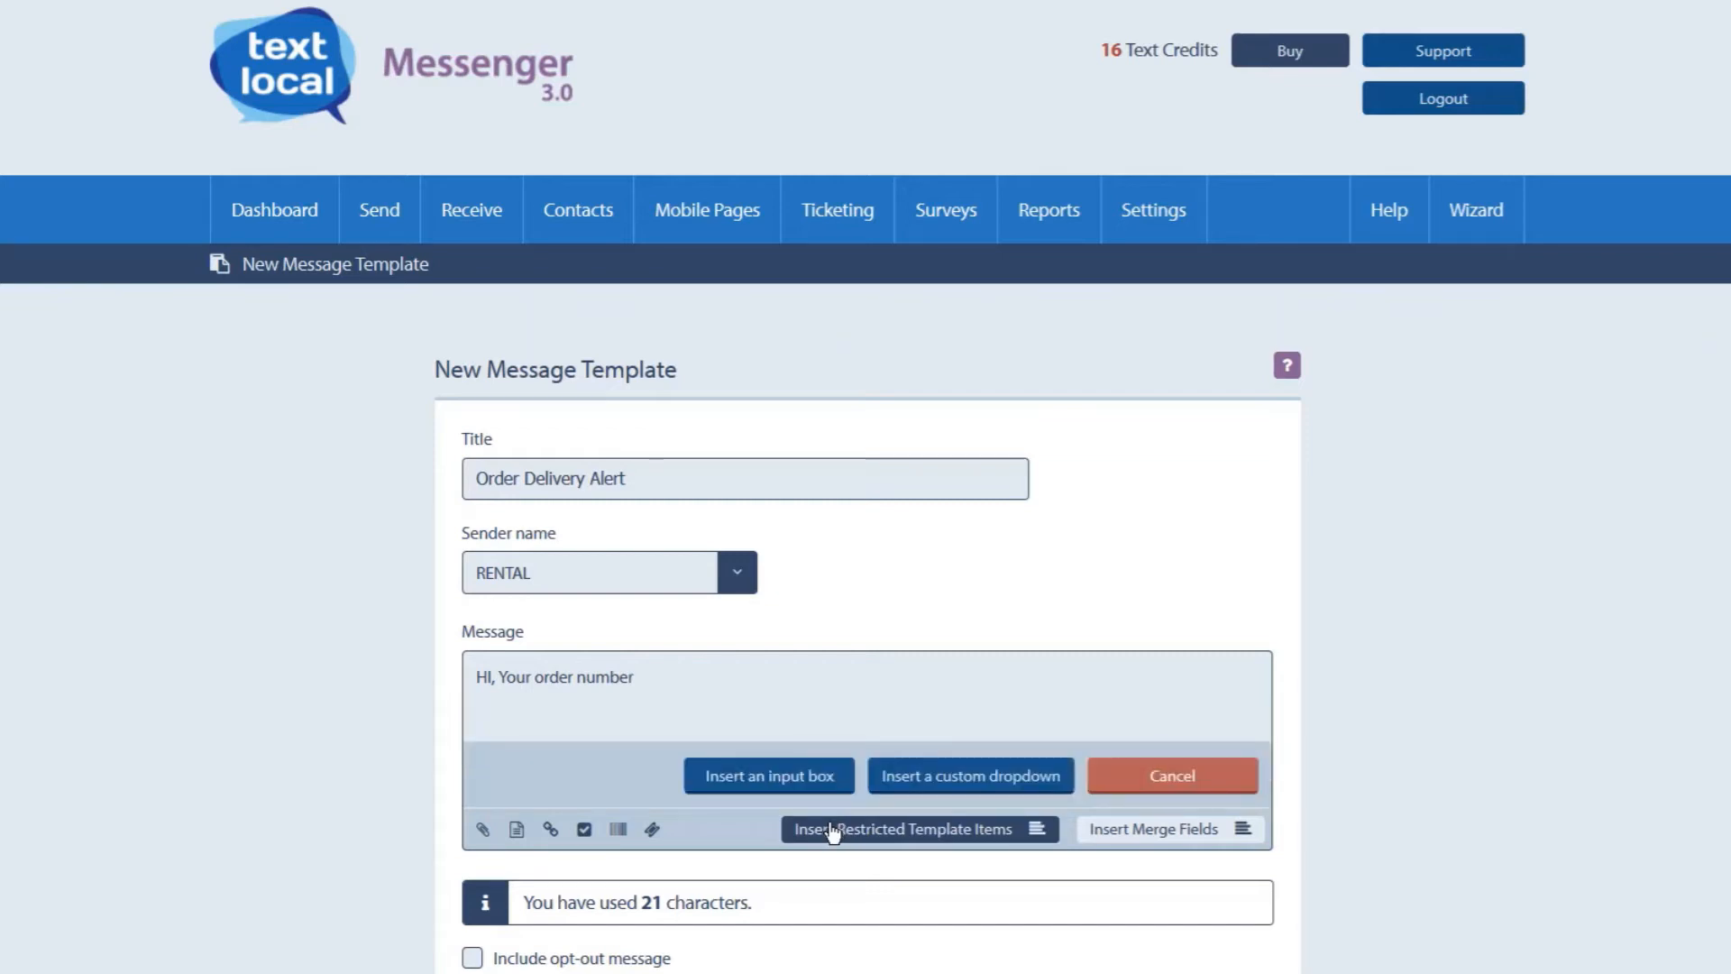
Insert a restricted 'Invoice' input box limited to 6 characters.
{"action": "left_click", "coordinate": [768, 775]}
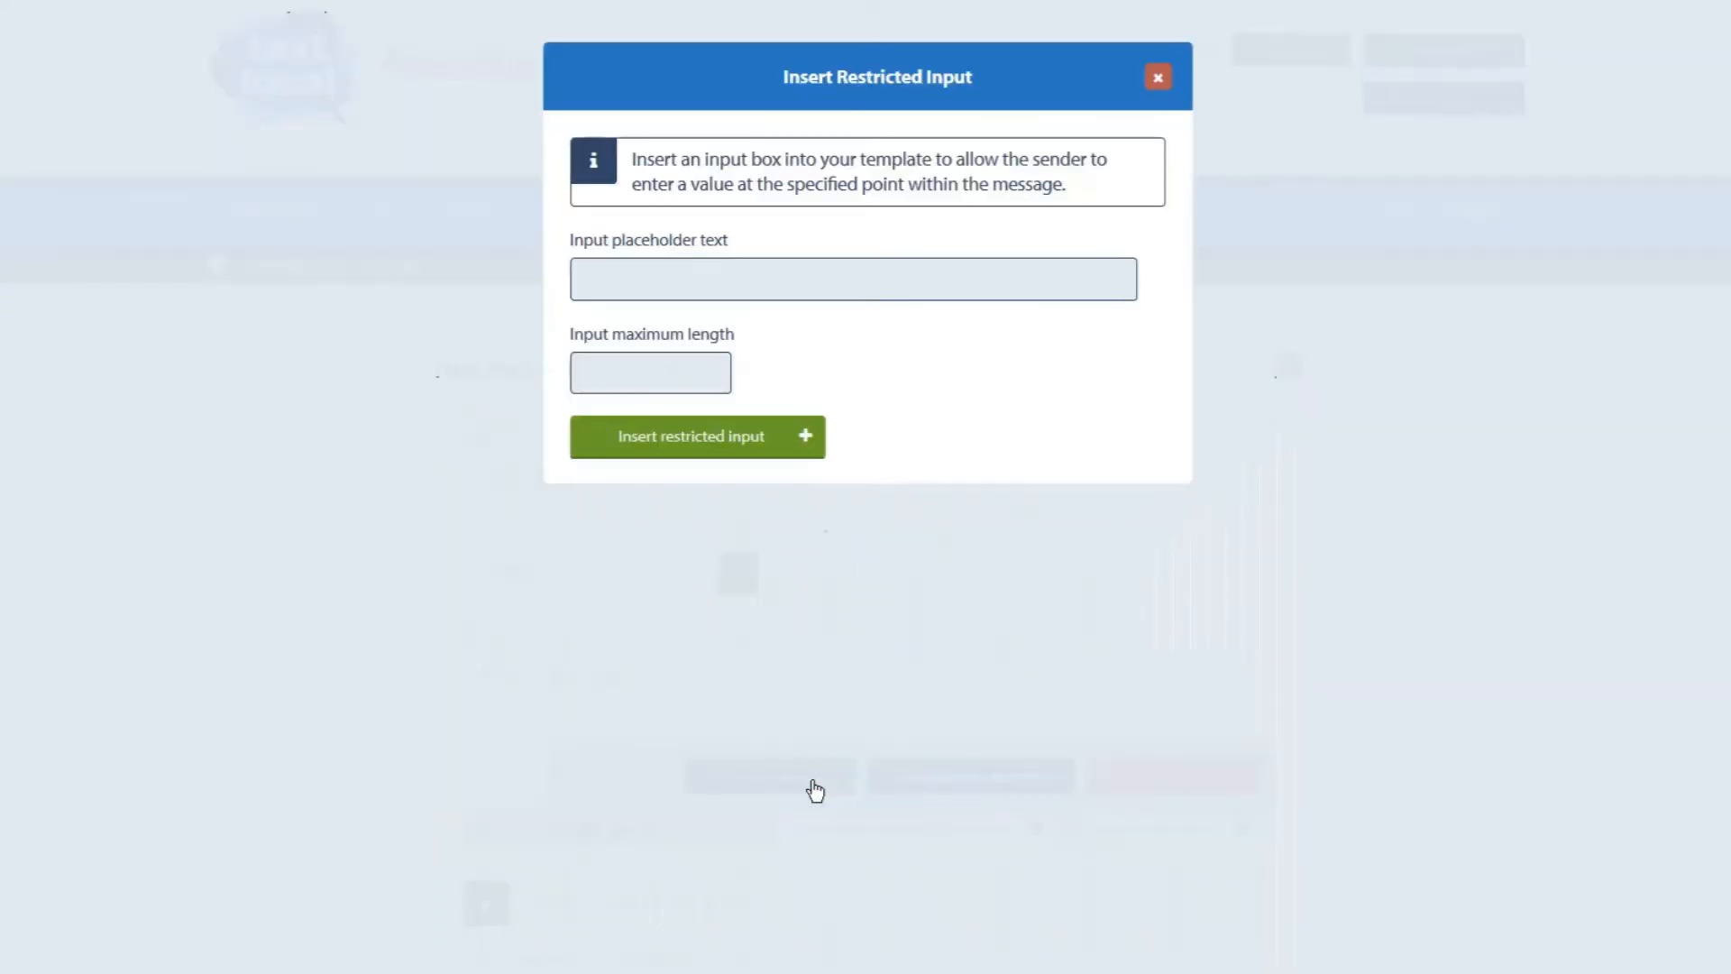
{"action": "type", "text": "Invoice"}
{"action": "type", "text": "6"}
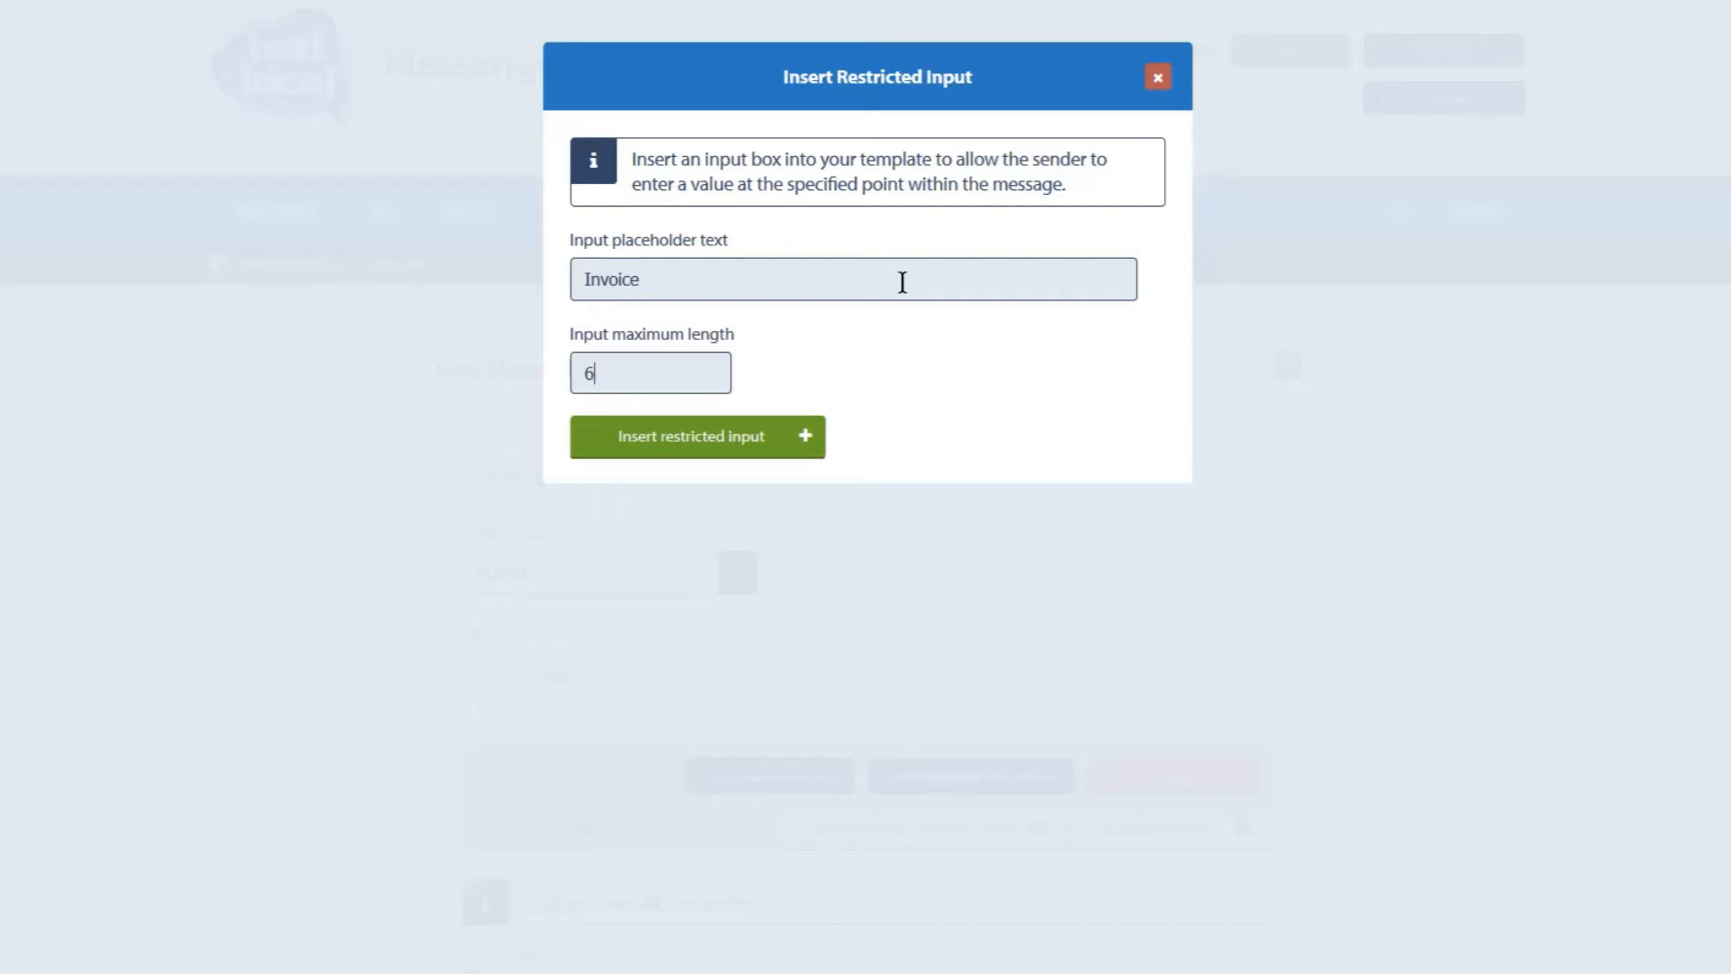
{"action": "mouse_move", "coordinate": [890, 335]}
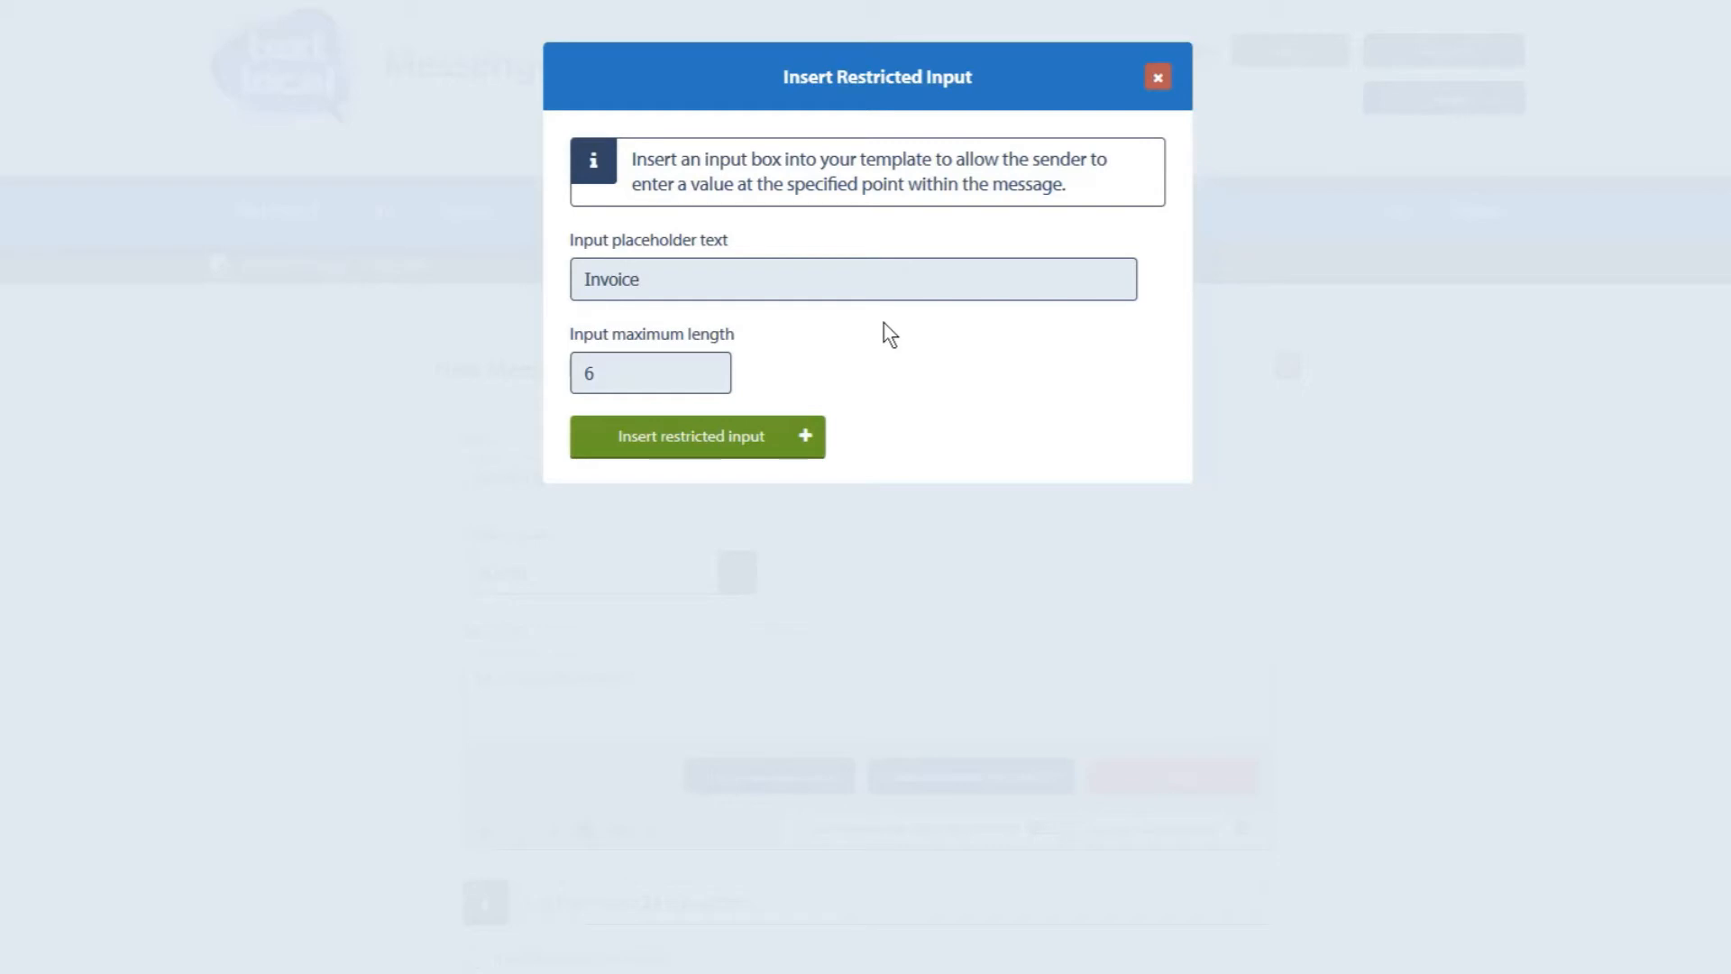
{"action": "left_click", "coordinate": [684, 435]}
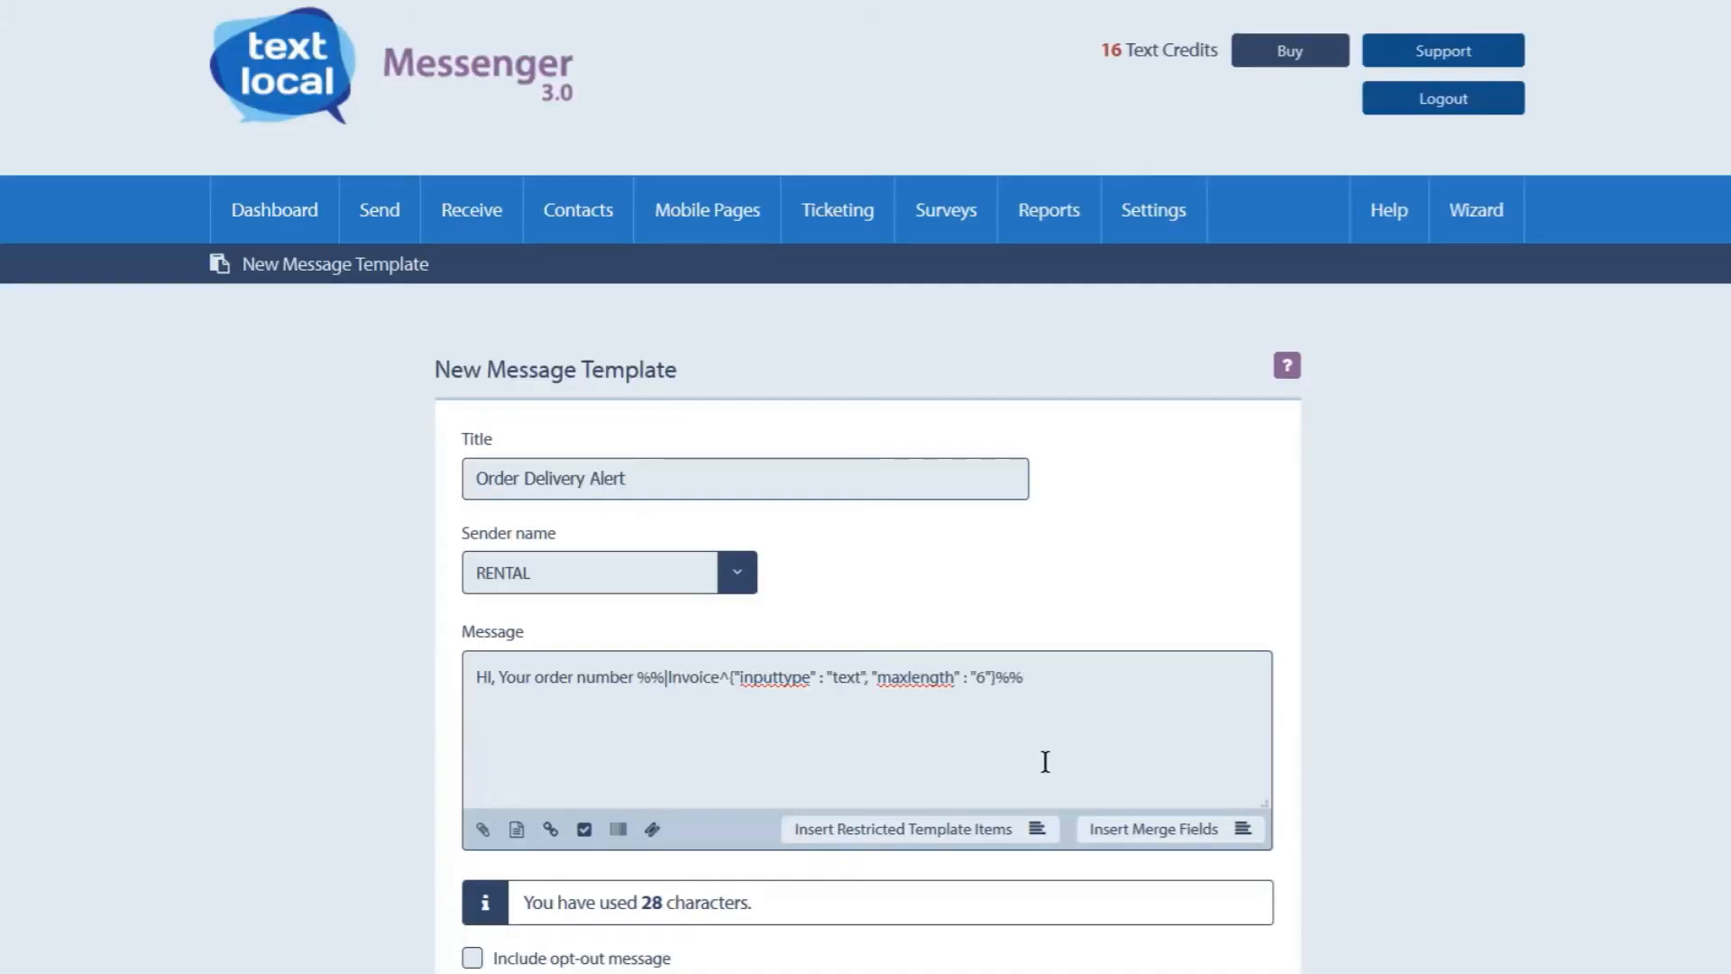
Continue the message with 'is' after the Invoice input box.
{"action": "left_click", "coordinate": [1026, 678]}
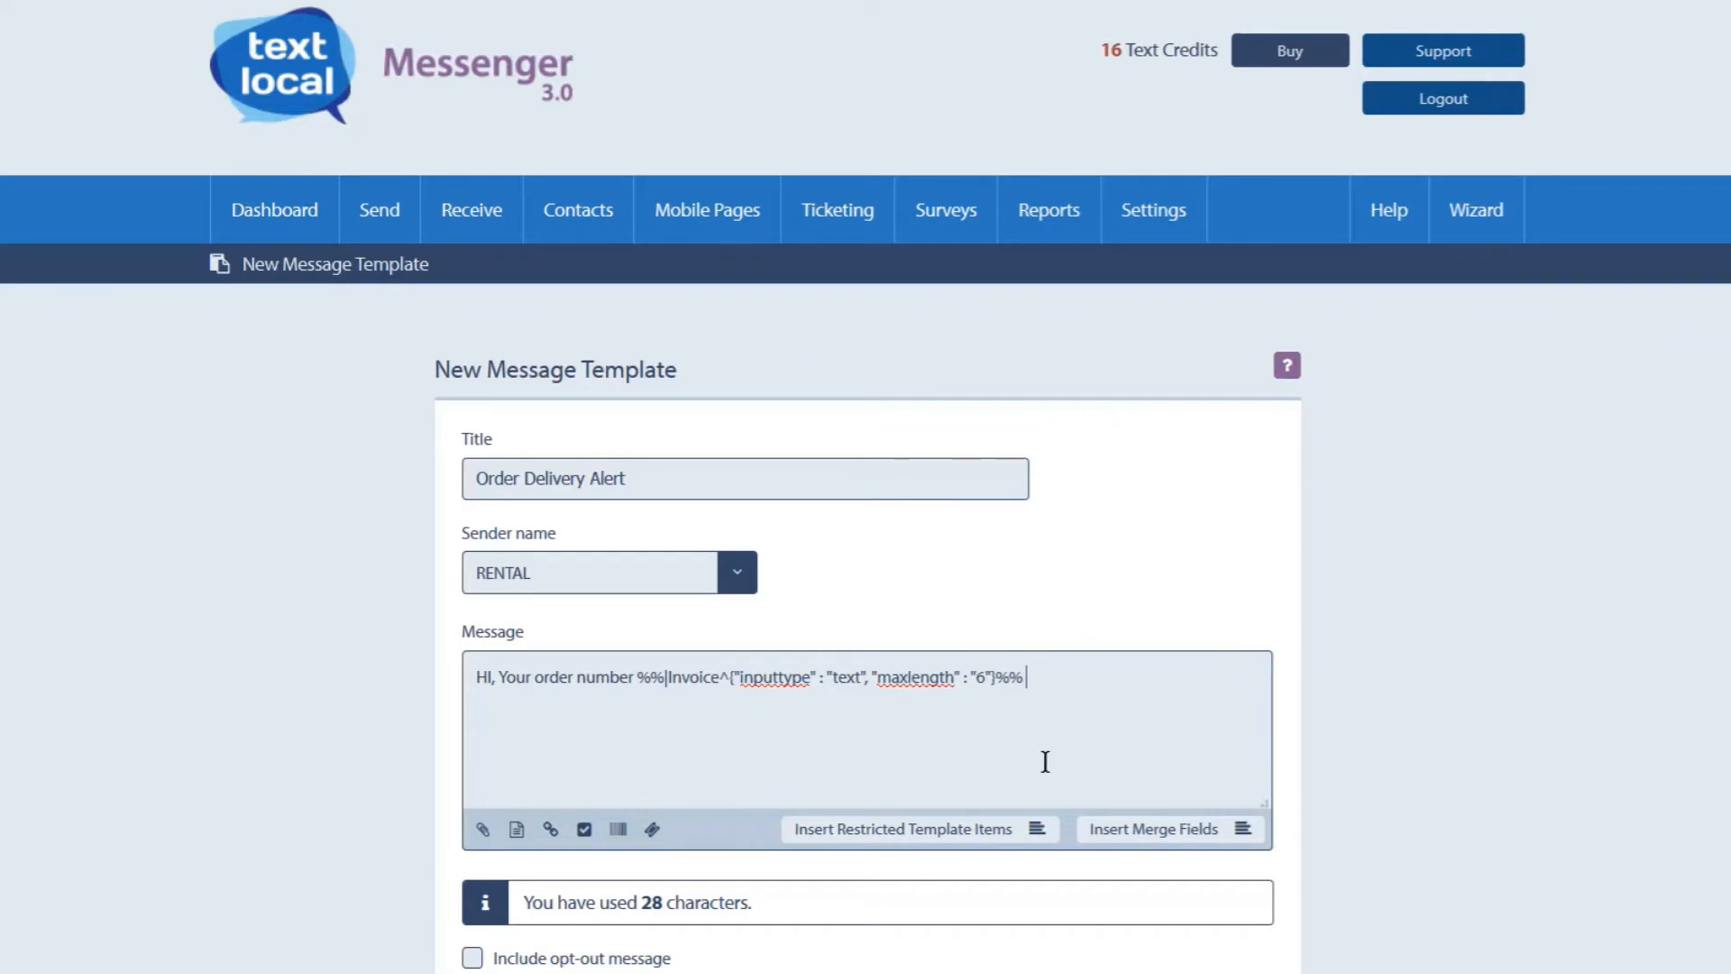
{"action": "type", "text": "is"}
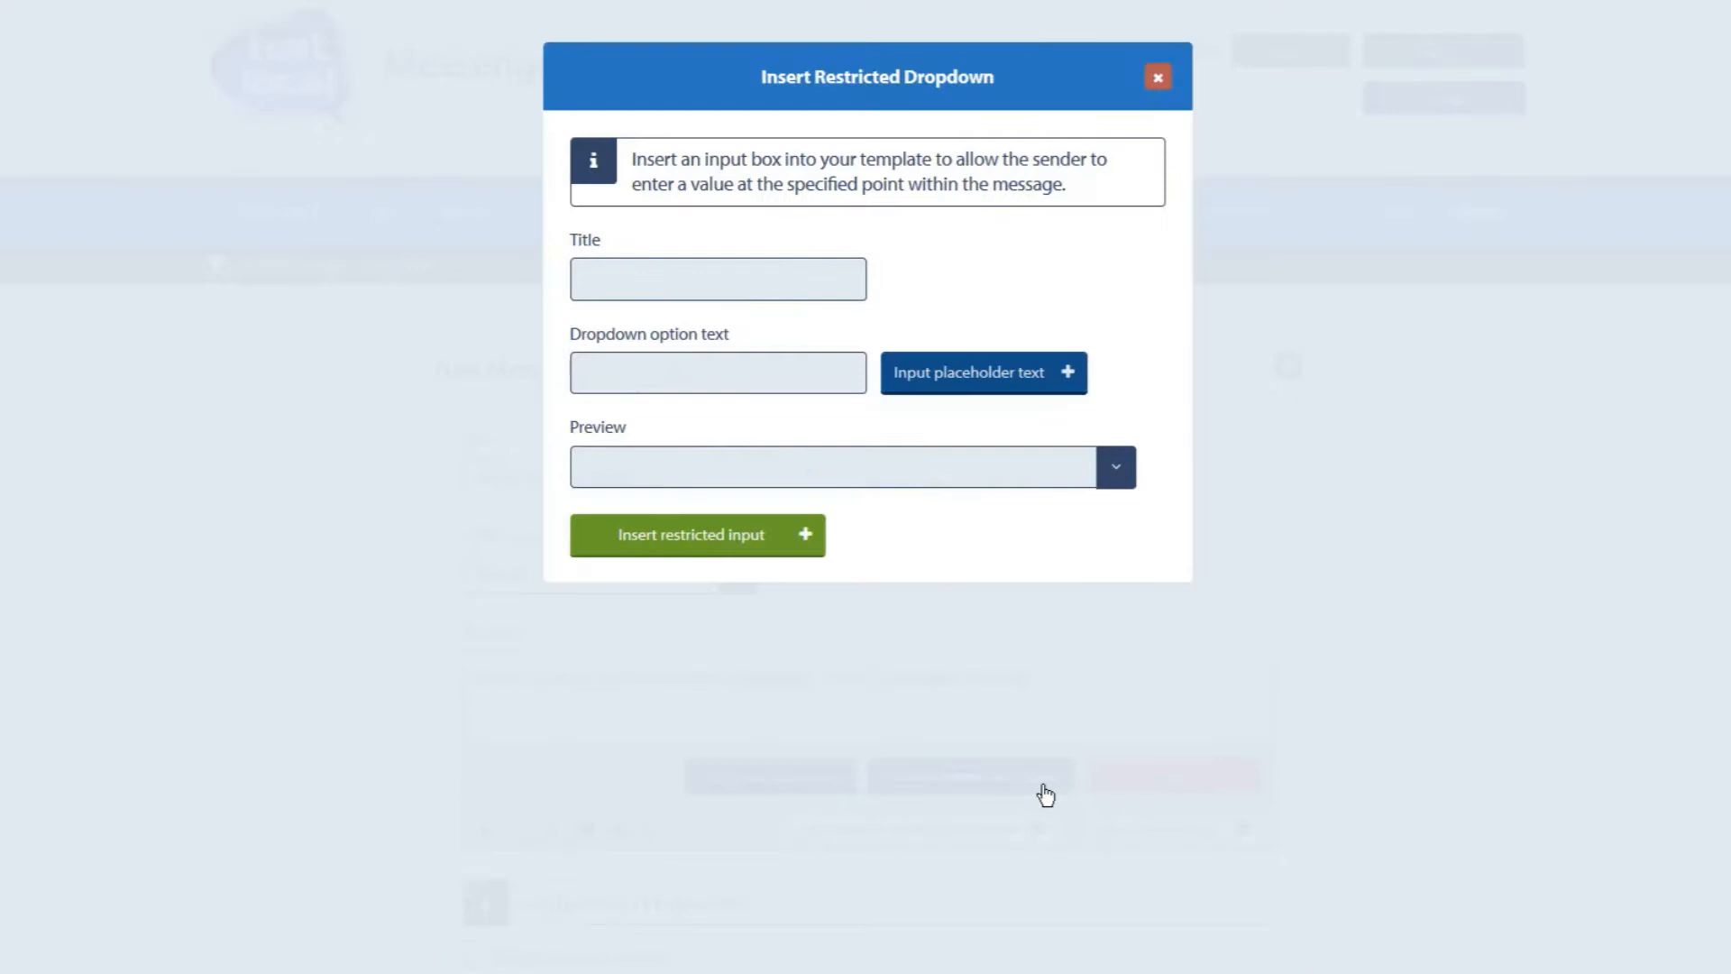
Add a Status dropdown with options Confirmed, Canceled and On Hold.
{"action": "type", "text": "Status"}
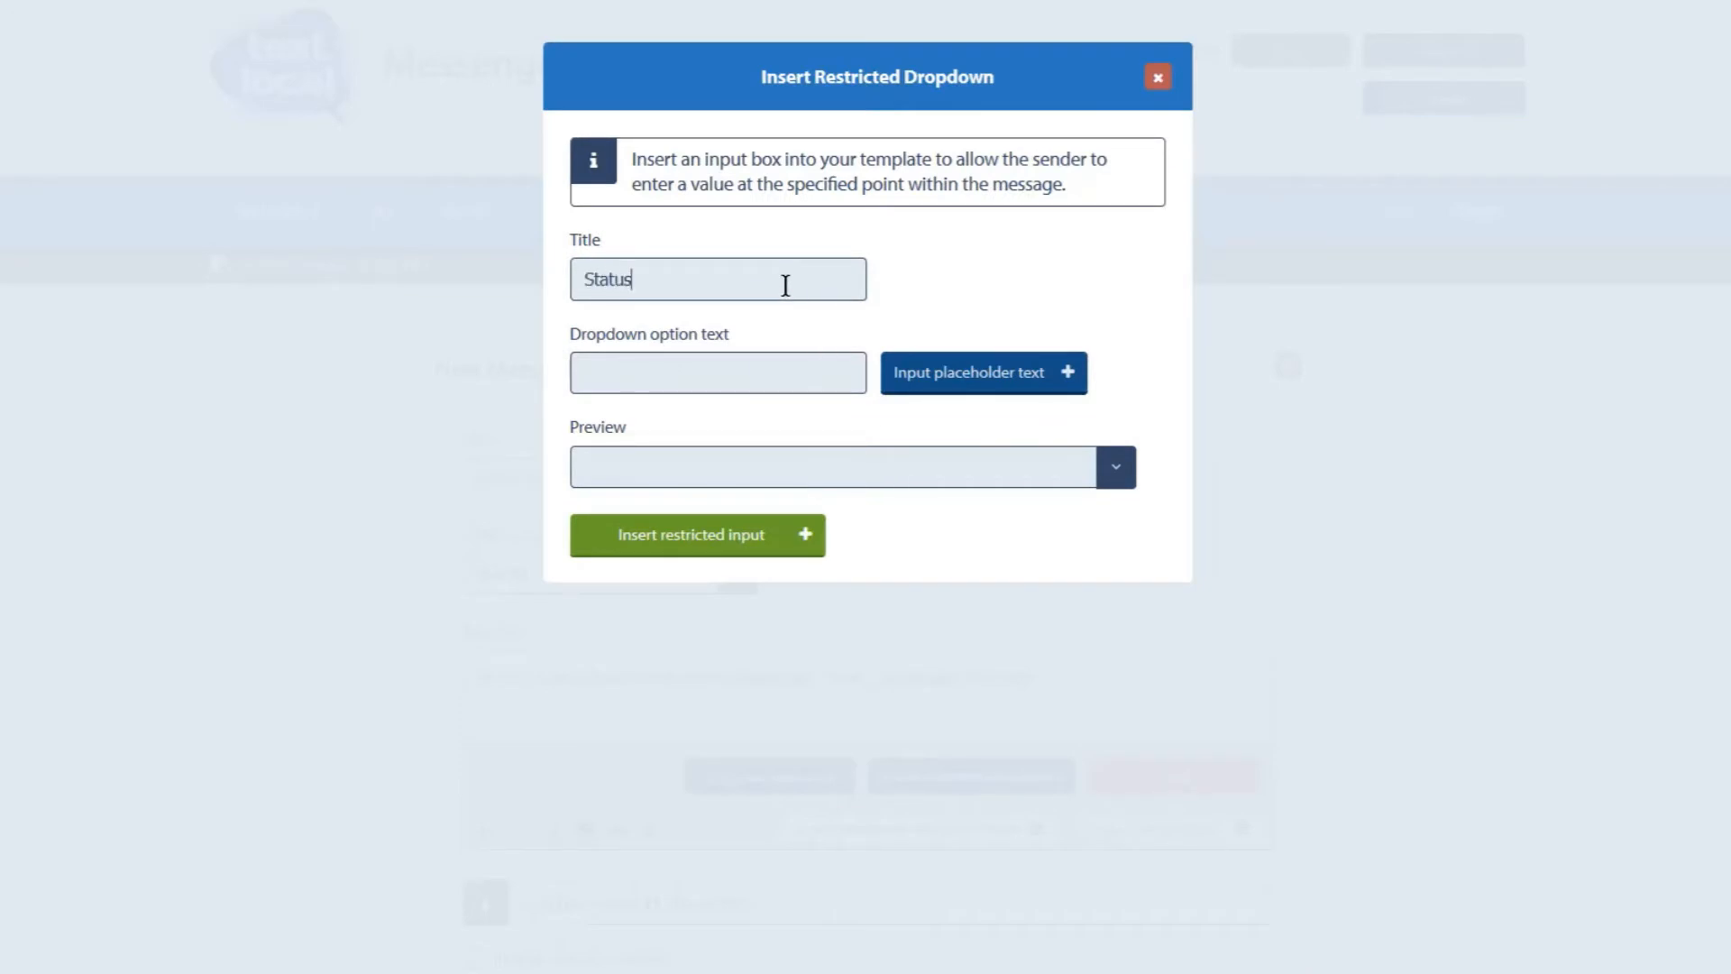
{"action": "left_click", "coordinate": [981, 373]}
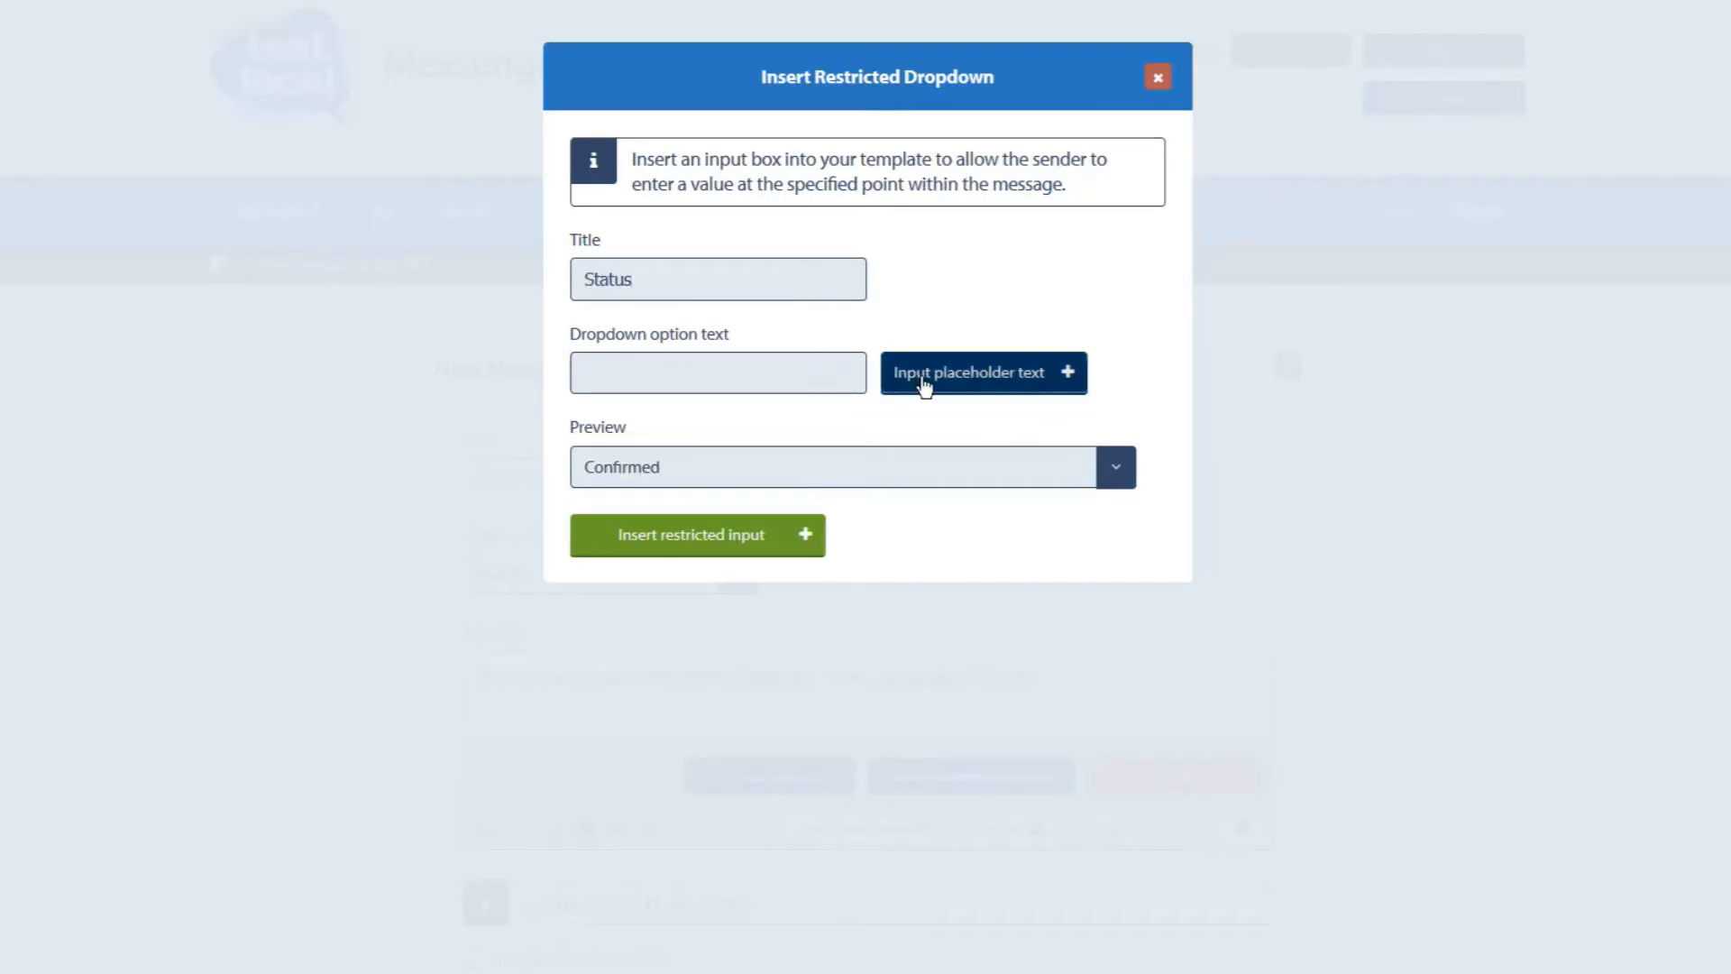
{"action": "left_click", "coordinate": [718, 373]}
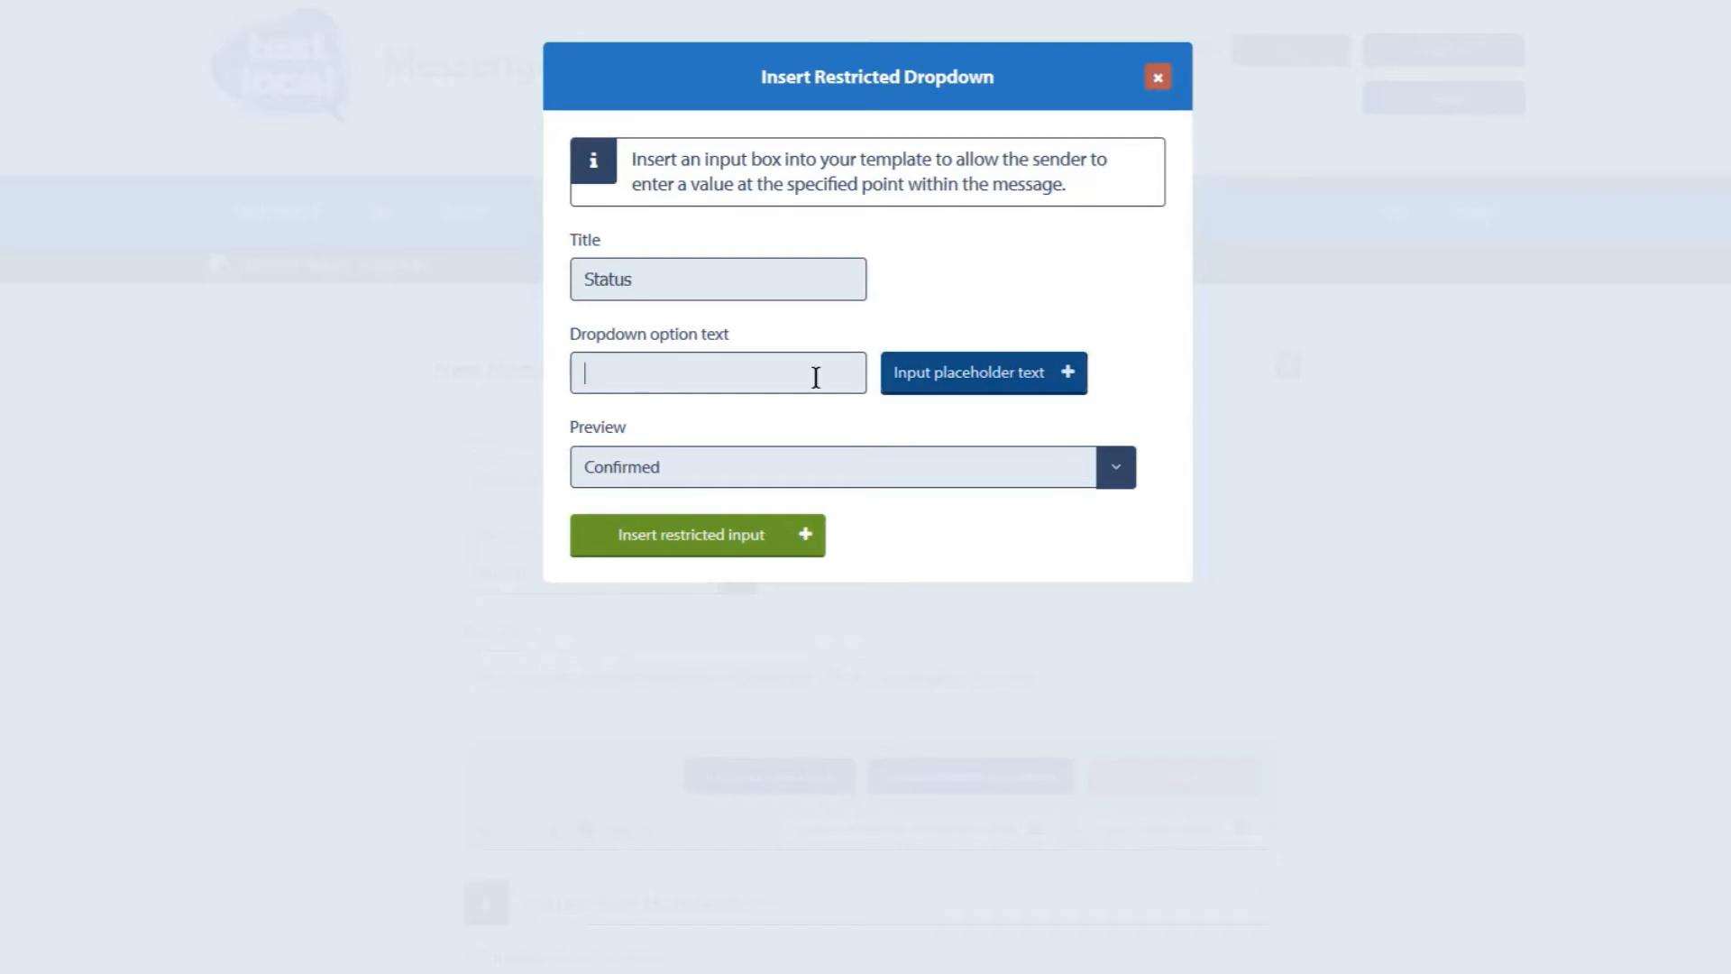
{"action": "mouse_move", "coordinate": [1114, 468]}
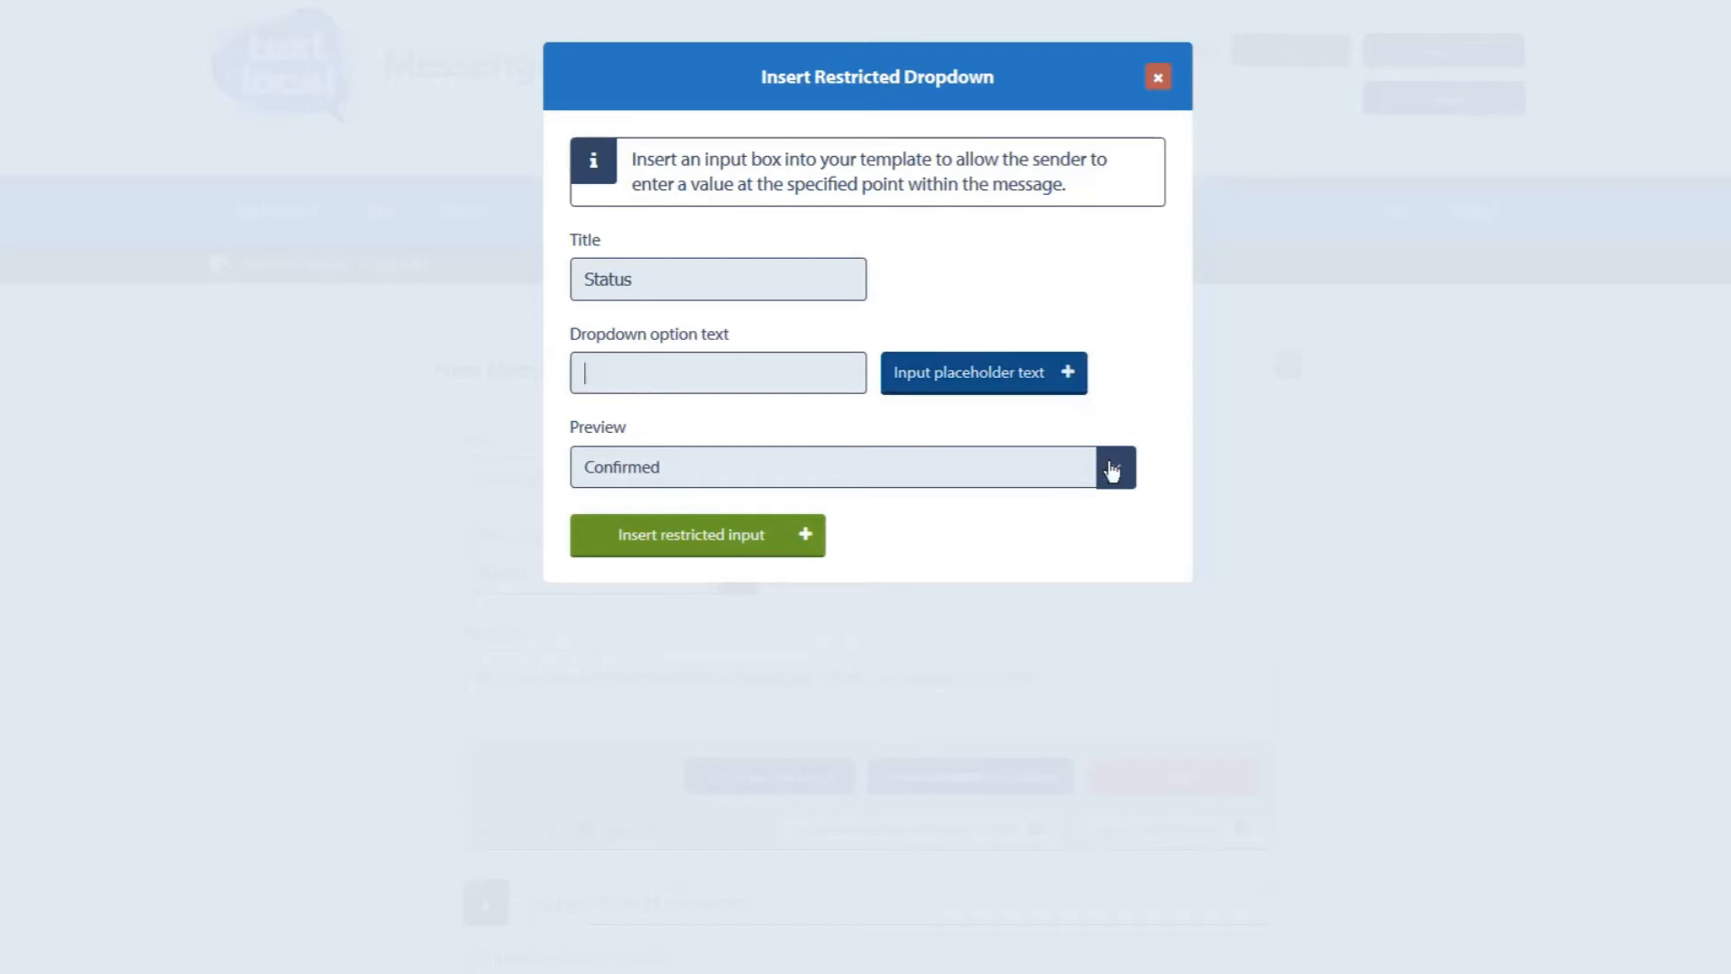
{"action": "mouse_move", "coordinate": [1018, 537]}
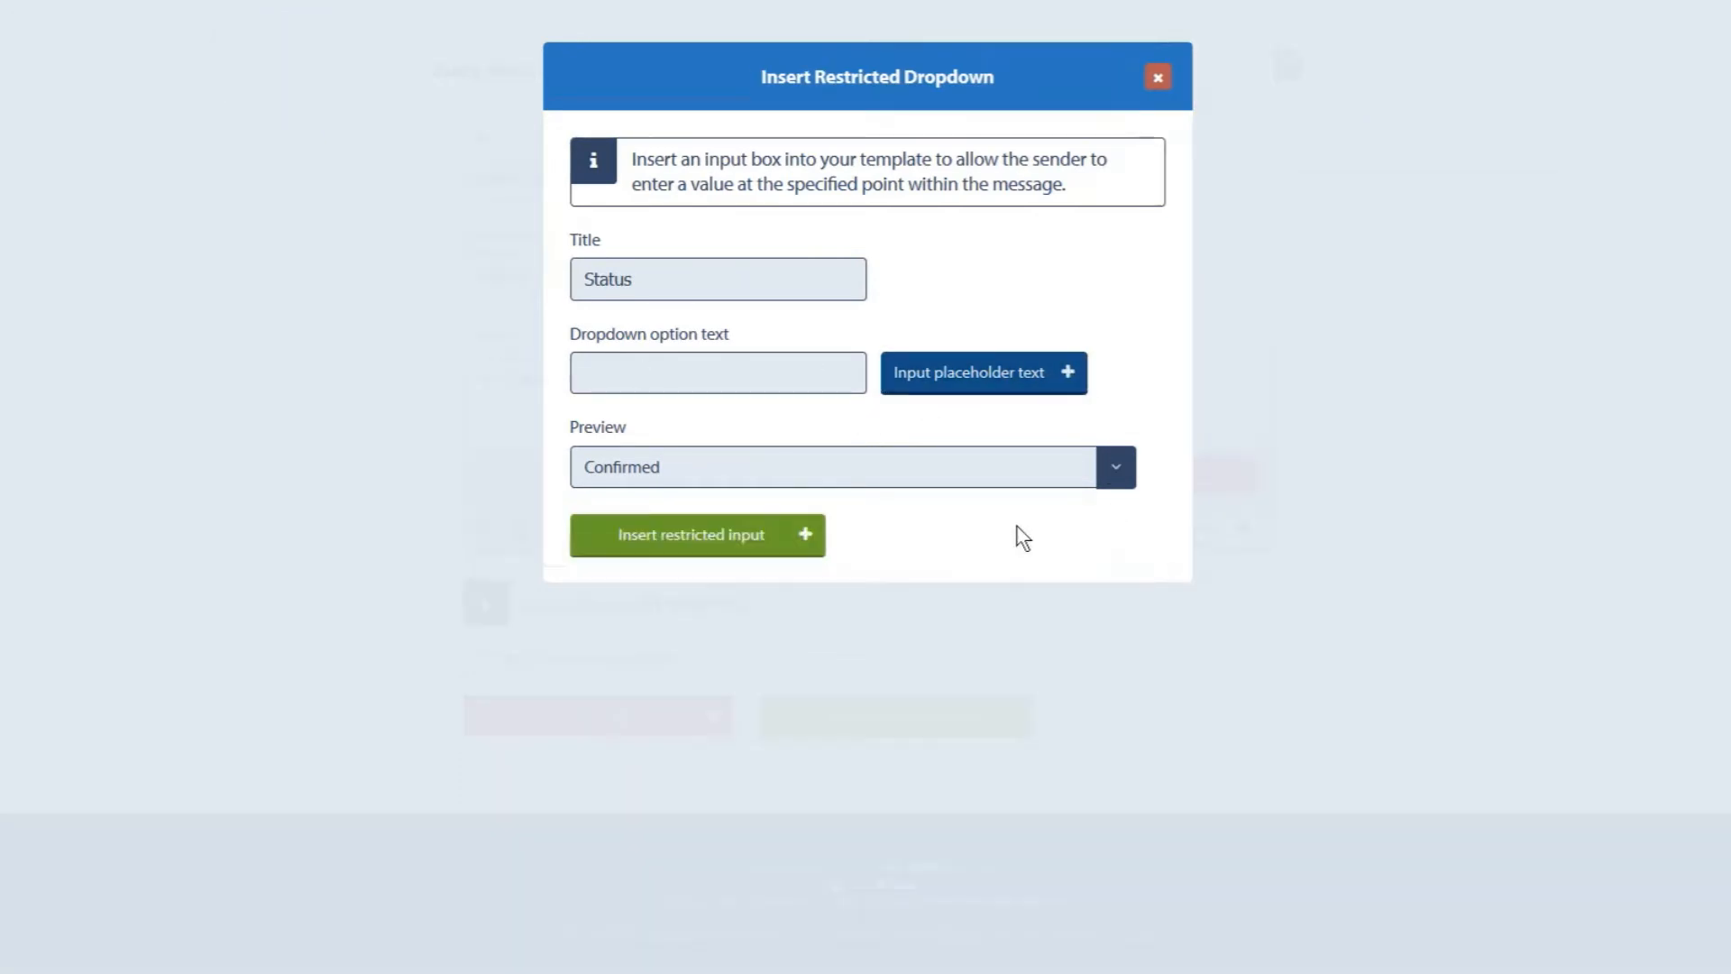
{"action": "left_click", "coordinate": [692, 535]}
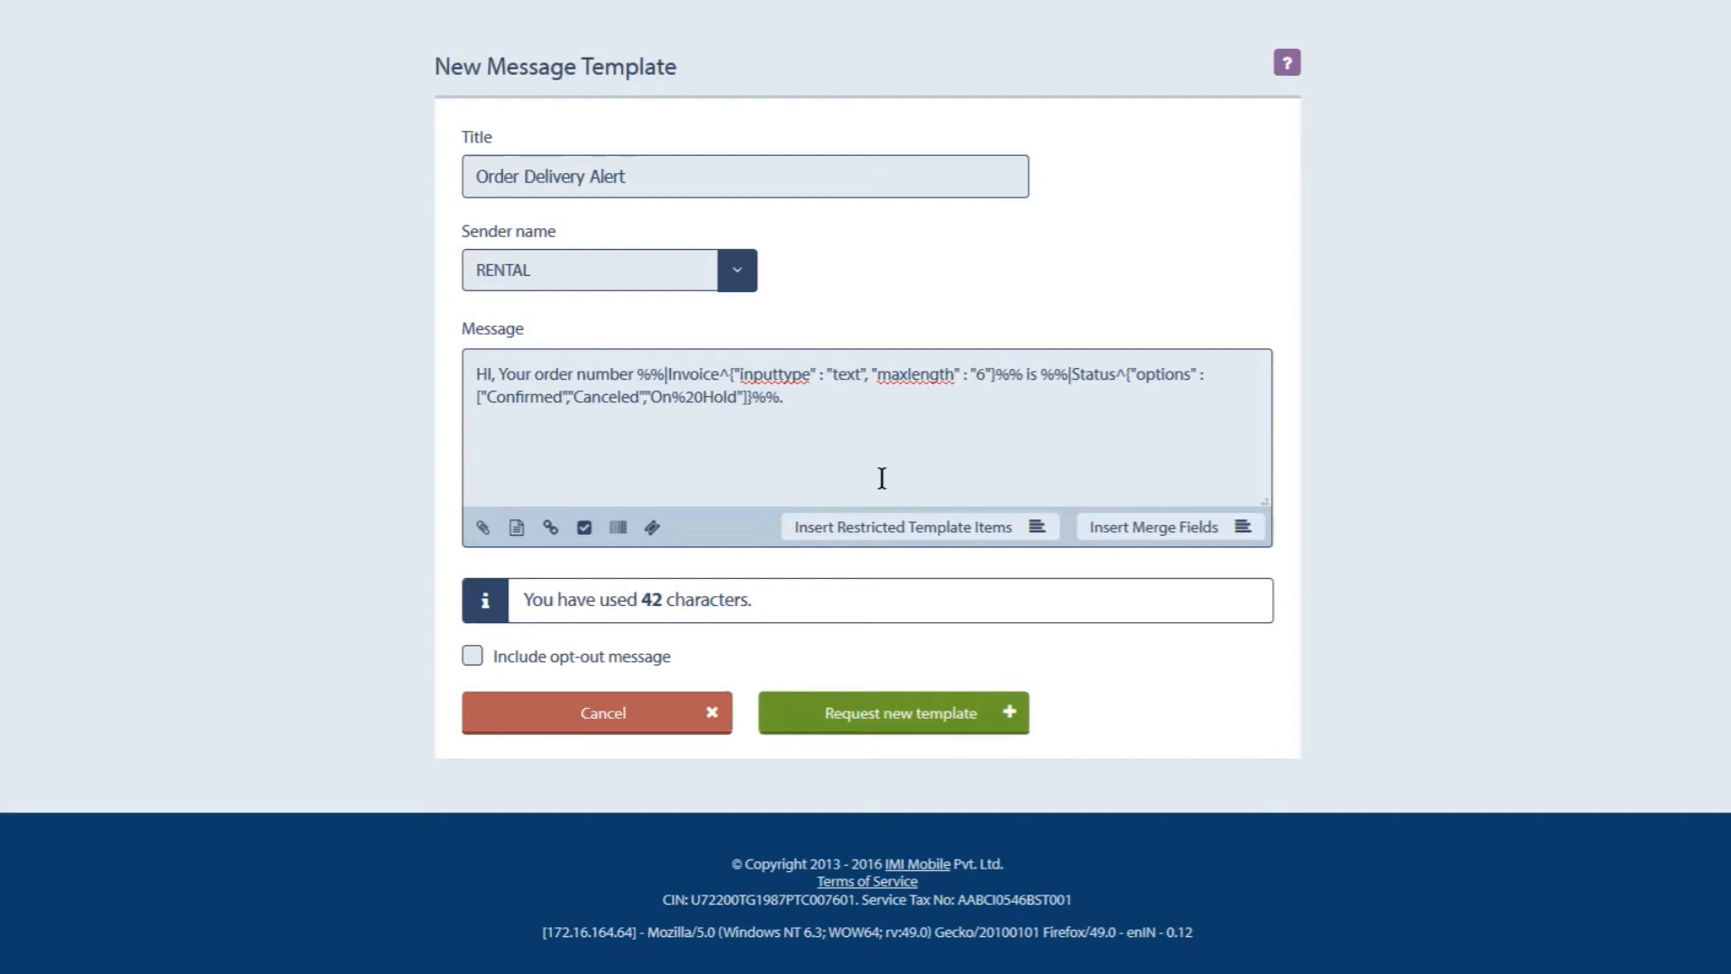
{"action": "mouse_move", "coordinate": [993, 703]}
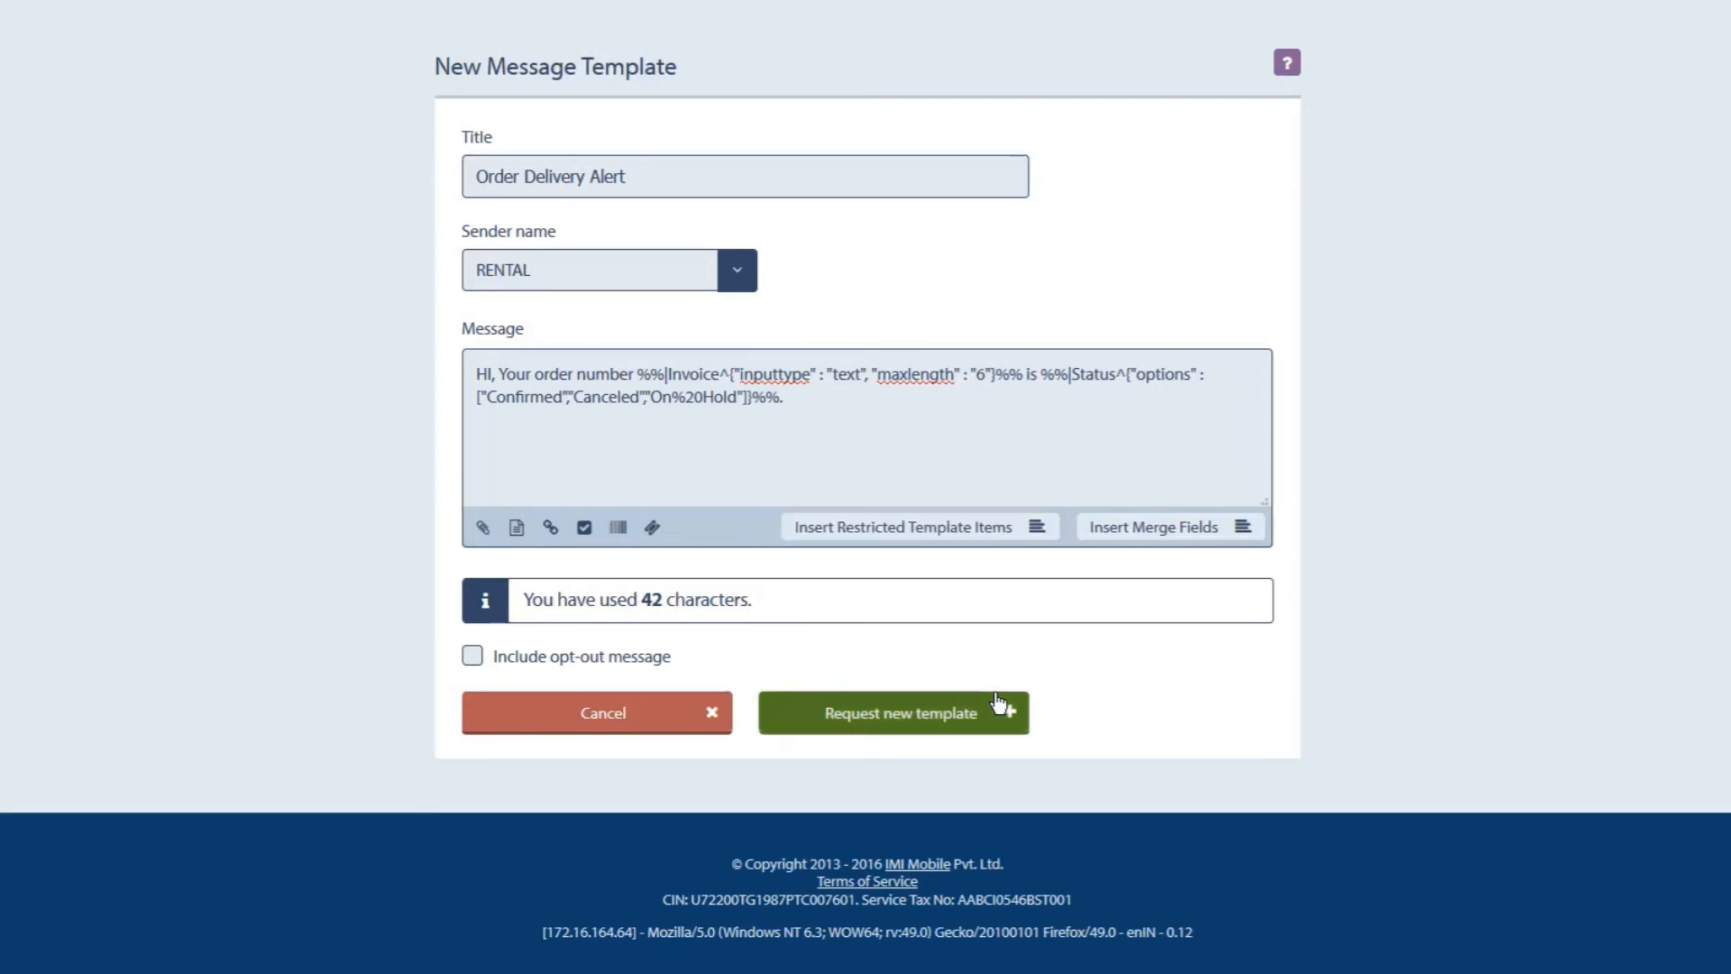
Submit the Order Delivery Alert template for approval.
{"action": "left_click", "coordinate": [892, 712]}
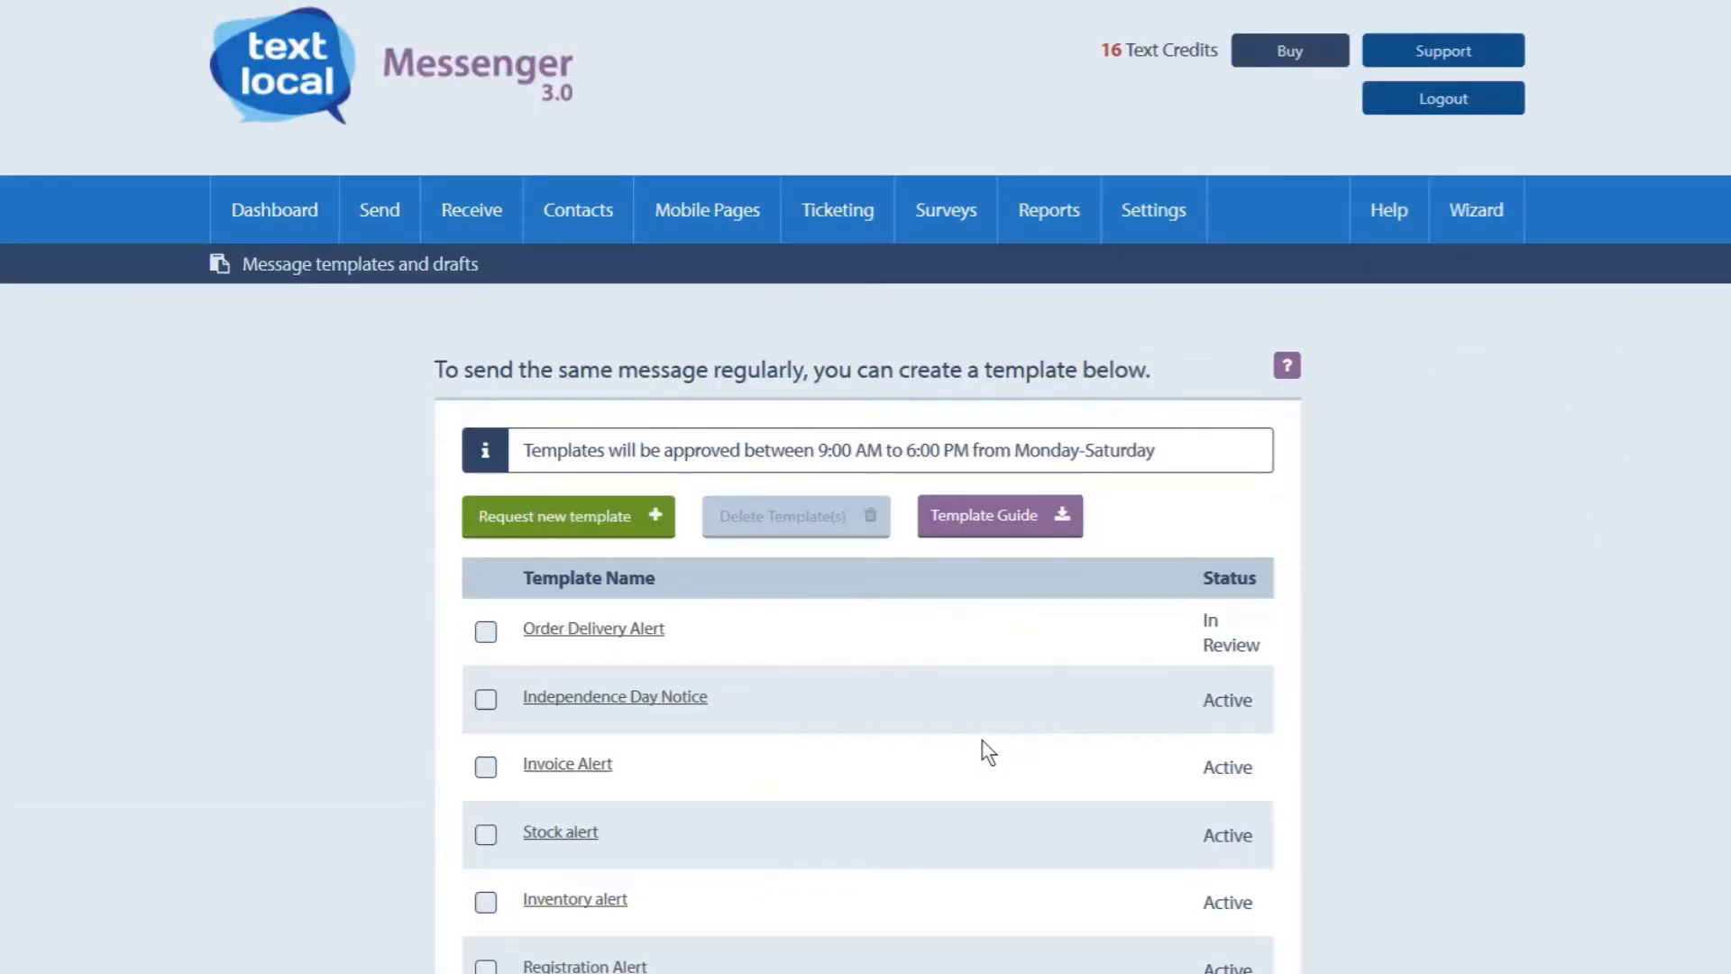
{"action": "mouse_move", "coordinate": [987, 742]}
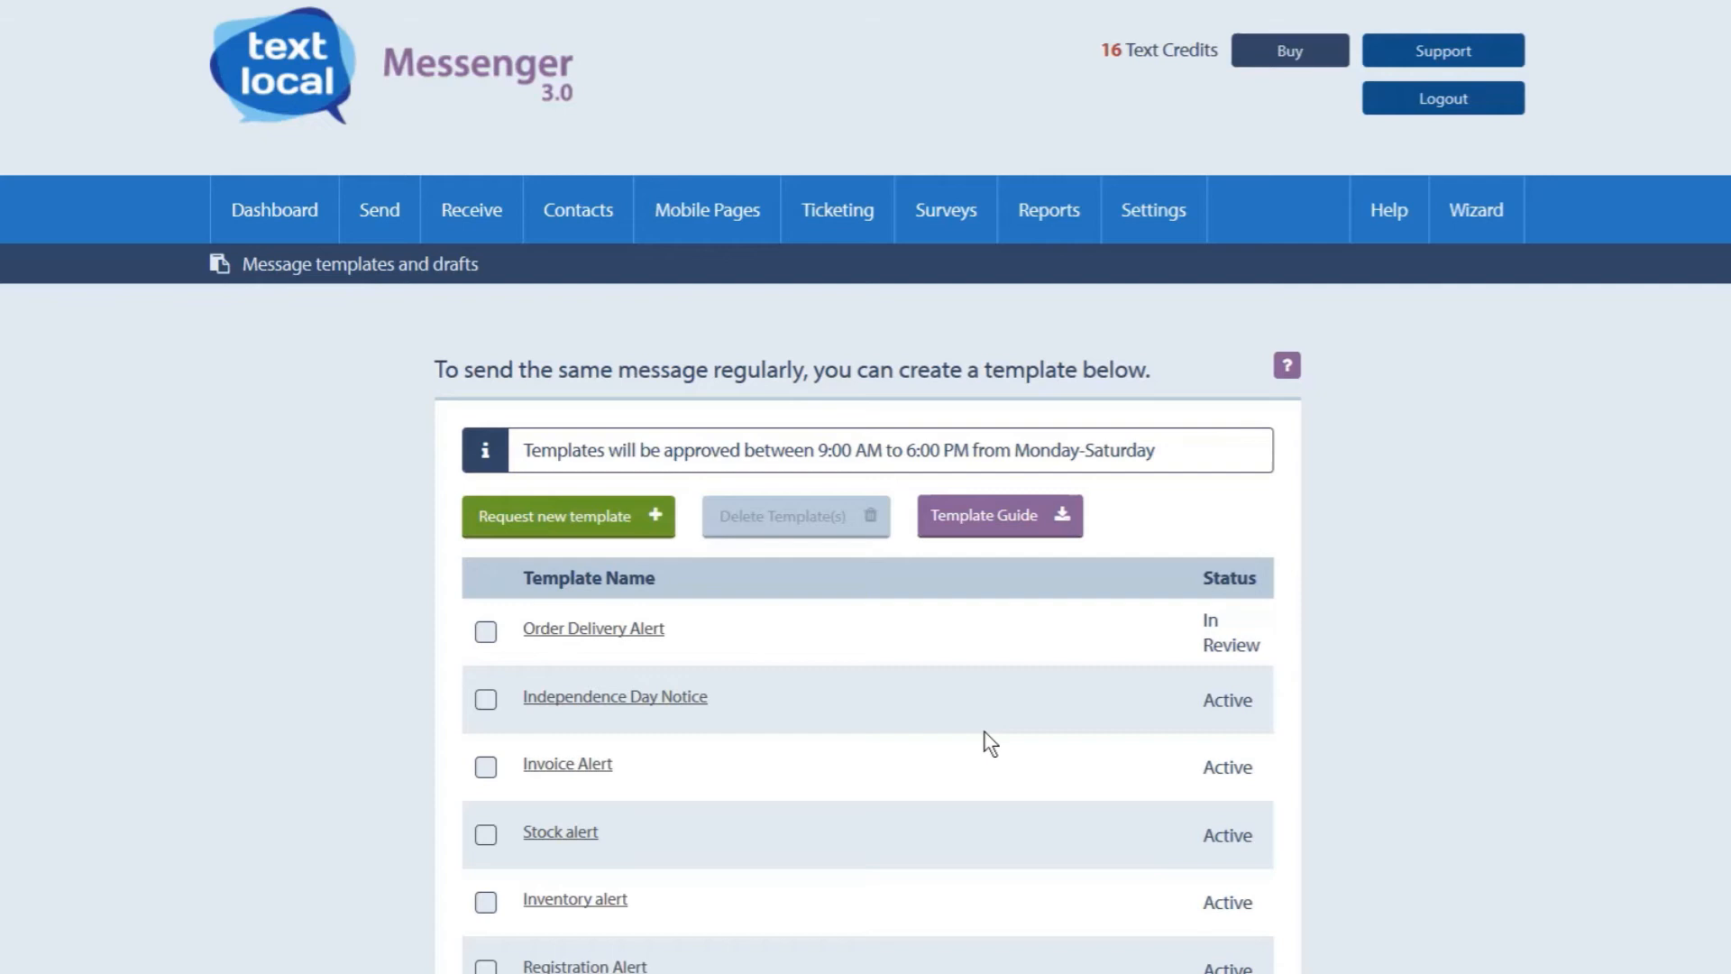
Start a 'New offer' template from sender ONLWSH and insert the #FirstName# merge field.
{"action": "left_click", "coordinate": [567, 515]}
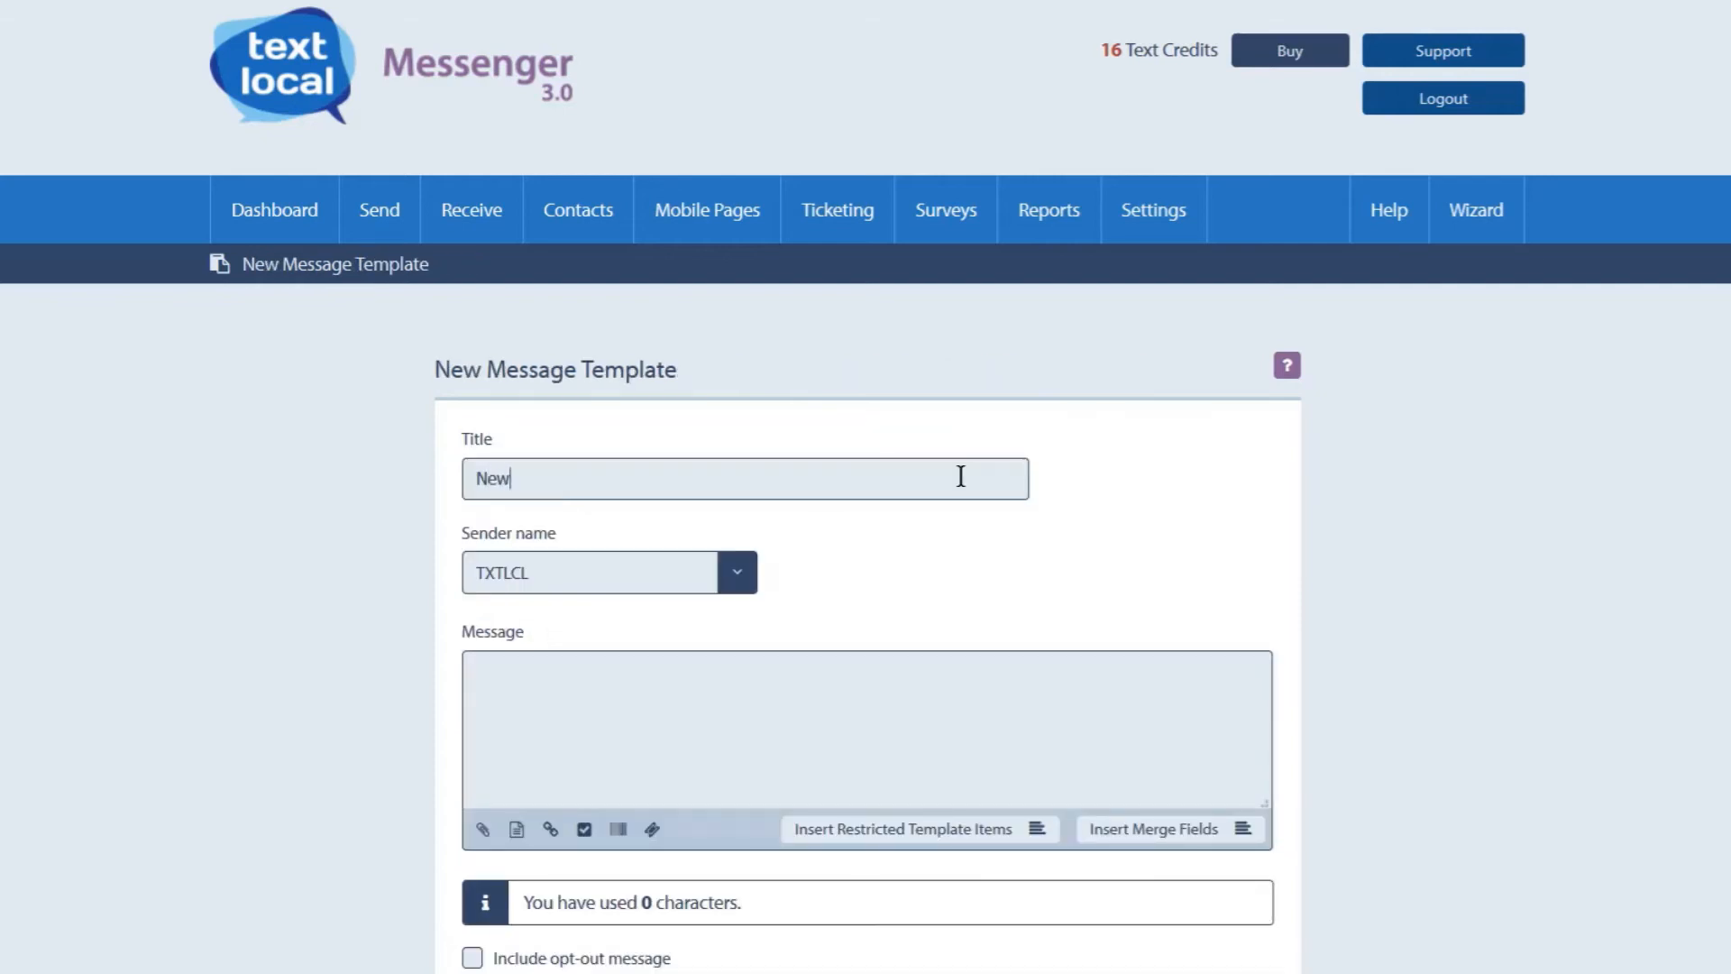
{"action": "type", "text": "offer"}
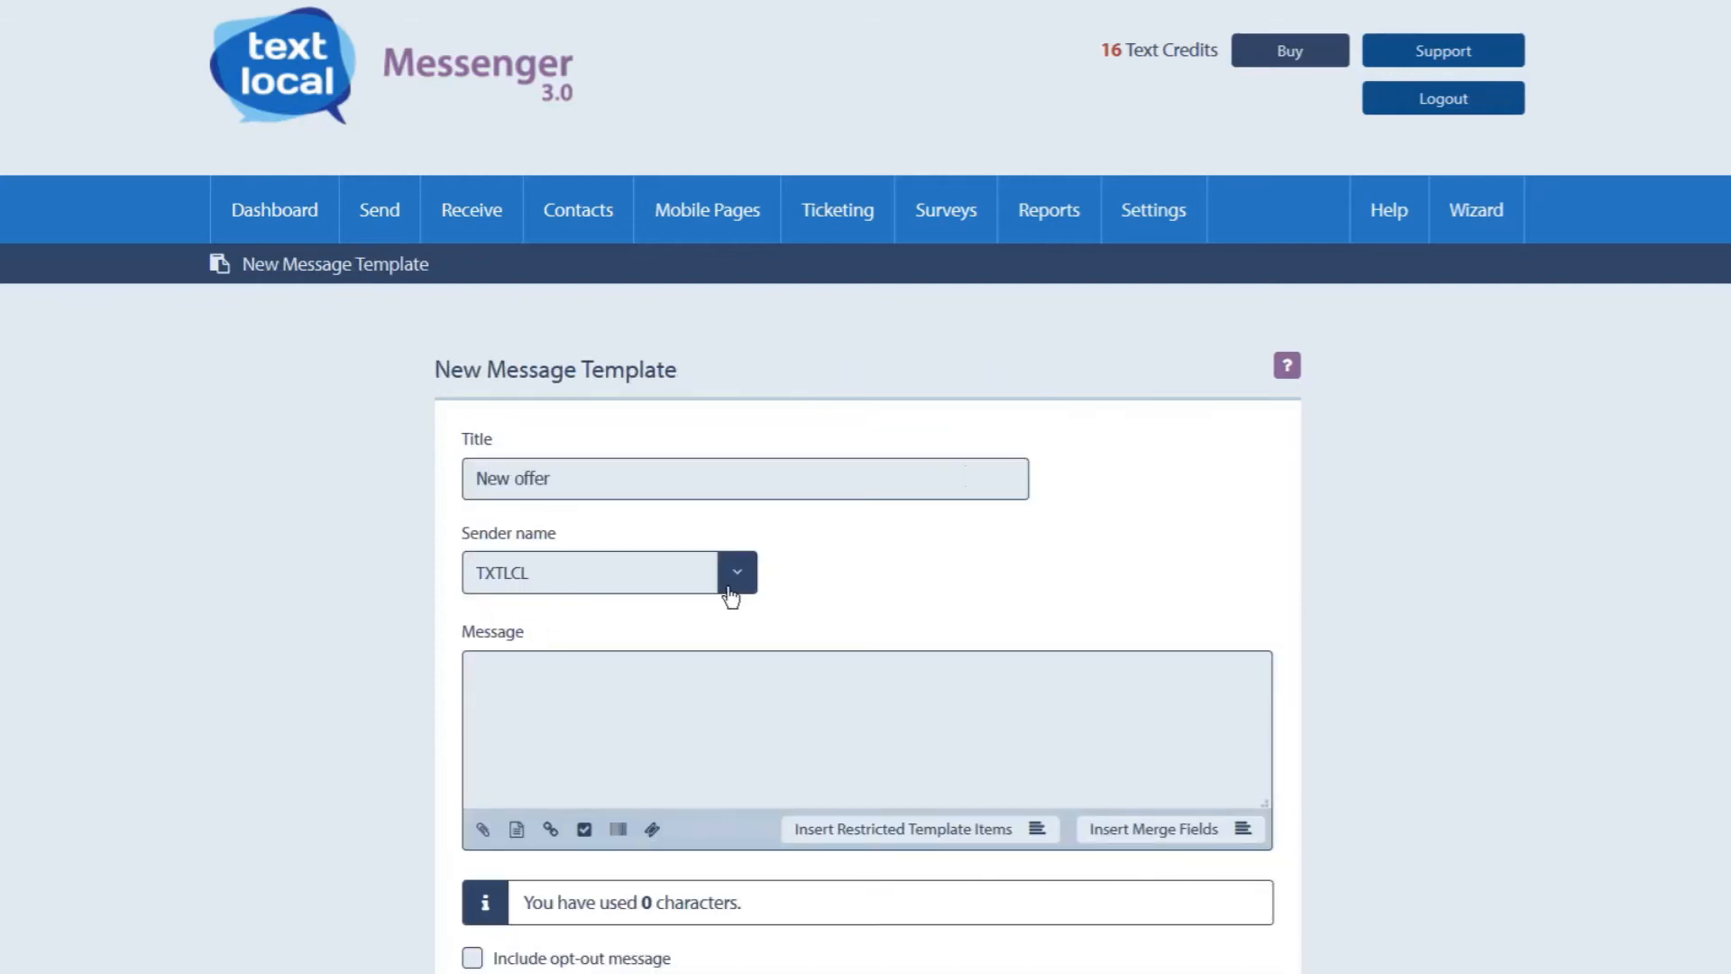
{"action": "left_click", "coordinate": [735, 571]}
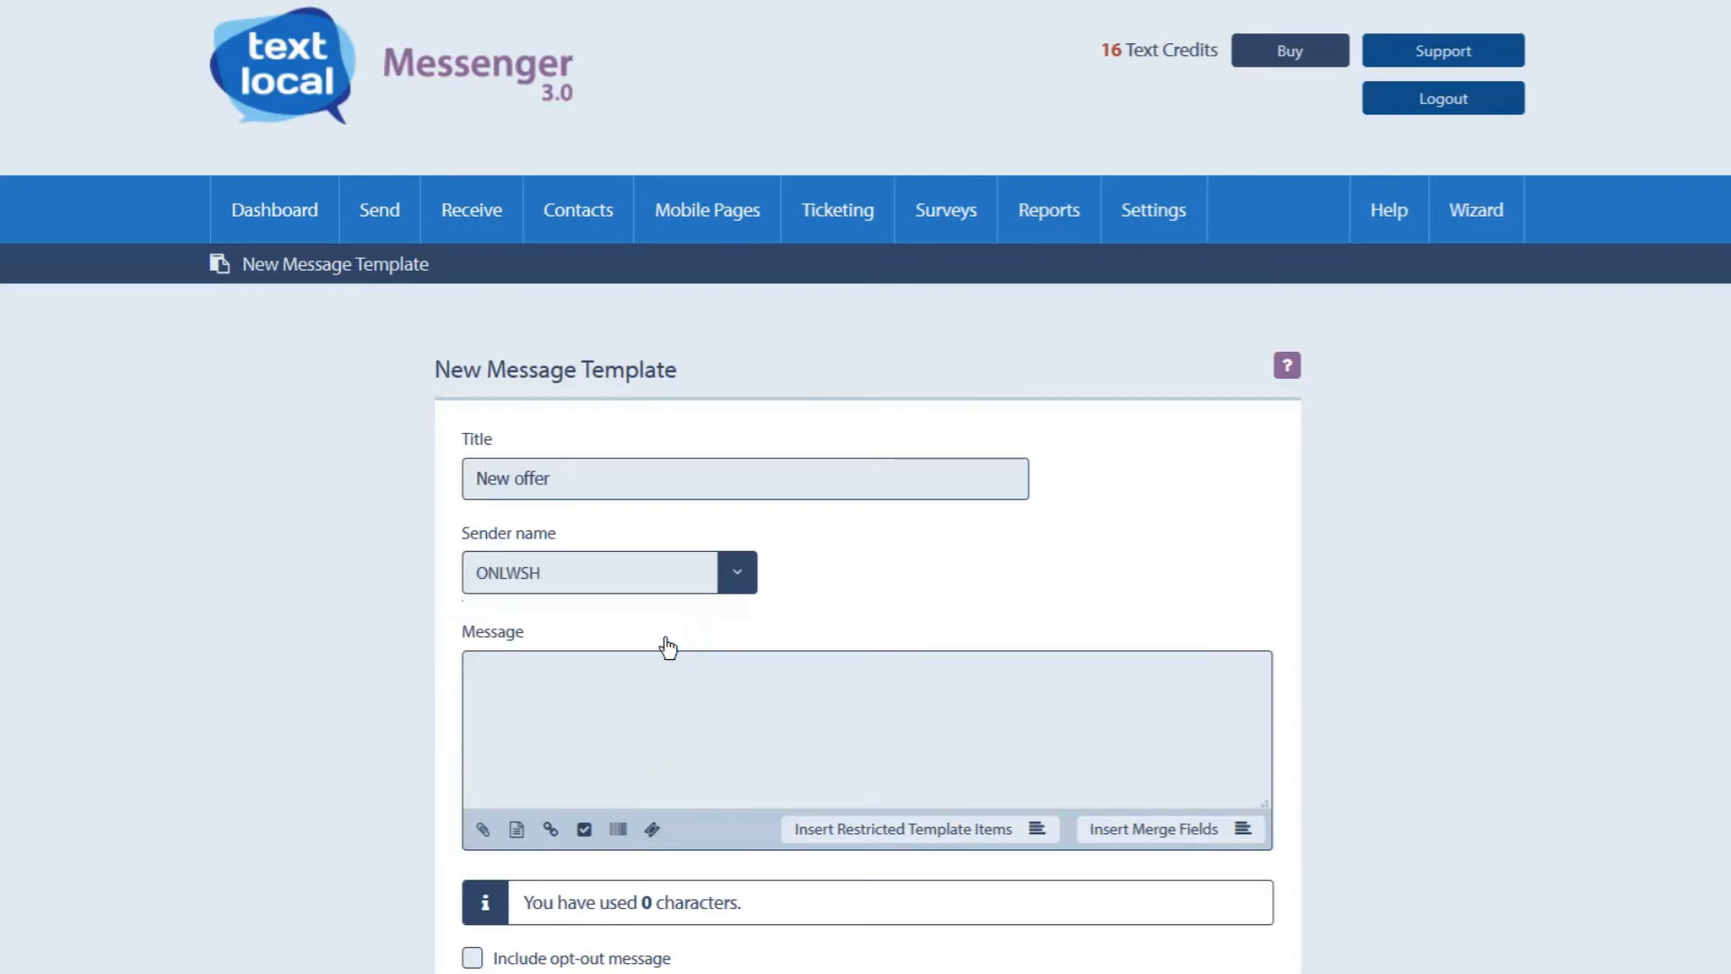
{"action": "left_click", "coordinate": [1170, 828]}
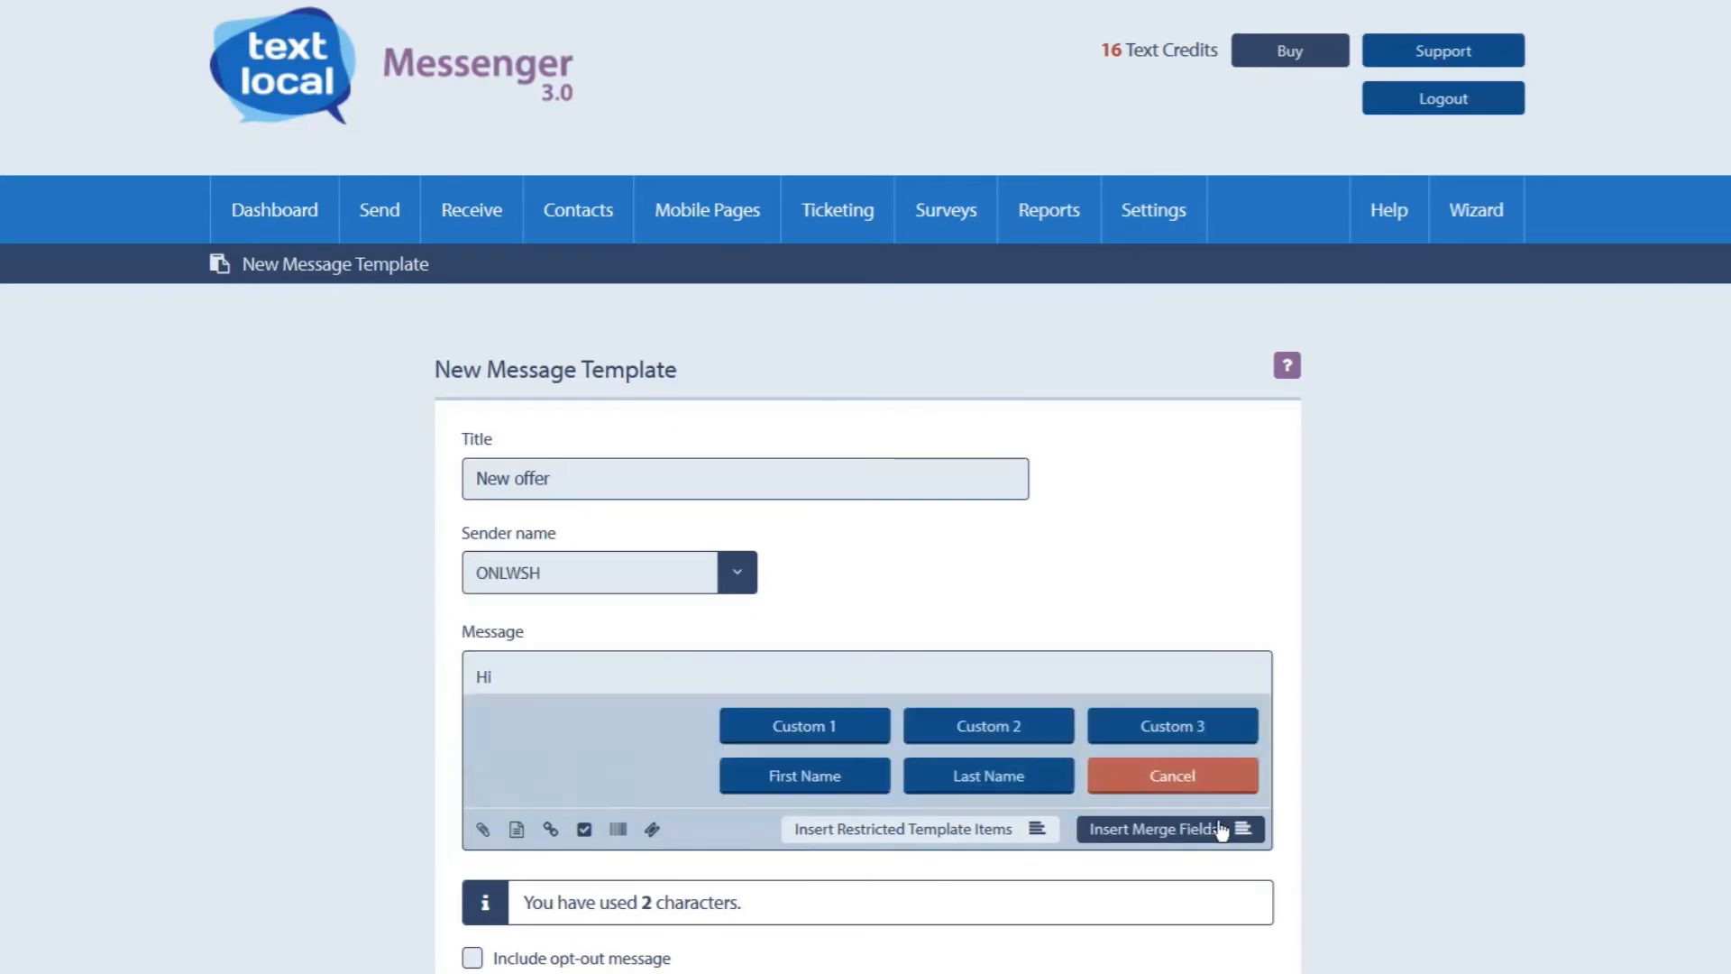
{"action": "left_click", "coordinate": [804, 775]}
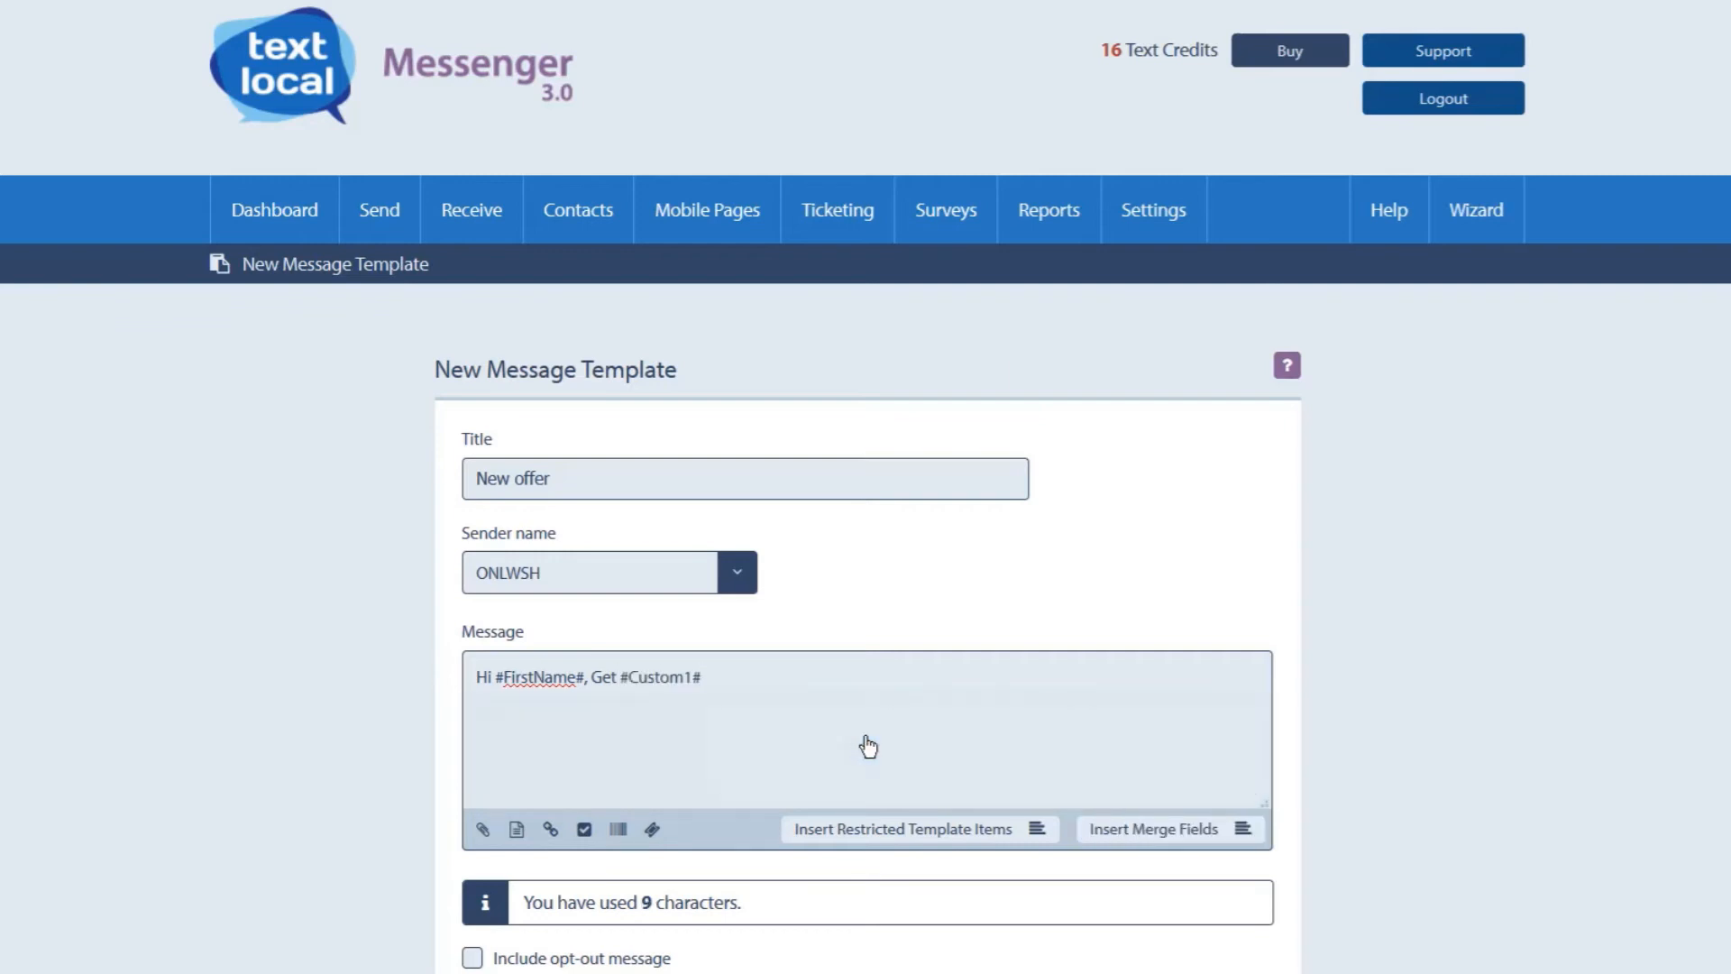
Write the #Custom1# cashback offer with coupon #Custom2#, valid till #Custom3#, signed '-Online Wash'.
{"action": "type", "text": "Cashback usi"}
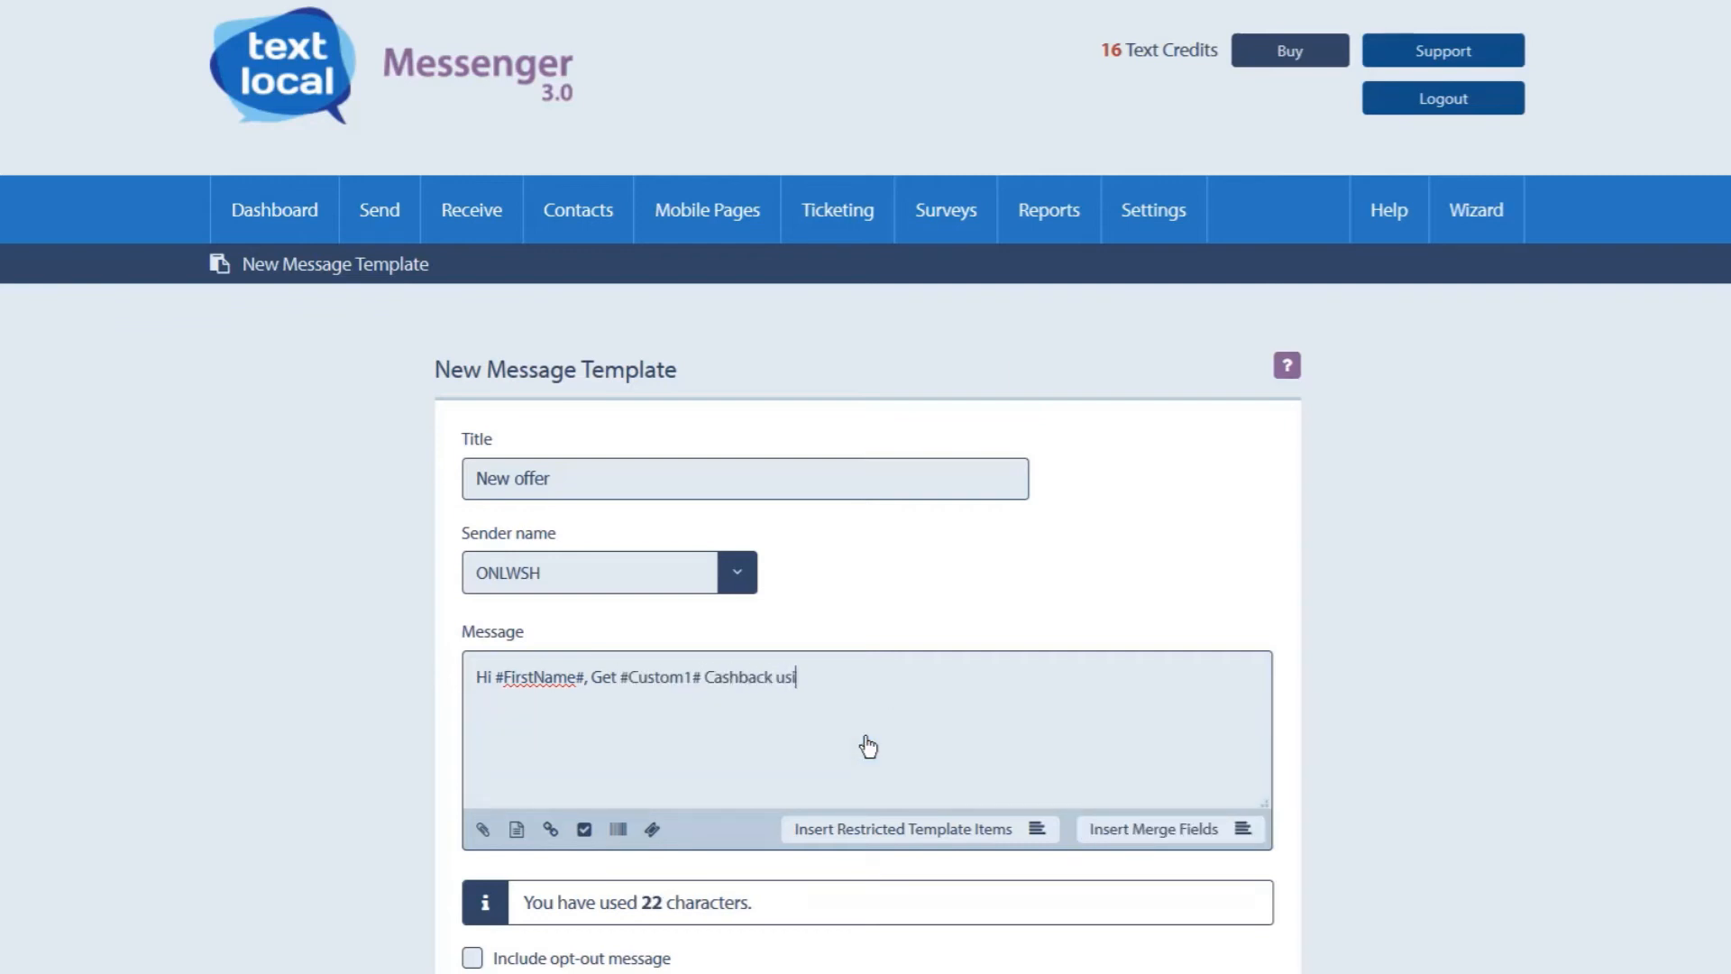
{"action": "type", "text": "ng coupon #Custom2#"}
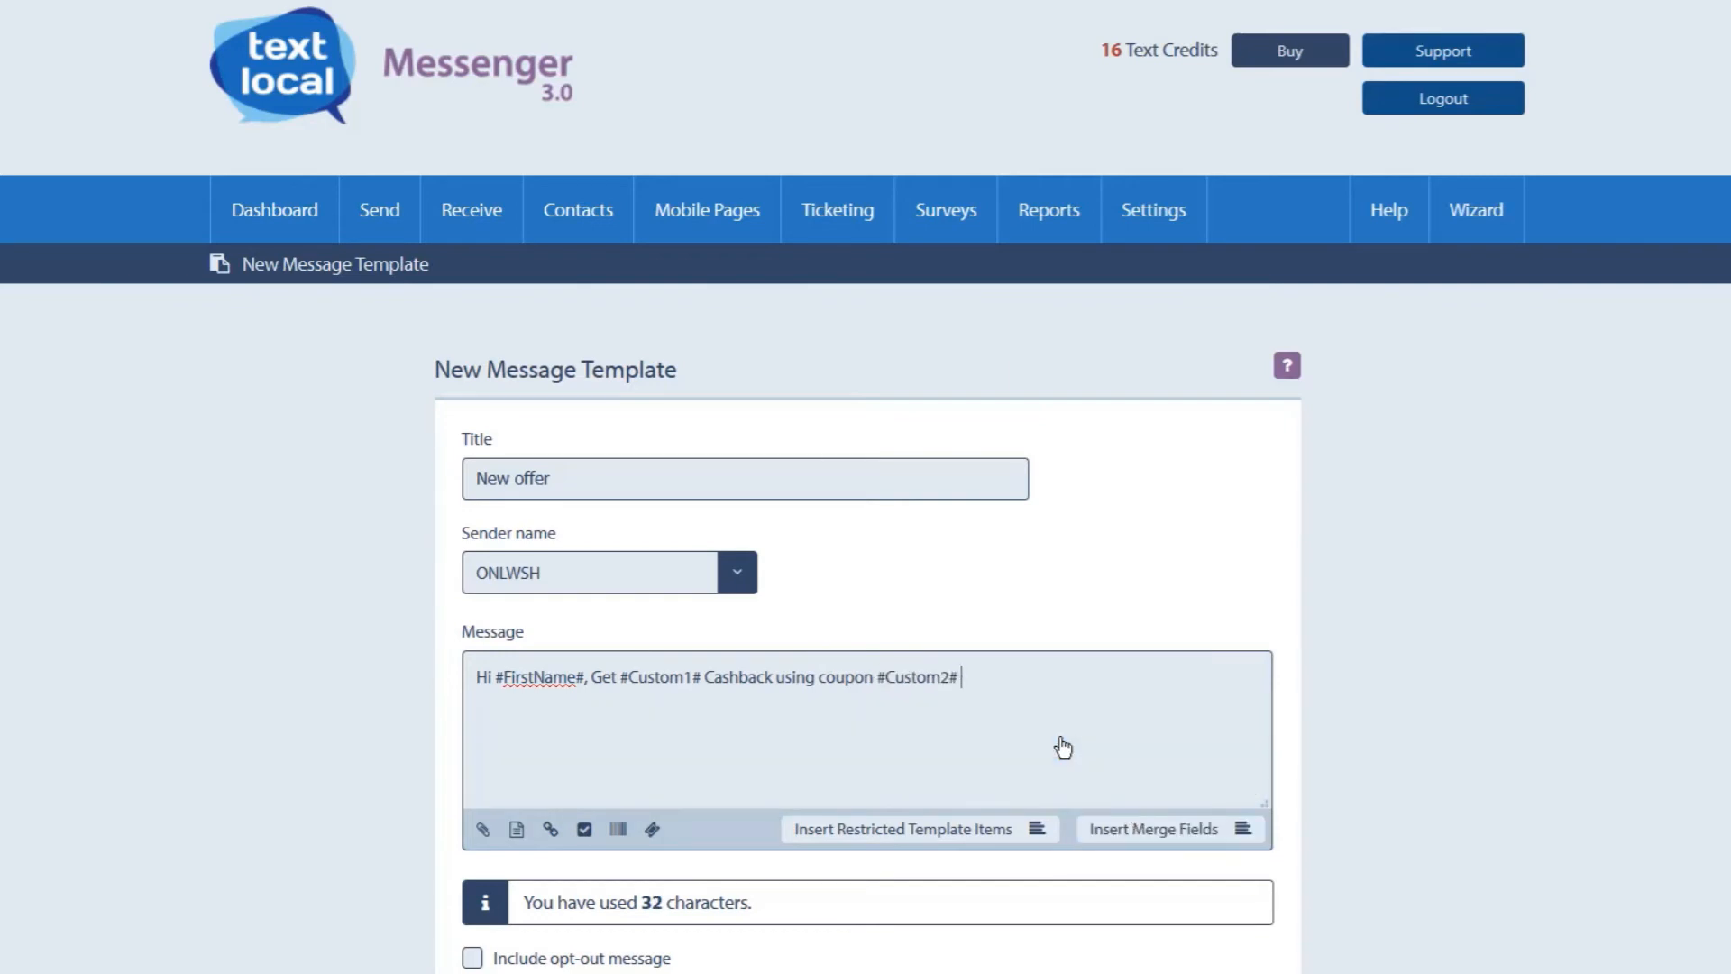
{"action": "type", "text": "Valid till"}
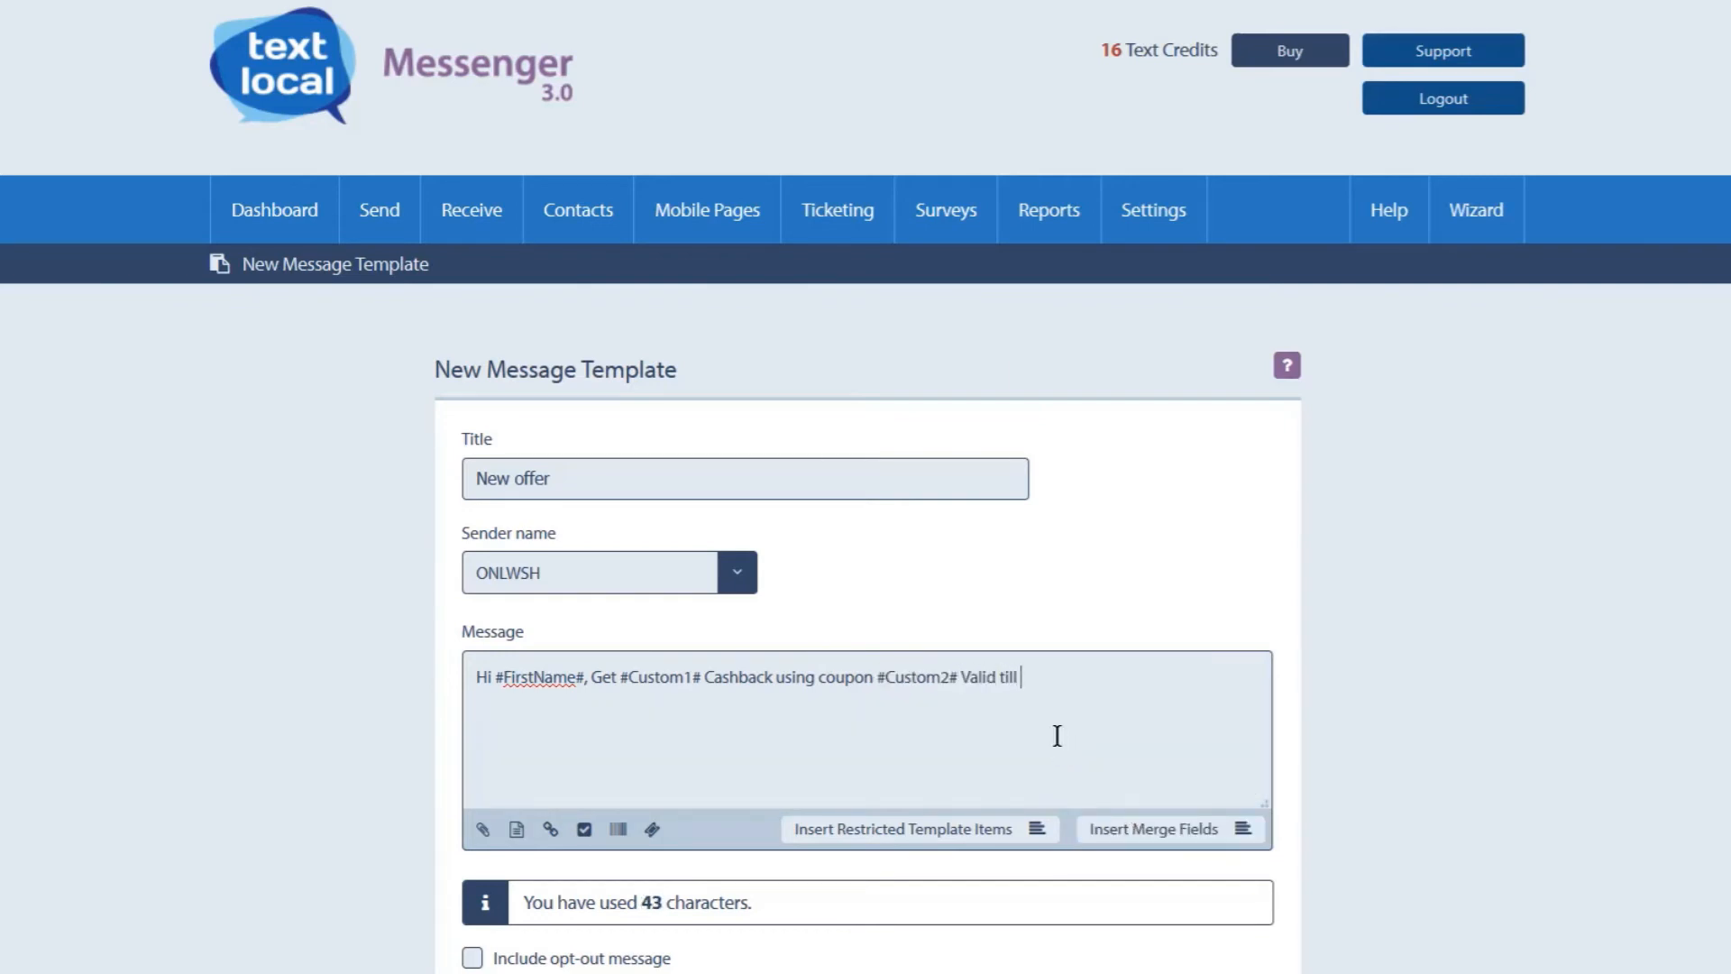
{"action": "type", "text": "#Custom3#."}
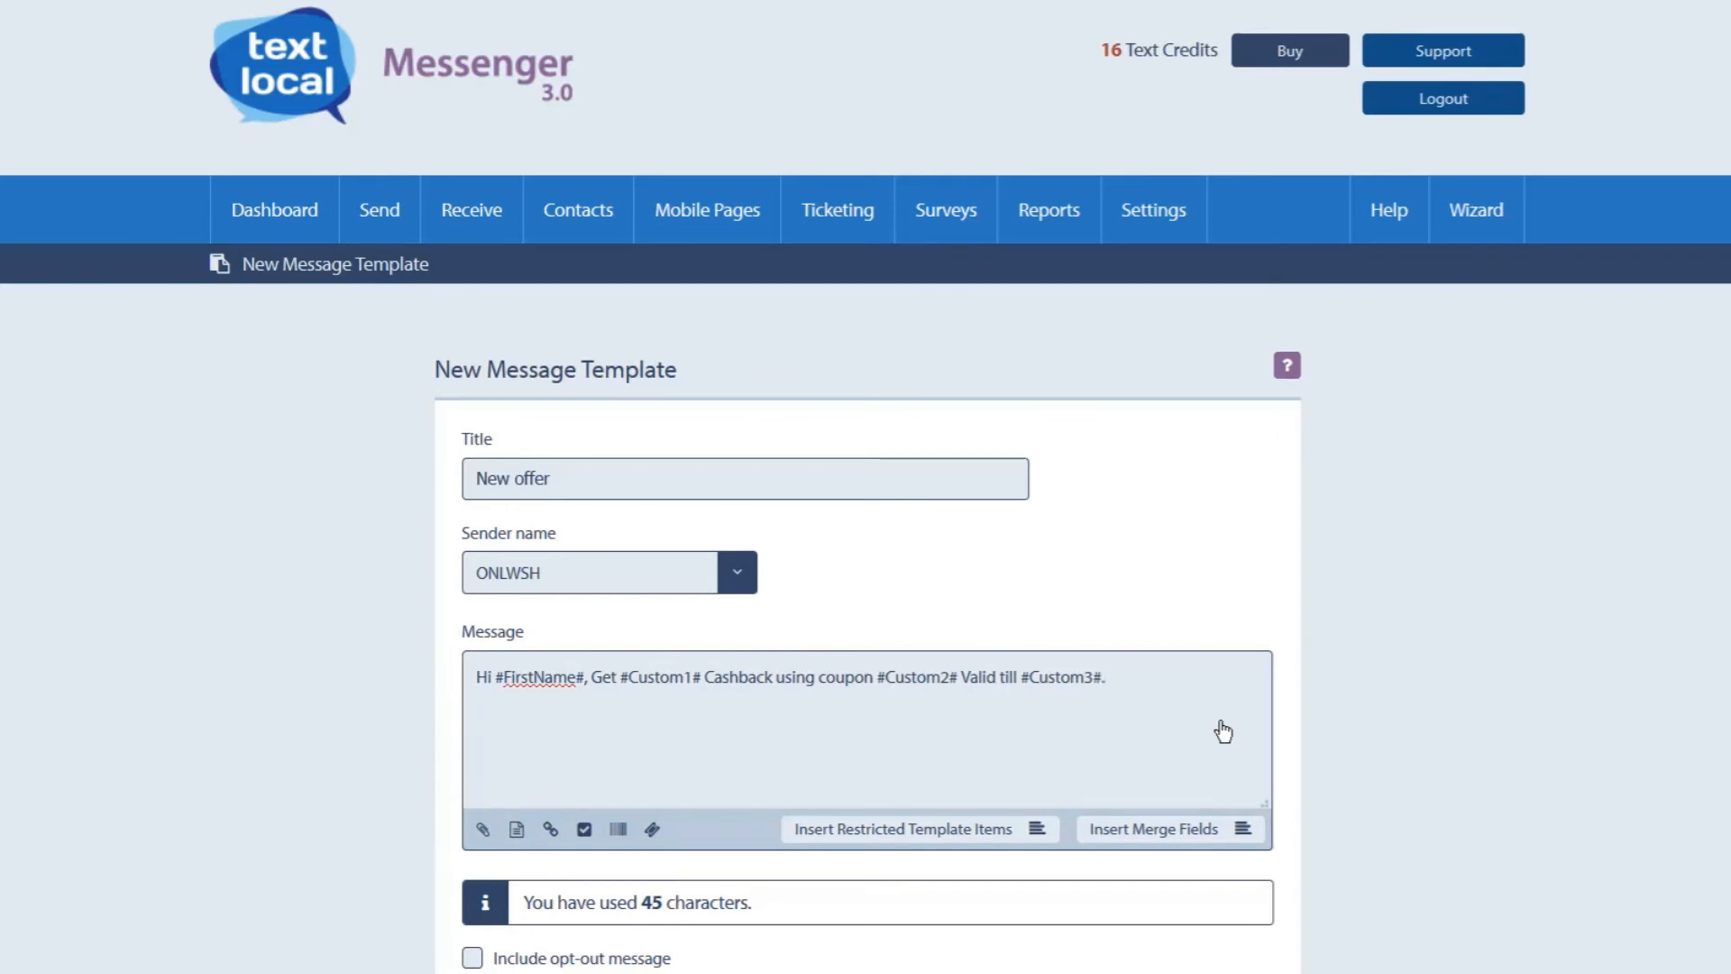
{"action": "type", "text": "-Online Wash"}
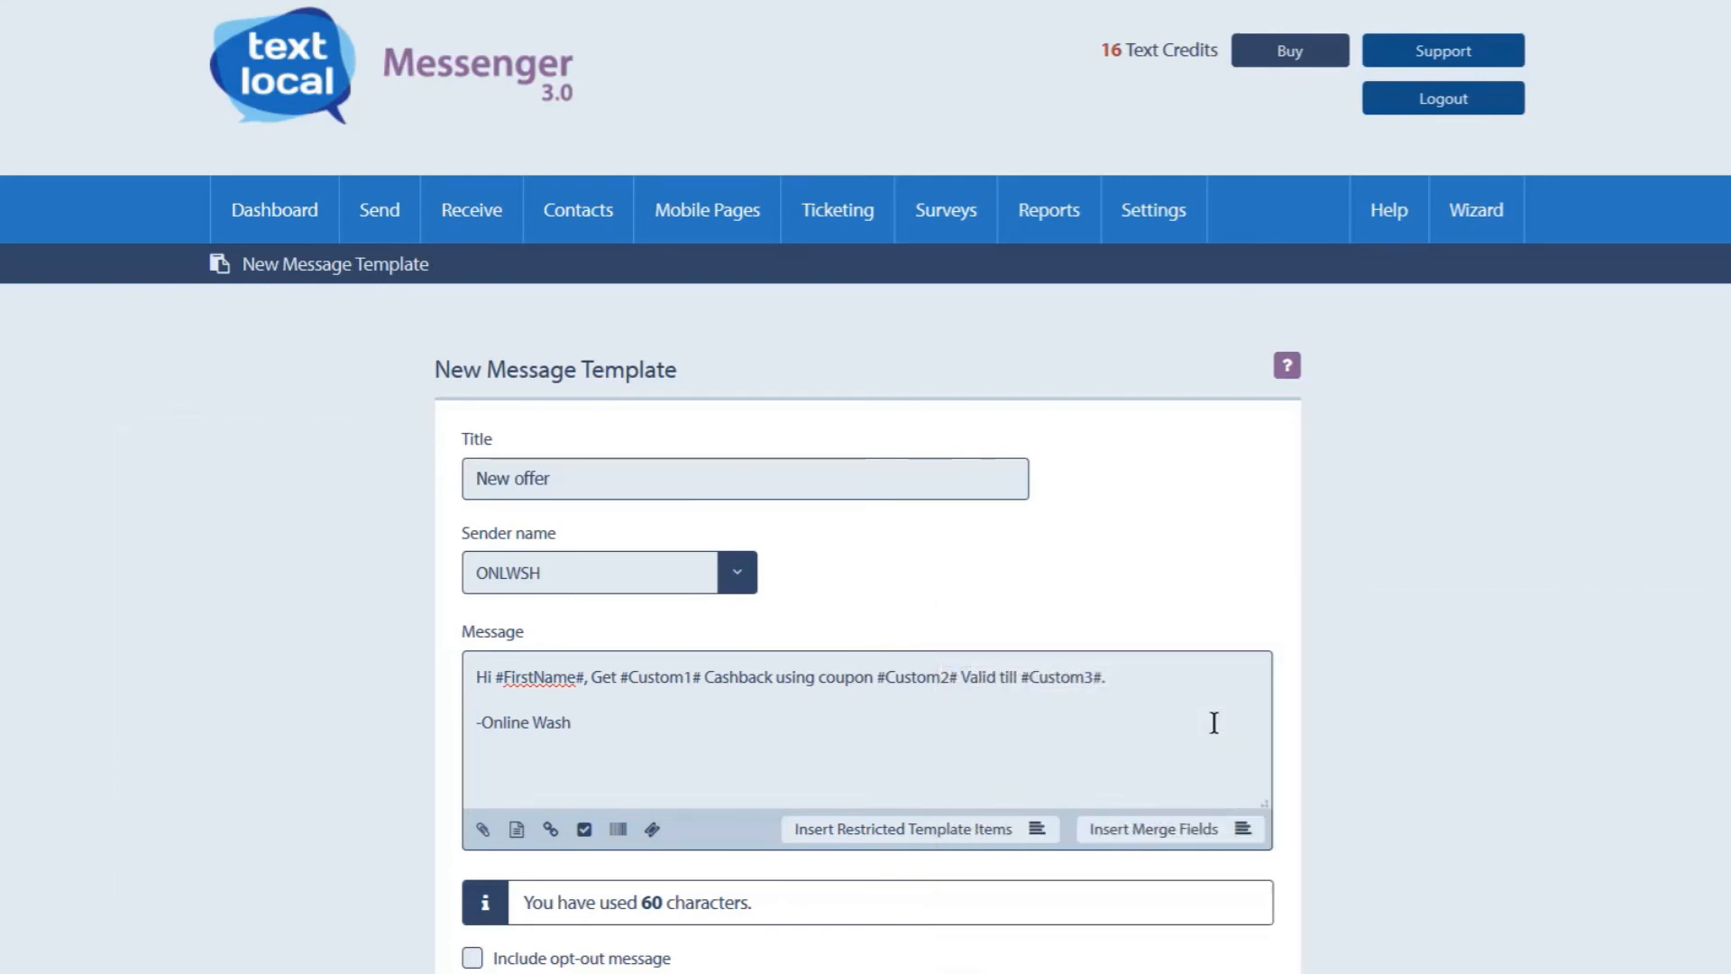
Scroll down and submit the New offer template request.
{"action": "scroll", "scroll_direction": "down", "scroll_amount": 3}
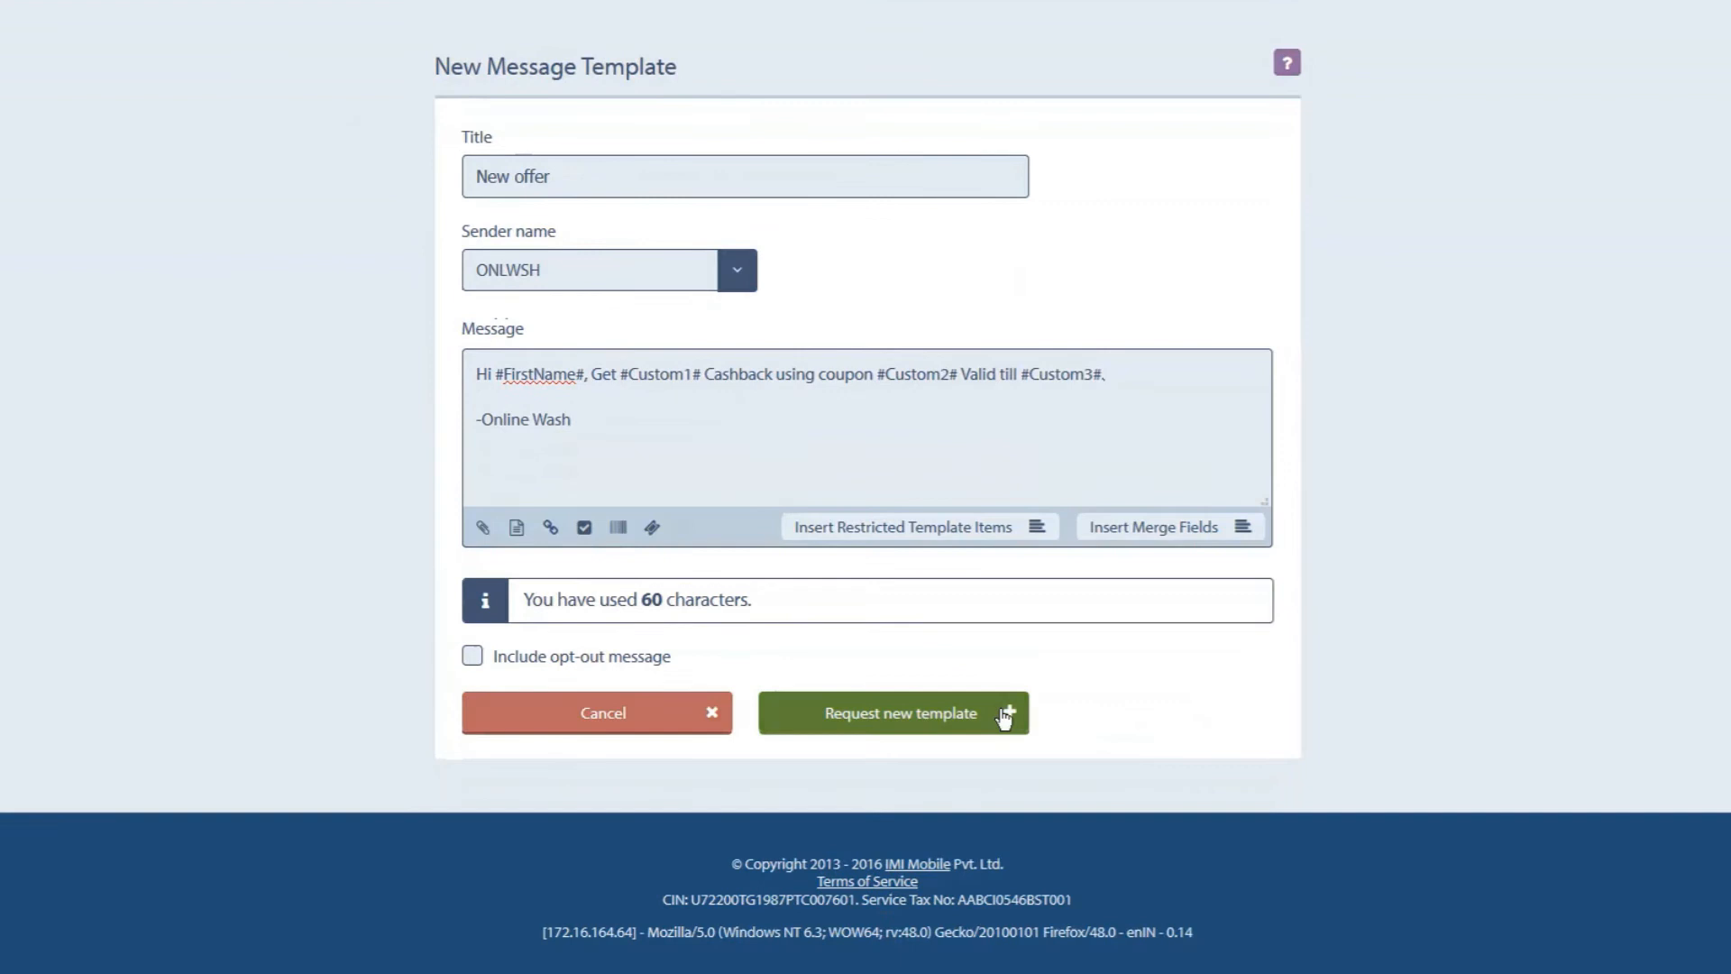
{"action": "left_click", "coordinate": [893, 712]}
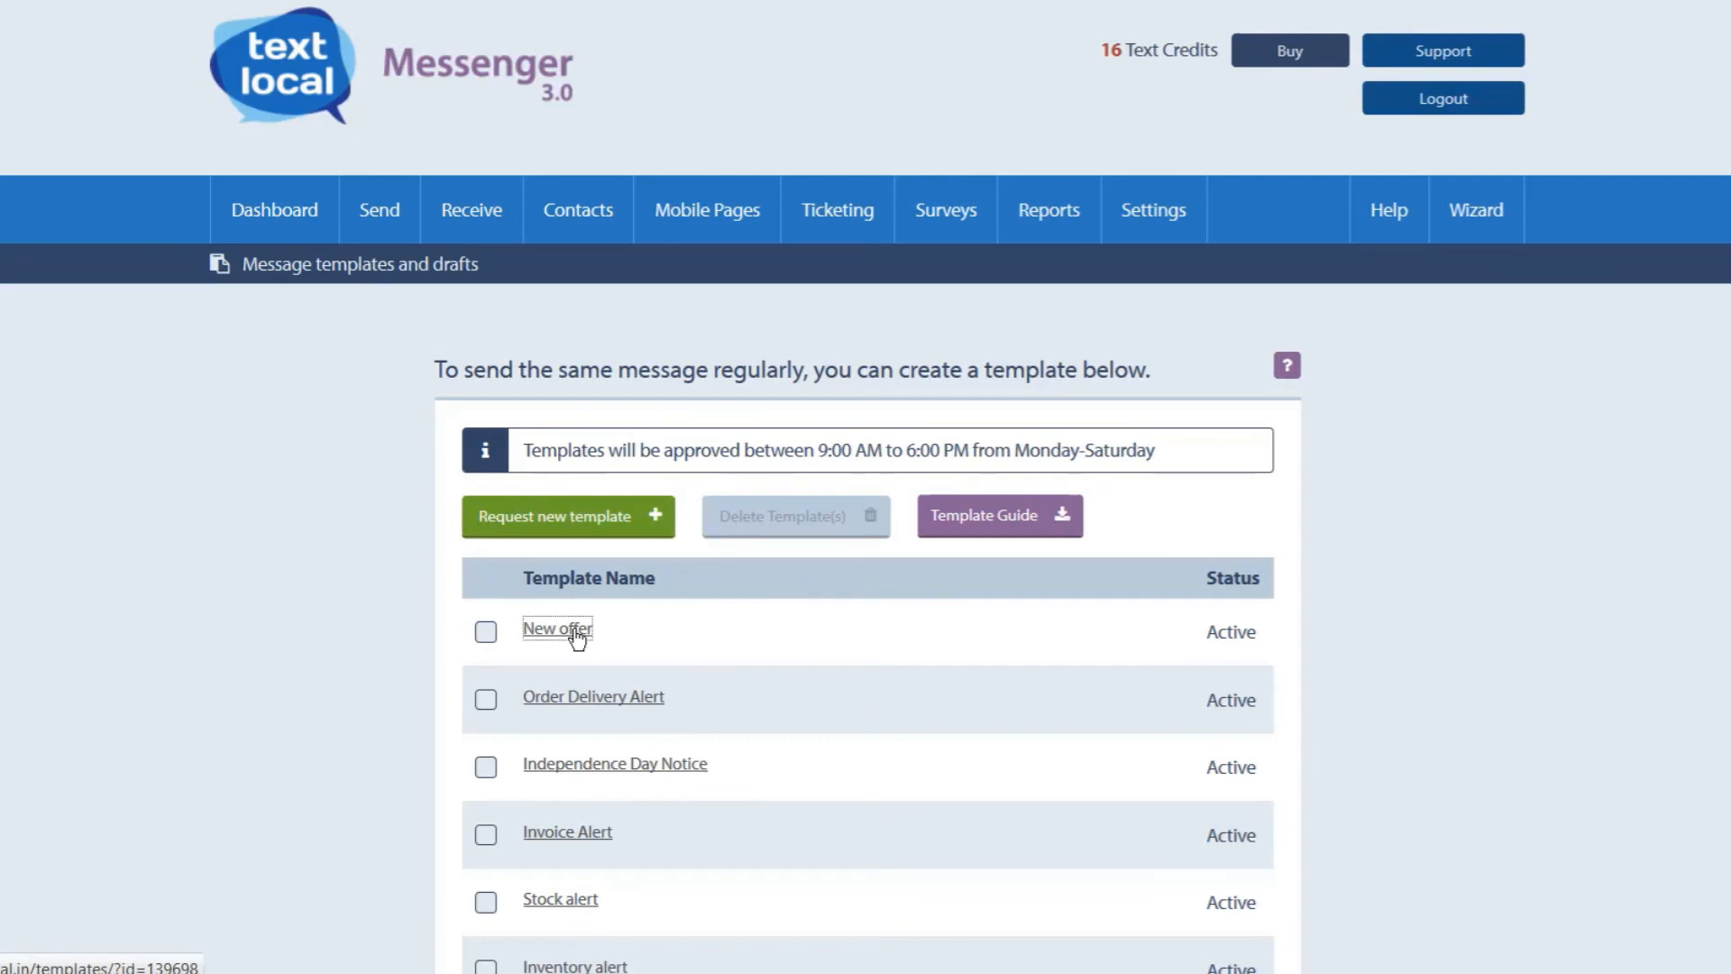
Edit the New offer template to greet 'Dear #FirstName# #LastName#' and request it as a new template.
{"action": "left_click", "coordinate": [556, 629]}
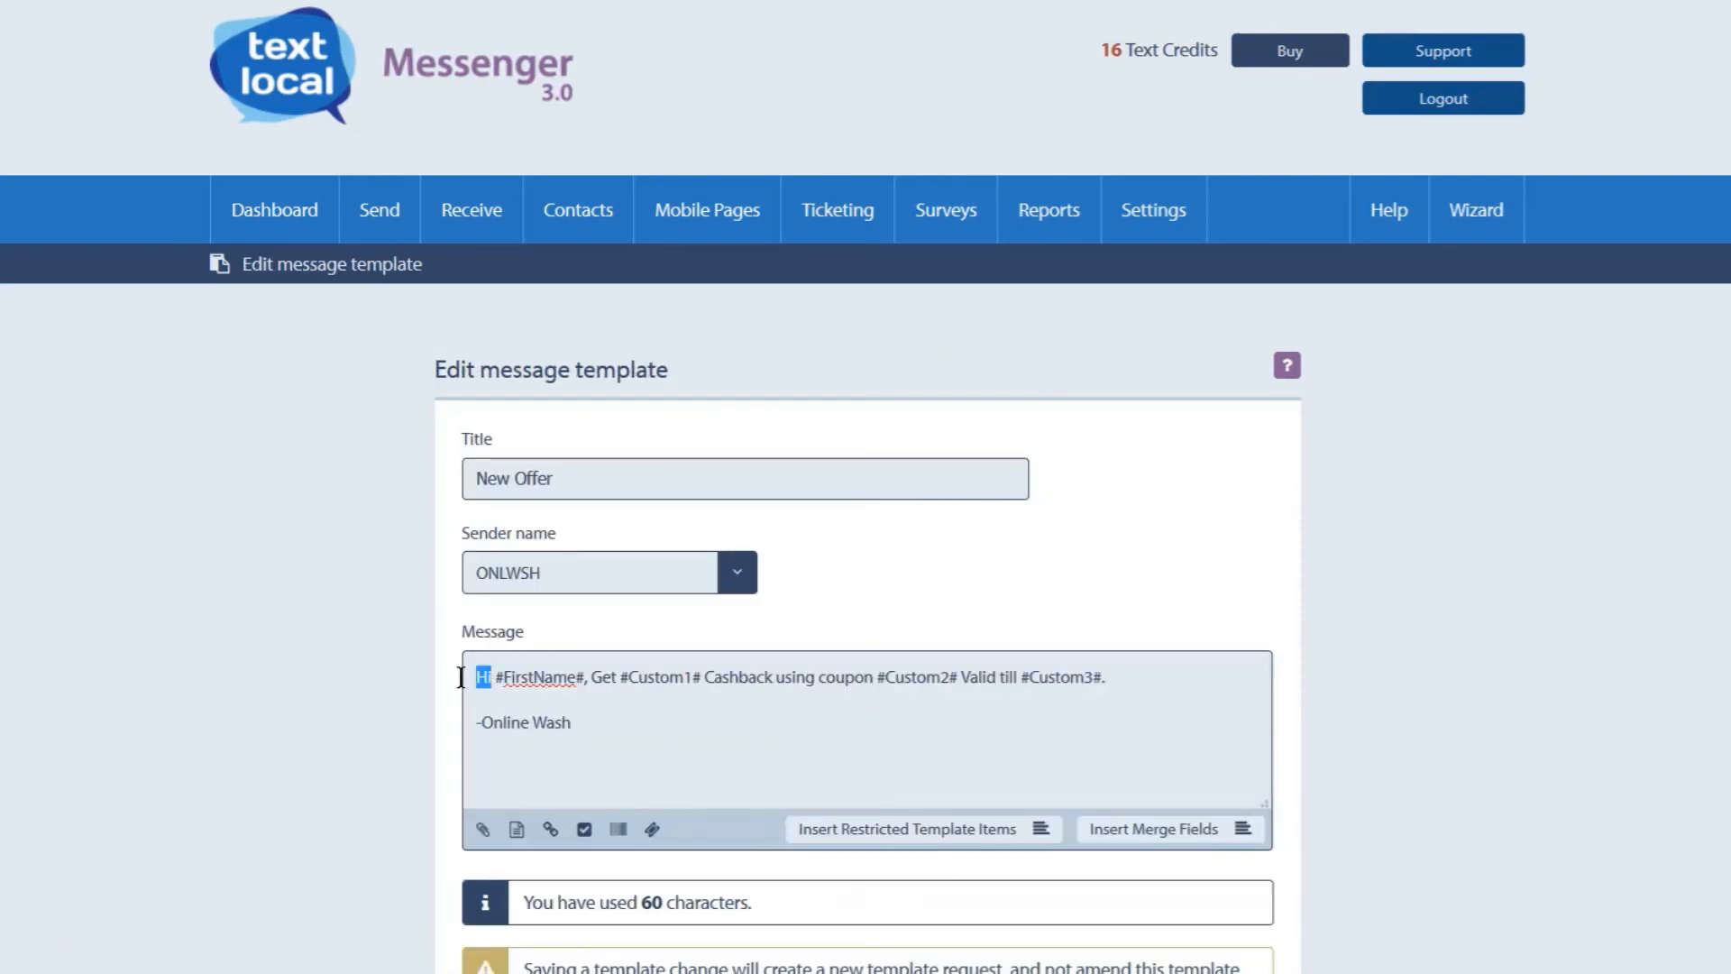
{"action": "type", "text": "Dear"}
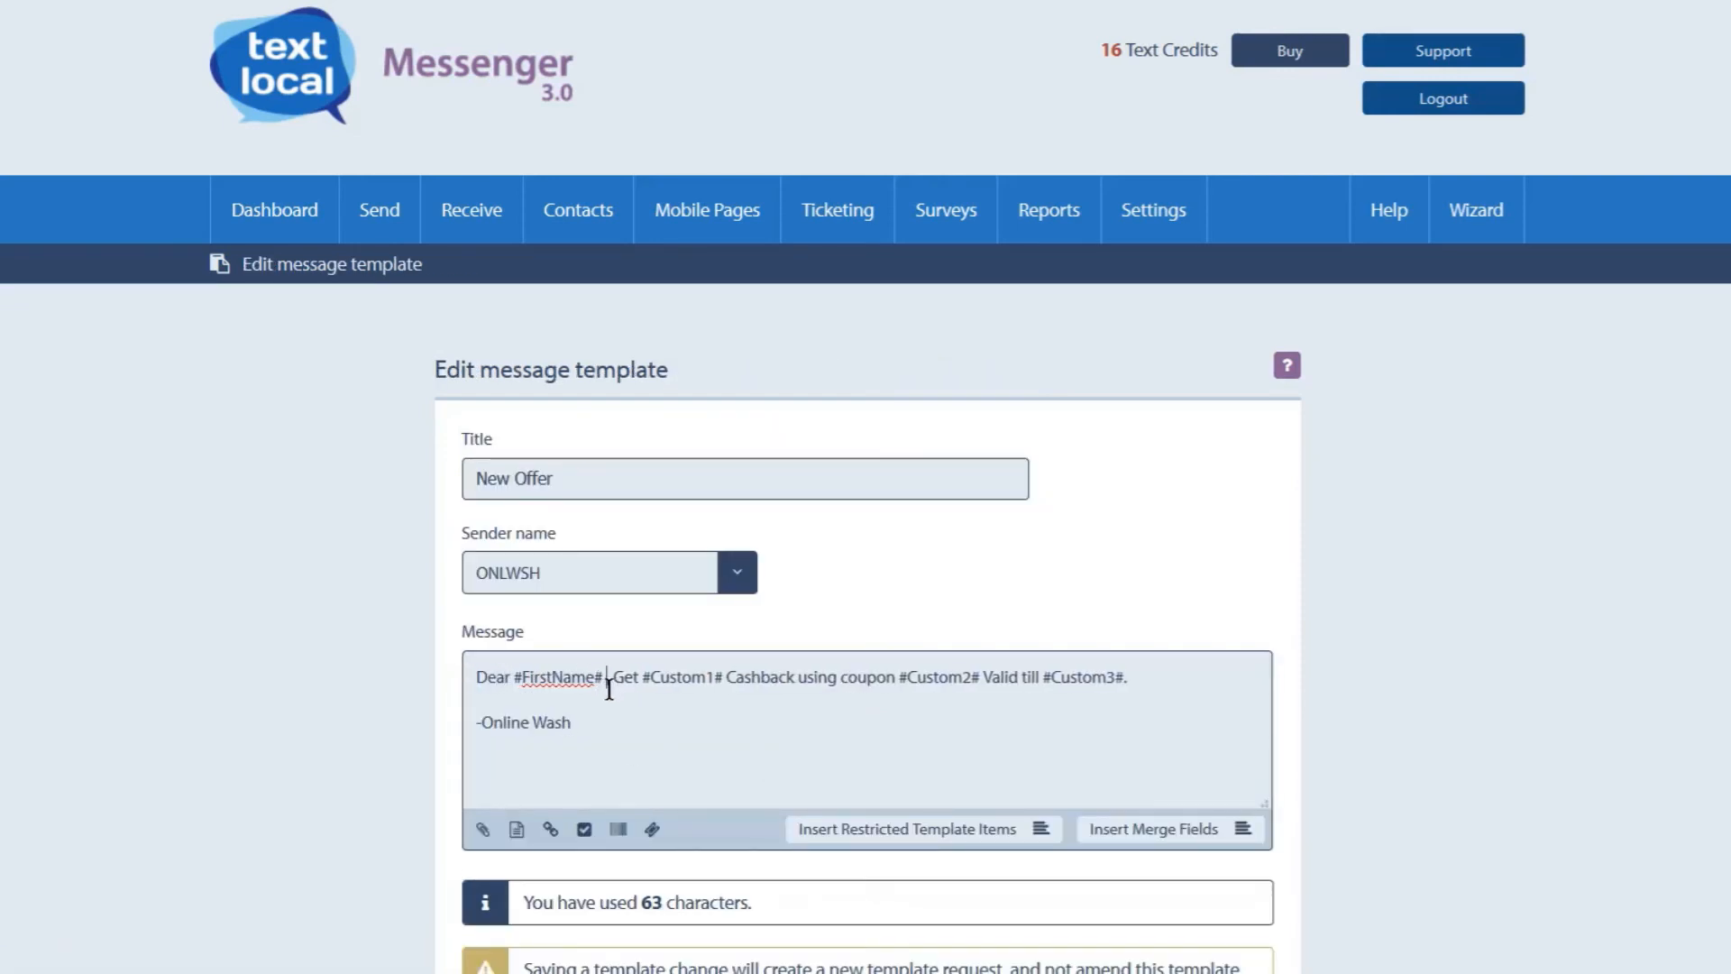
{"action": "type", "text": "#LastName#"}
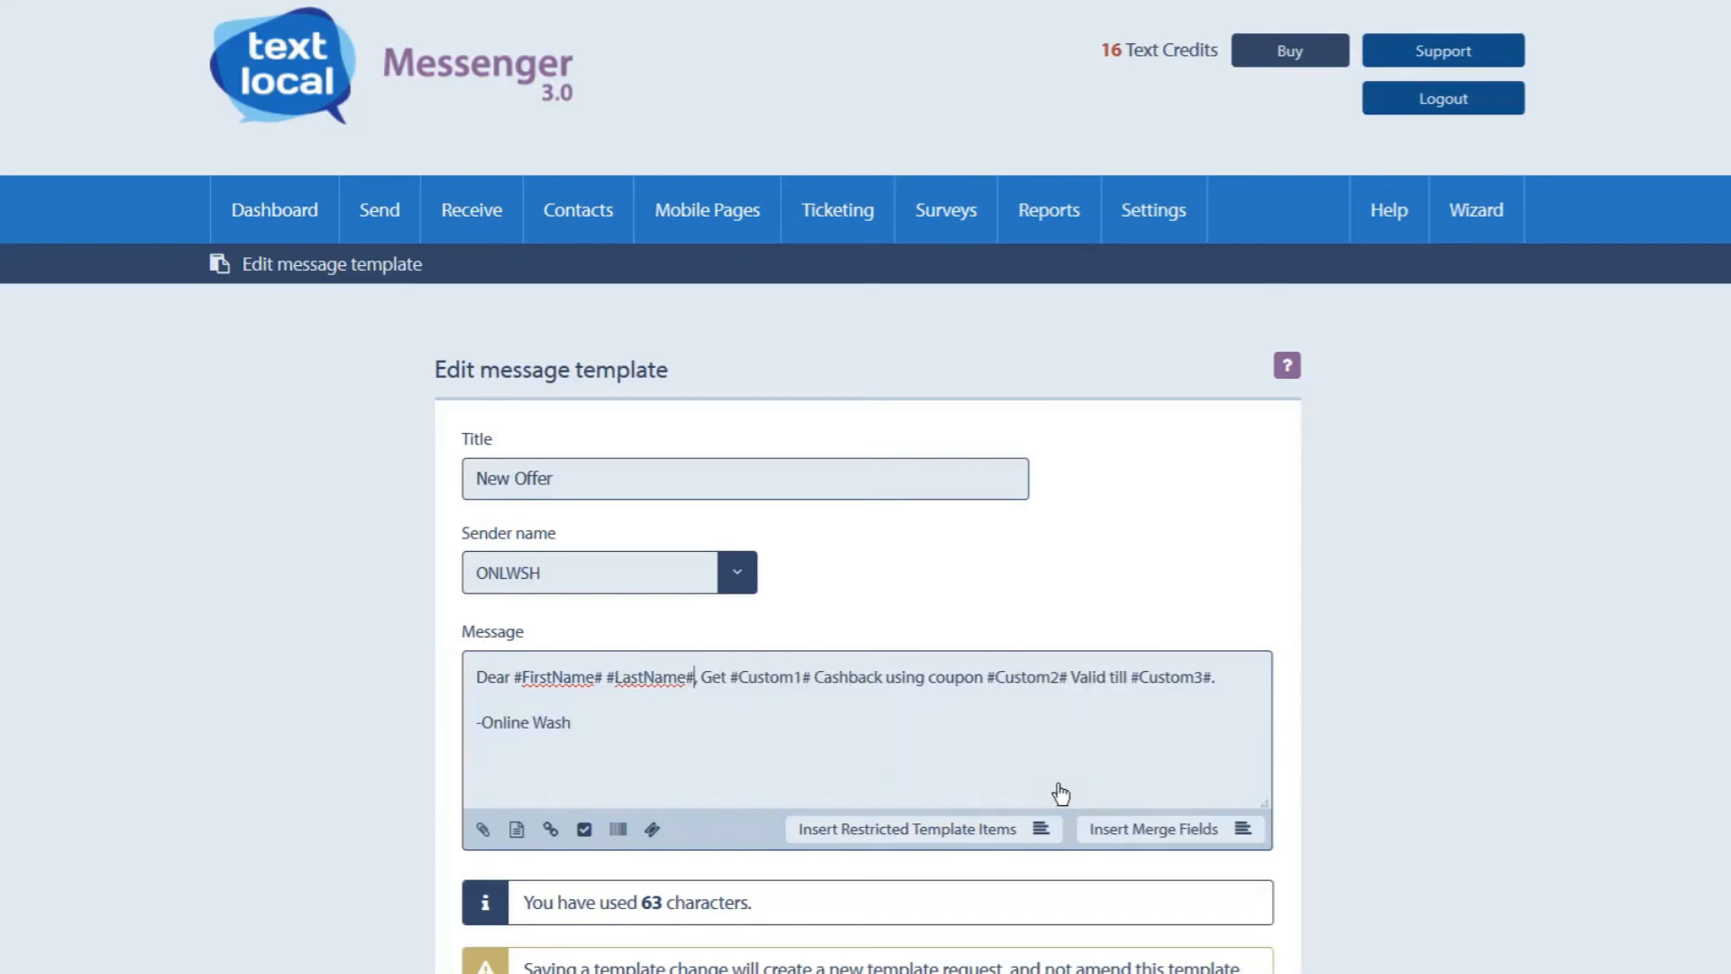
{"action": "scroll", "scroll_direction": "down", "scroll_amount": 3}
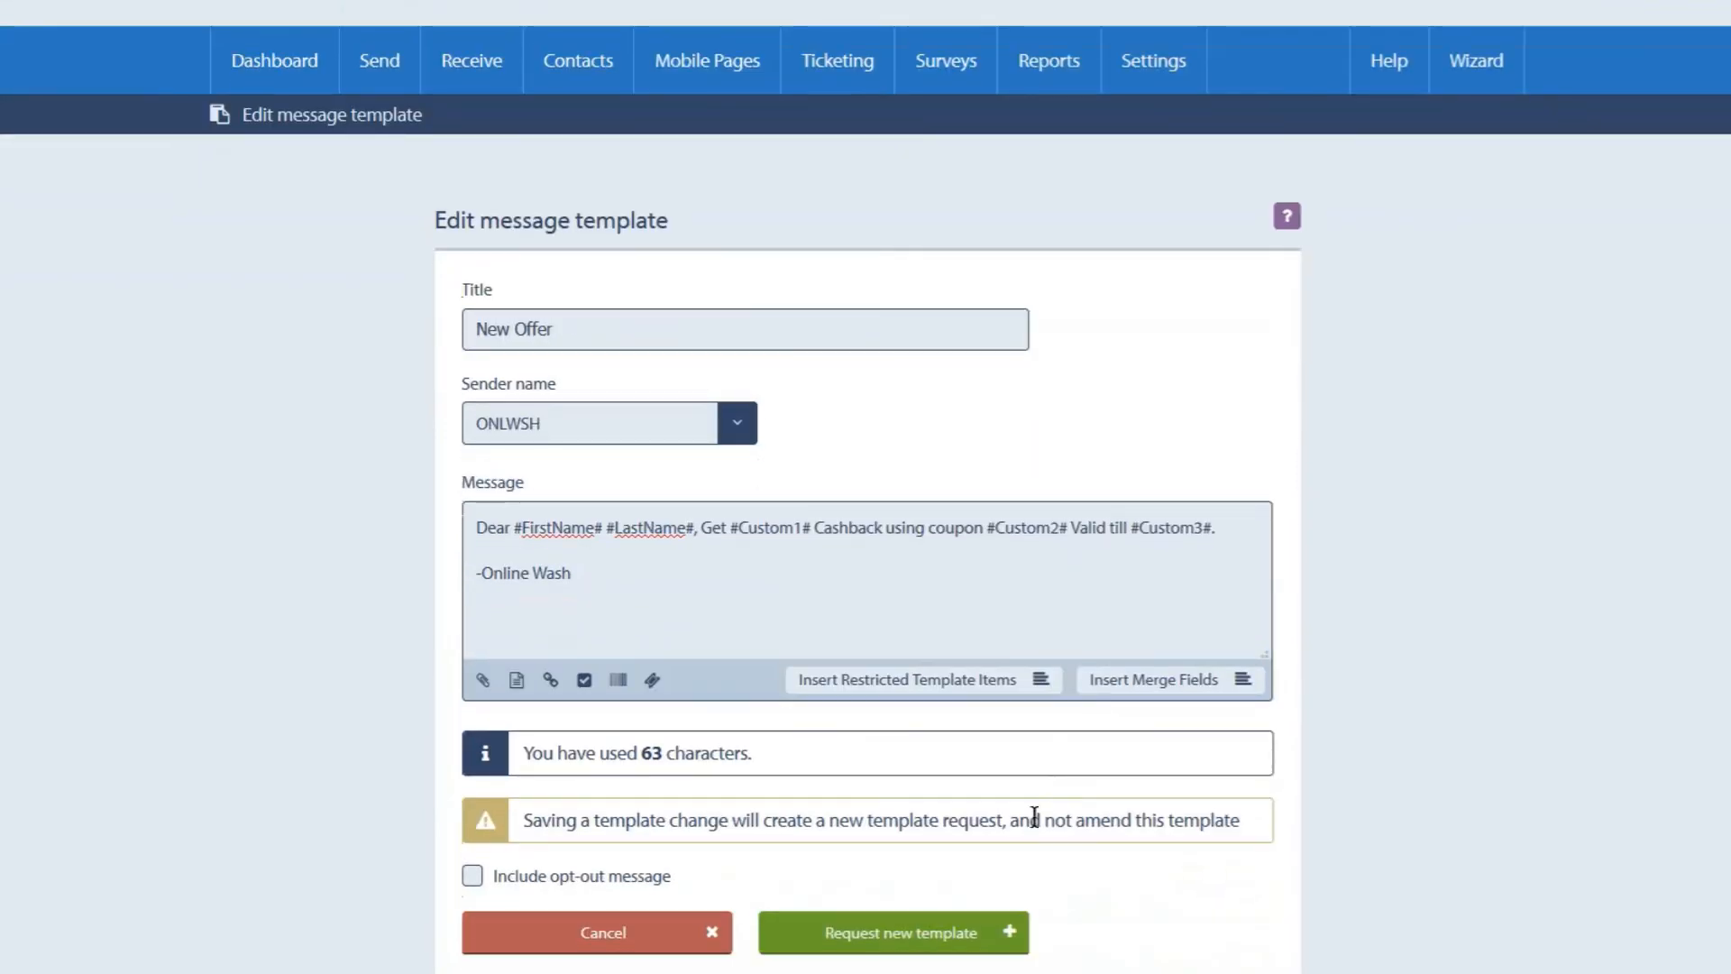
{"action": "left_click", "coordinate": [892, 931]}
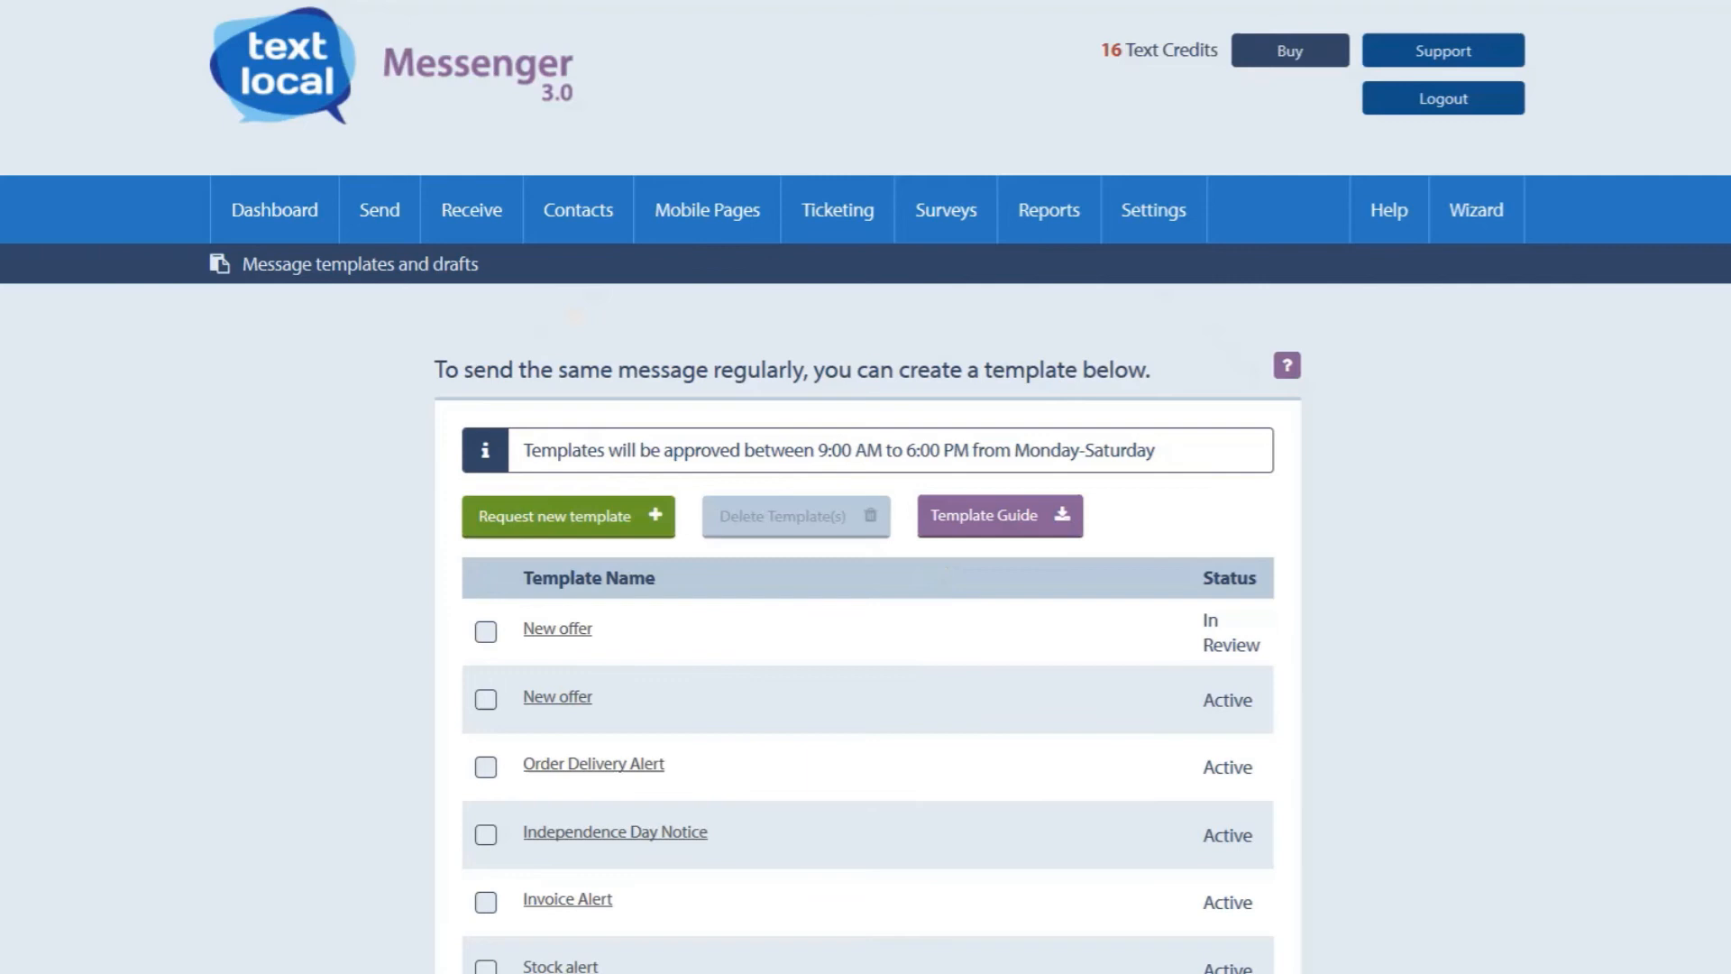